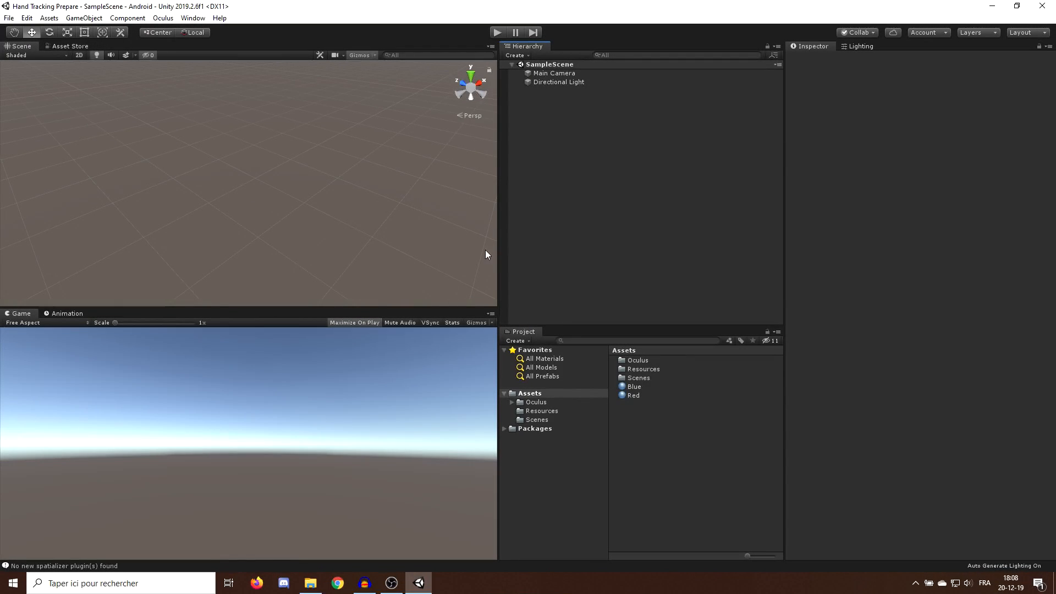
pyautogui.moveTo(525, 233)
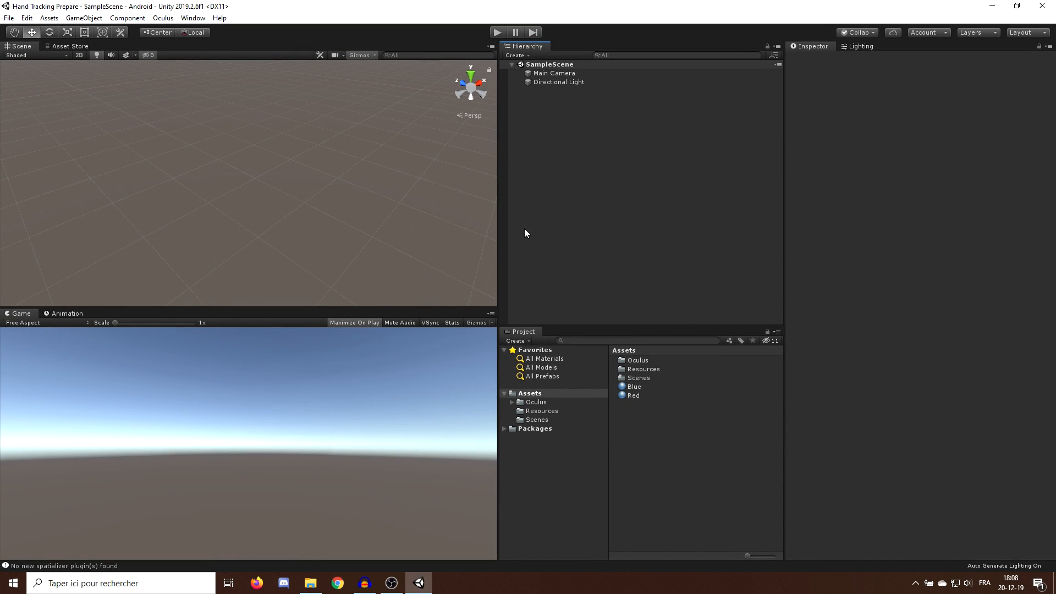
pyautogui.moveTo(409, 358)
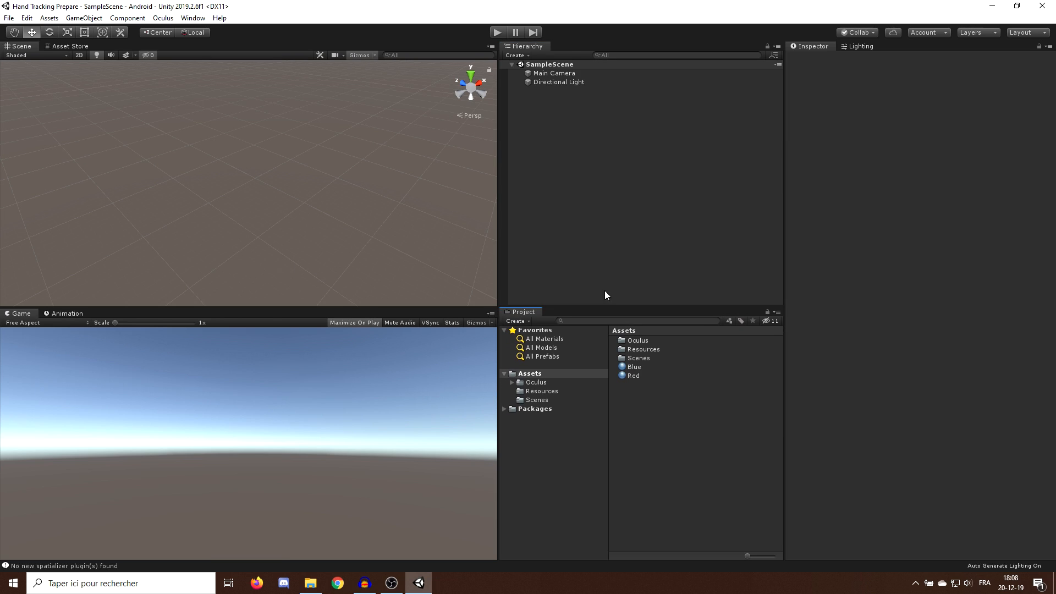
pyautogui.moveTo(707, 306)
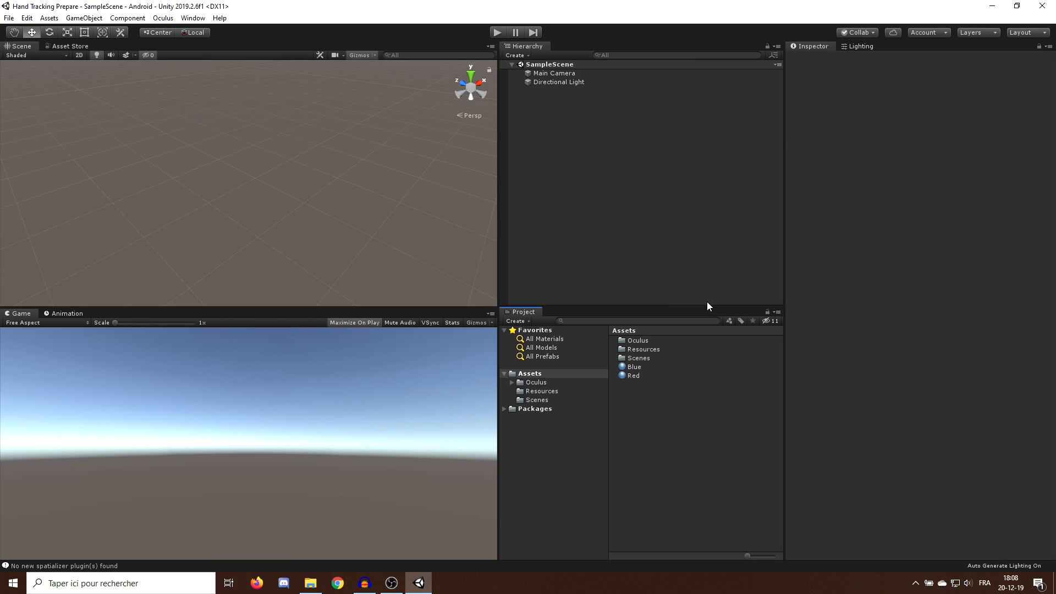
pyautogui.moveTo(534, 347)
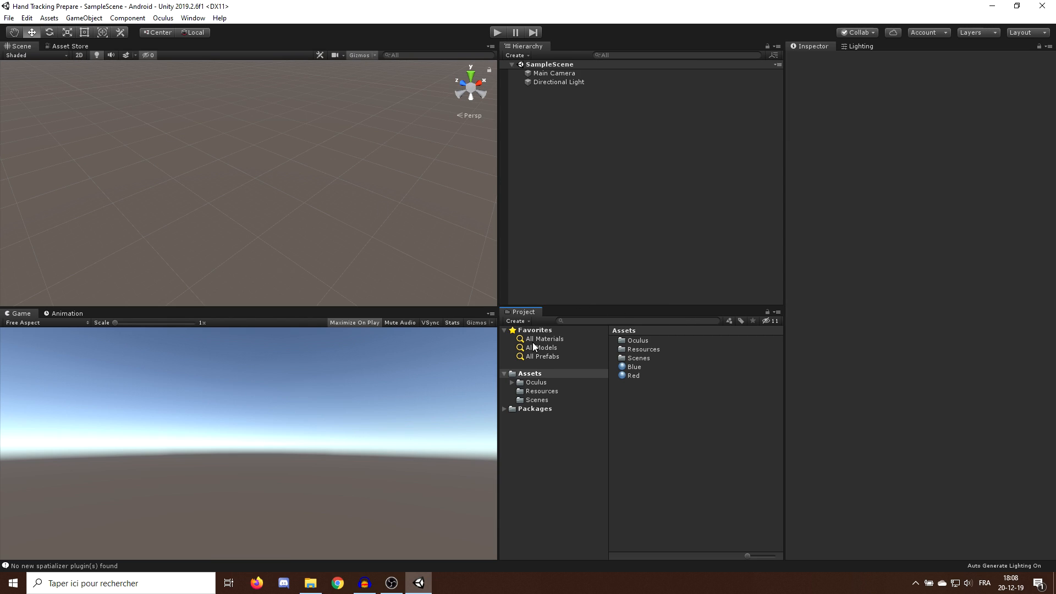
# Step: Expand and collapse Assets > Oculus so its subfolders and OculusProjectConfig are listed
pyautogui.click(535, 382)
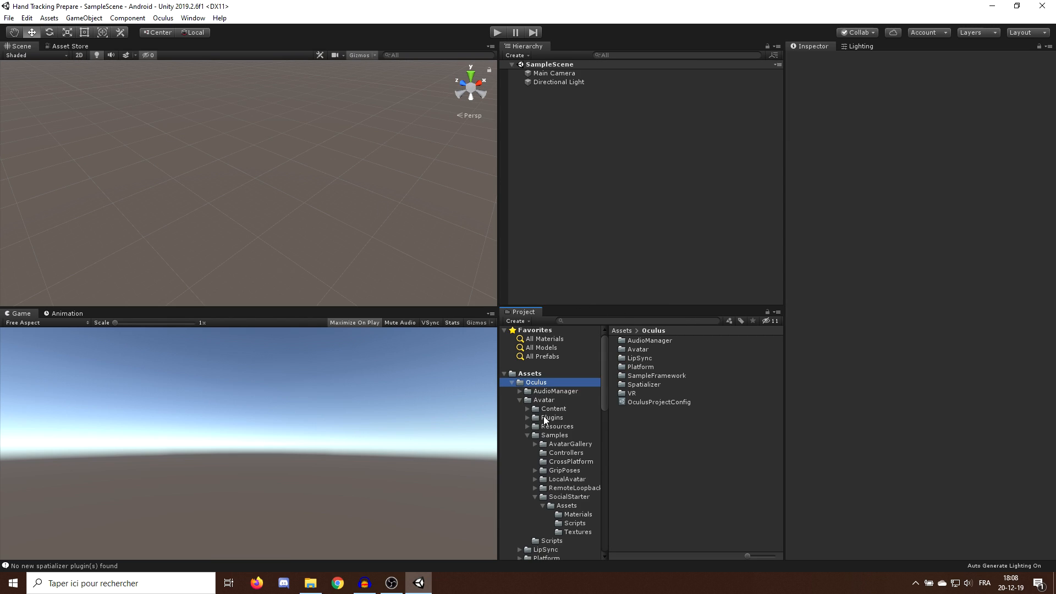
pyautogui.click(512, 382)
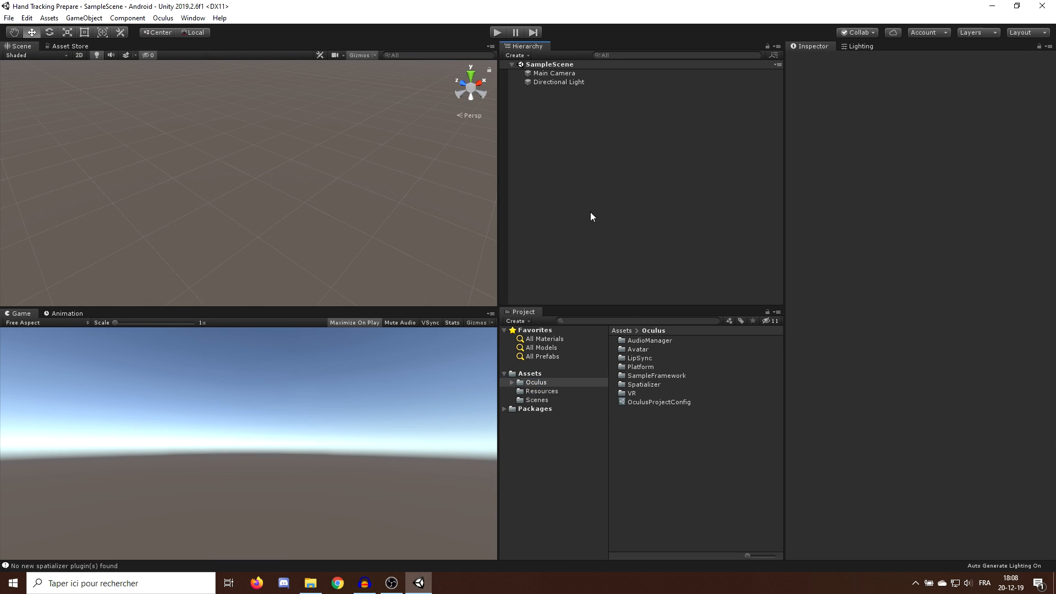
pyautogui.moveTo(172, 172)
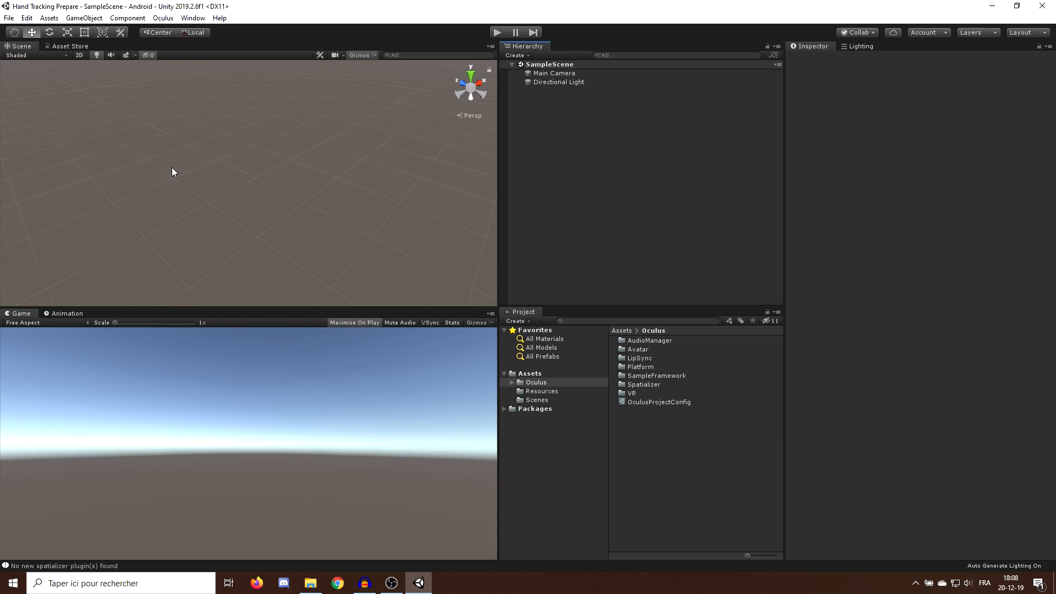
pyautogui.moveTo(363, 225)
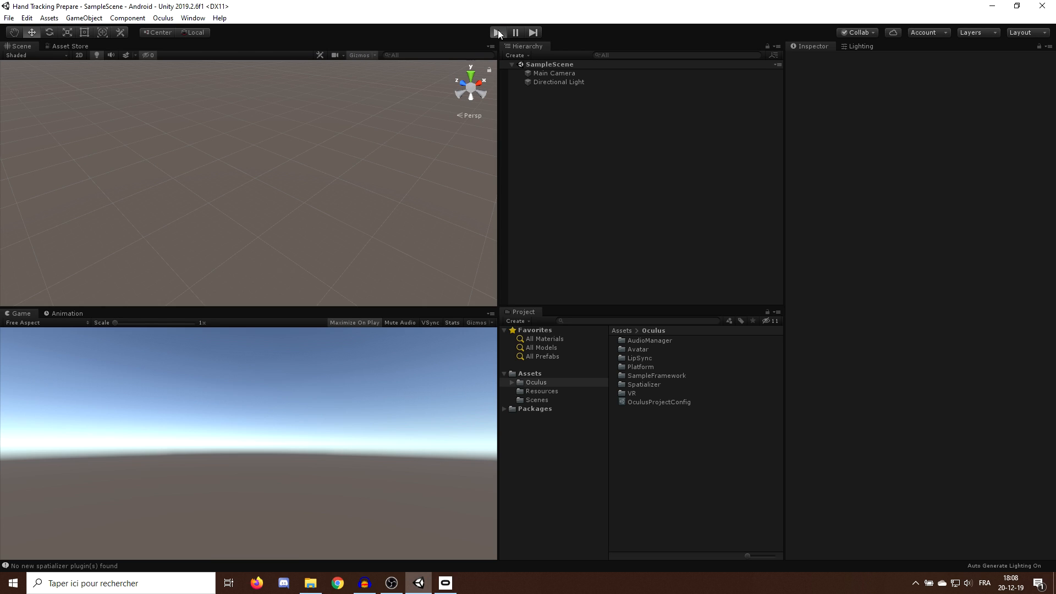
# Step: Run the empty SampleScene in Play mode, then stop it
pyautogui.click(497, 33)
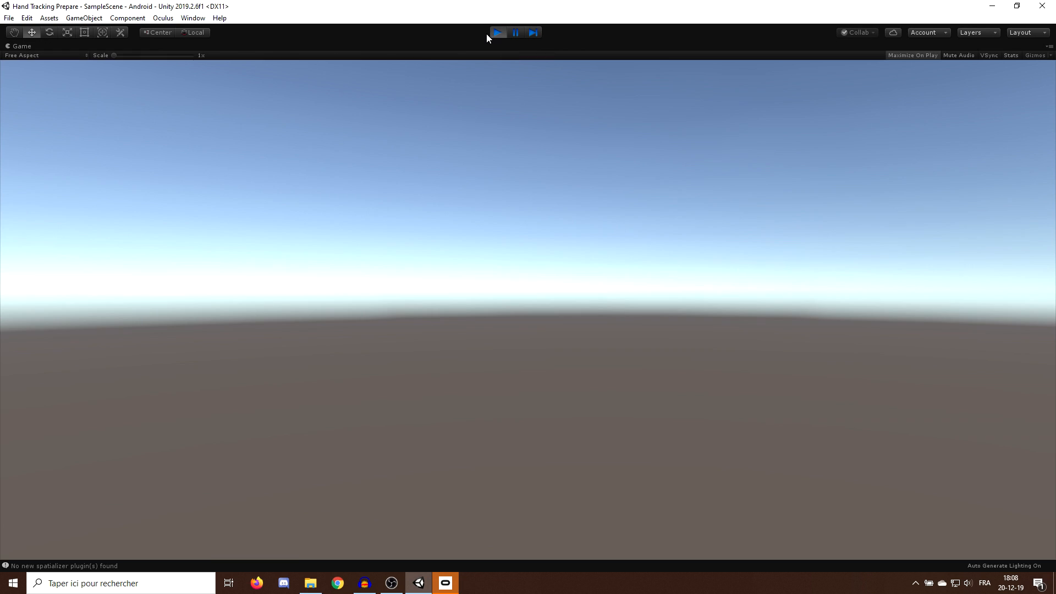
pyautogui.click(497, 33)
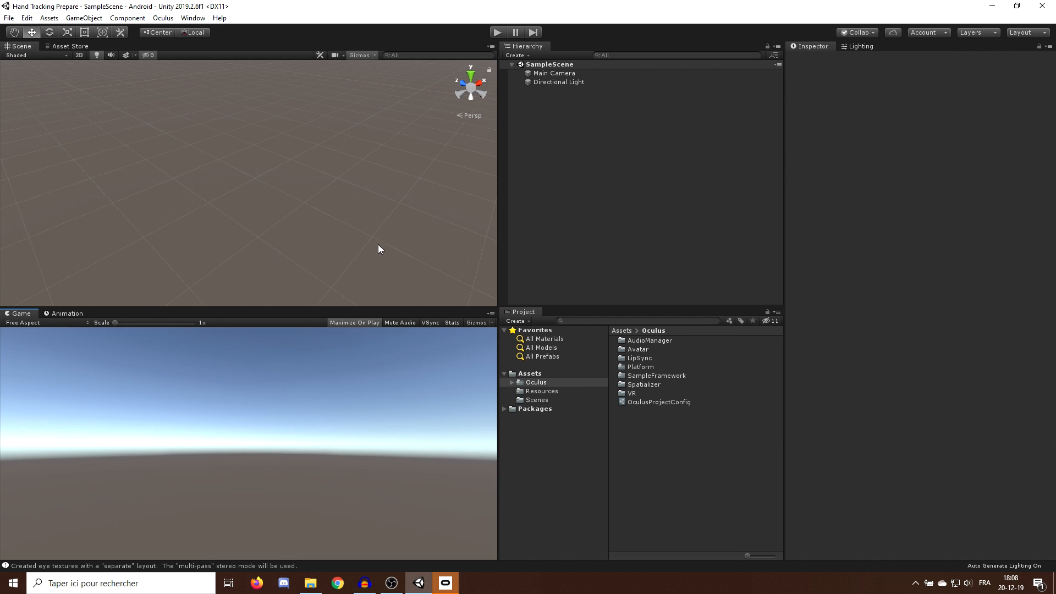
pyautogui.moveTo(253, 207)
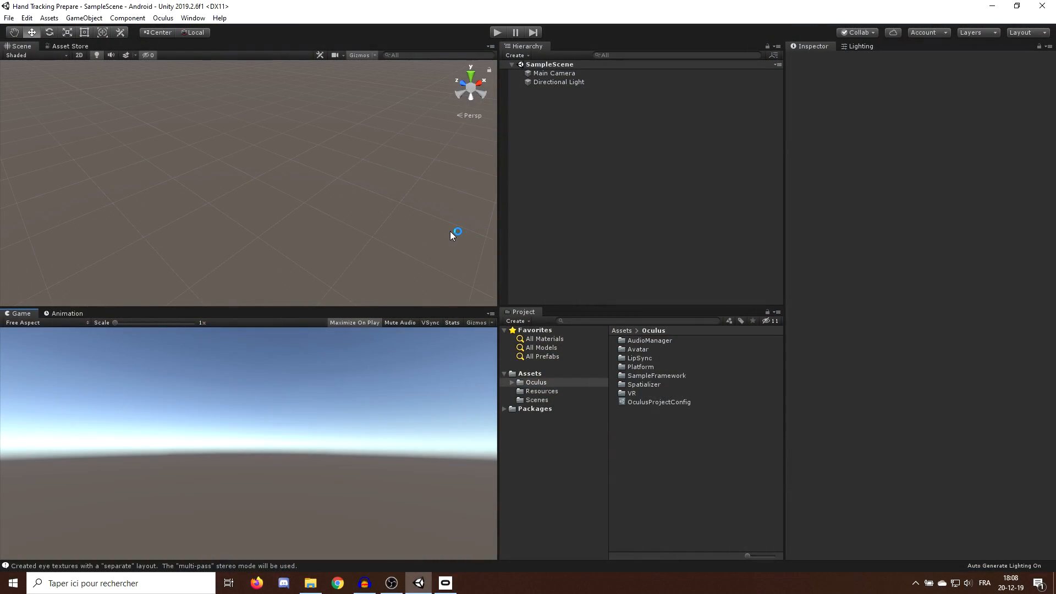
pyautogui.moveTo(570, 234)
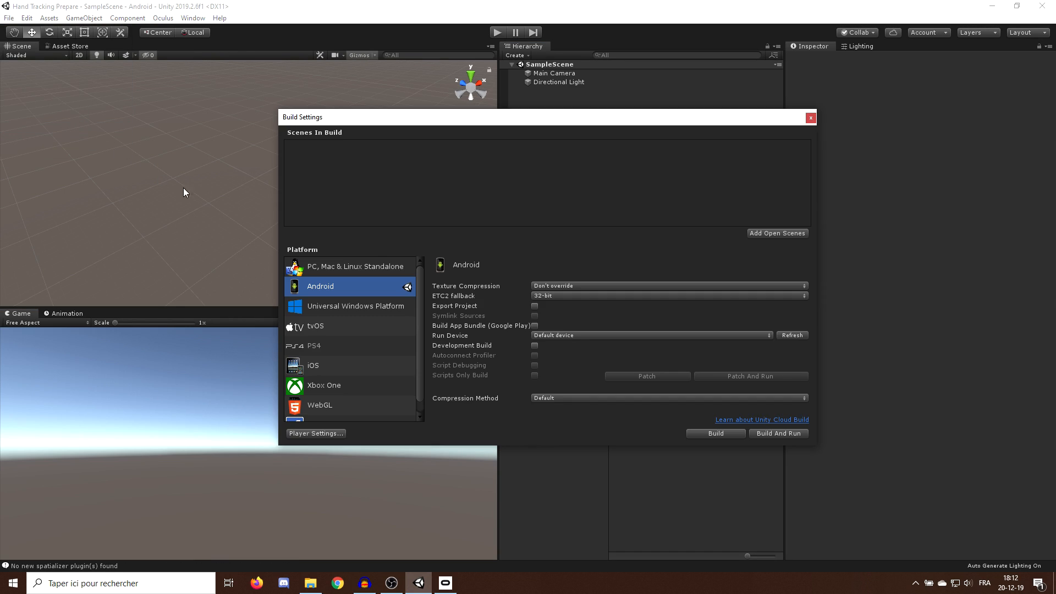
pyautogui.moveTo(537, 438)
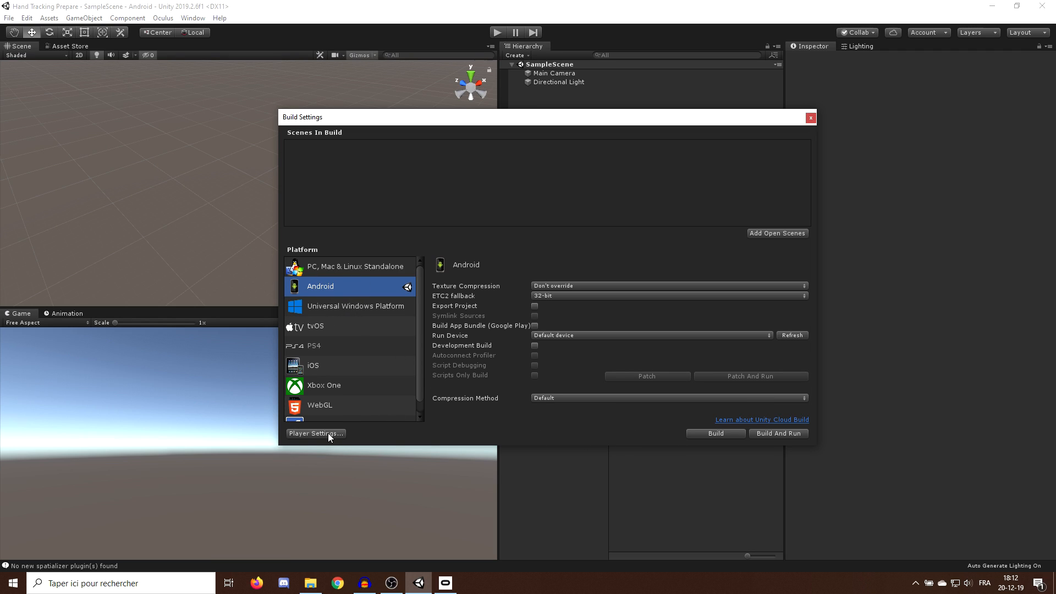
# Step: Review Android player settings: VR supported with the Oculus SDK, then Other Settings rendering options
pyautogui.click(315, 433)
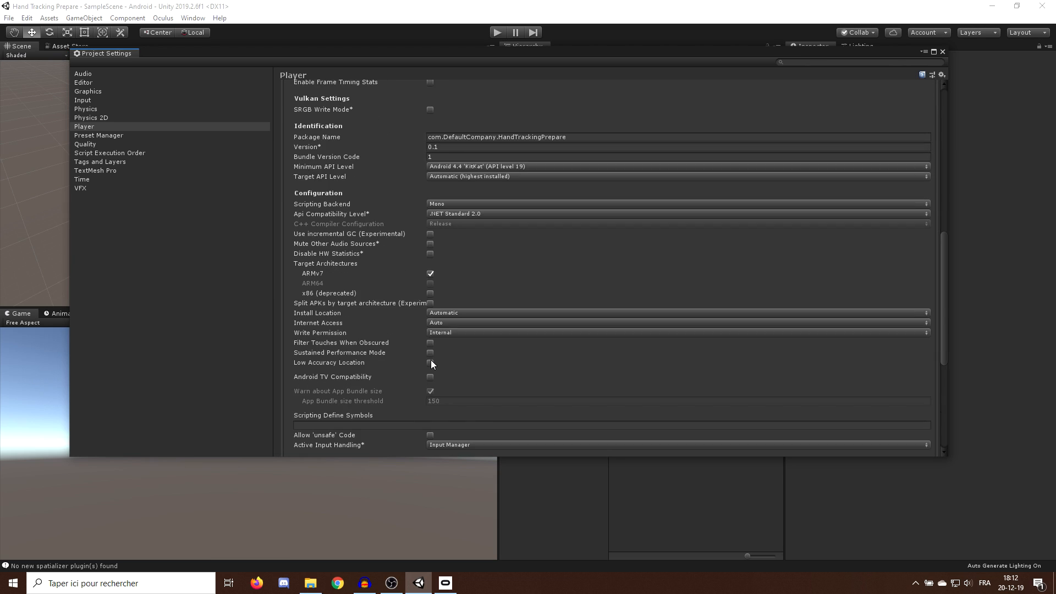
pyautogui.scroll(3)
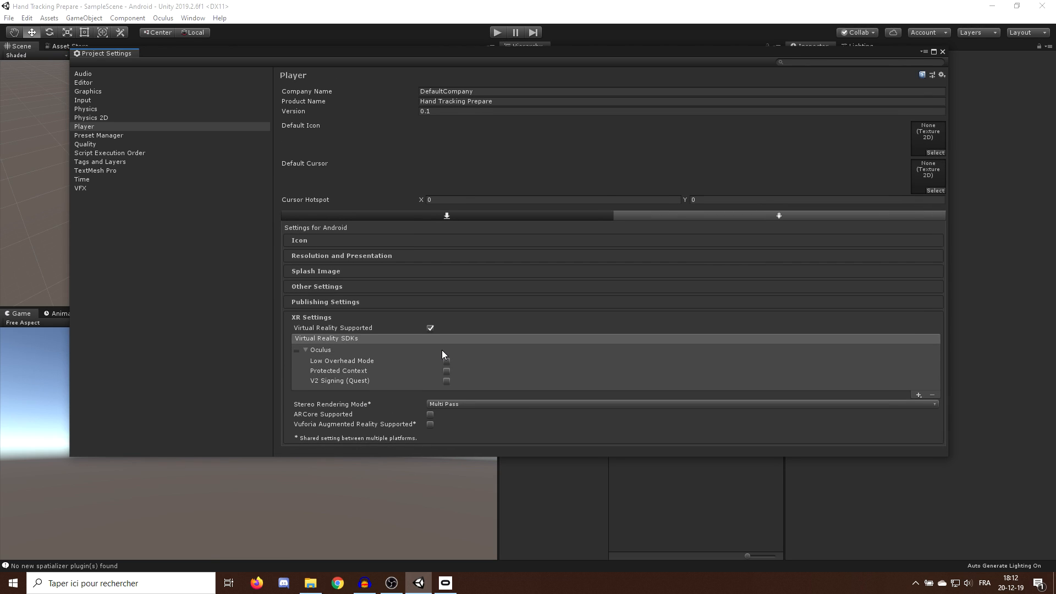
pyautogui.moveTo(401, 340)
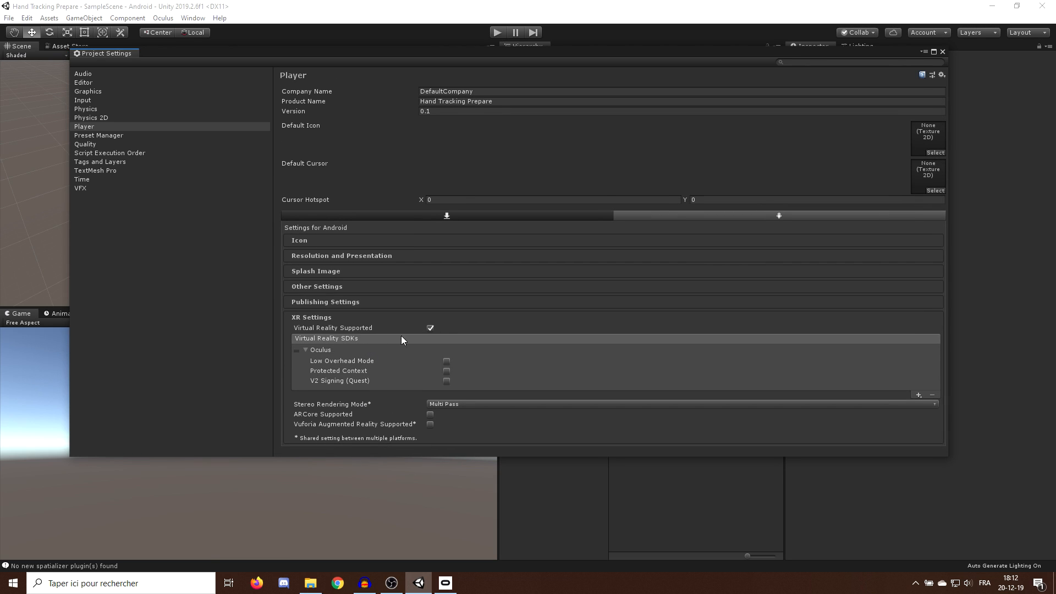
pyautogui.click(305, 350)
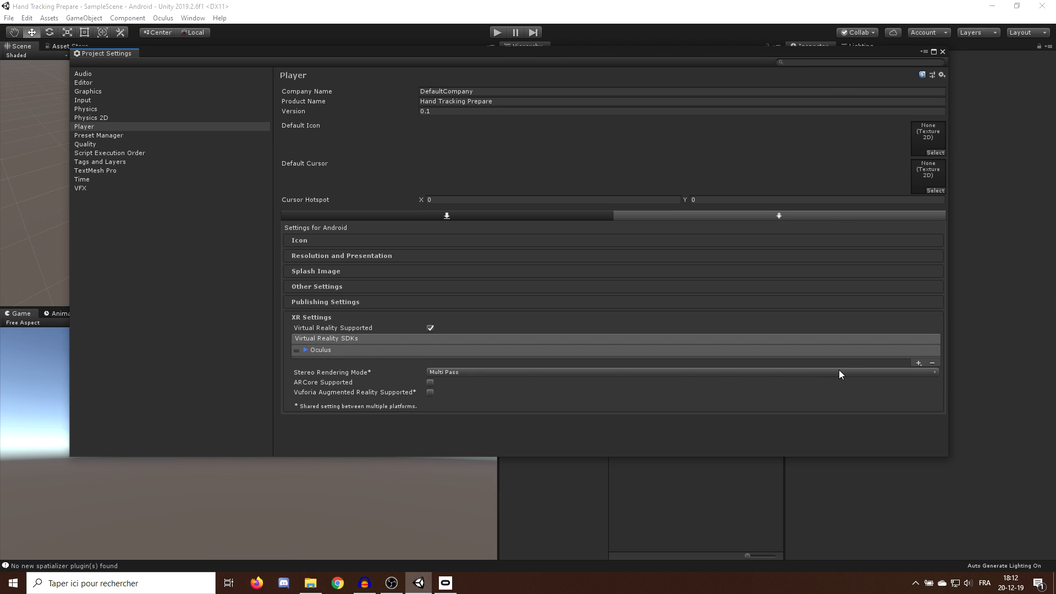
pyautogui.click(918, 364)
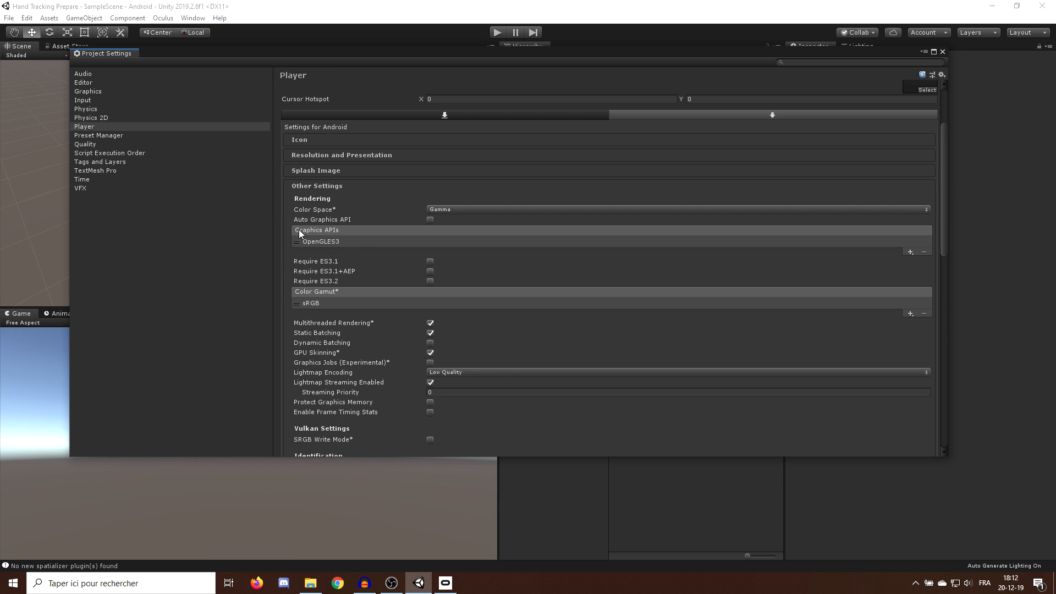
pyautogui.scroll(-3)
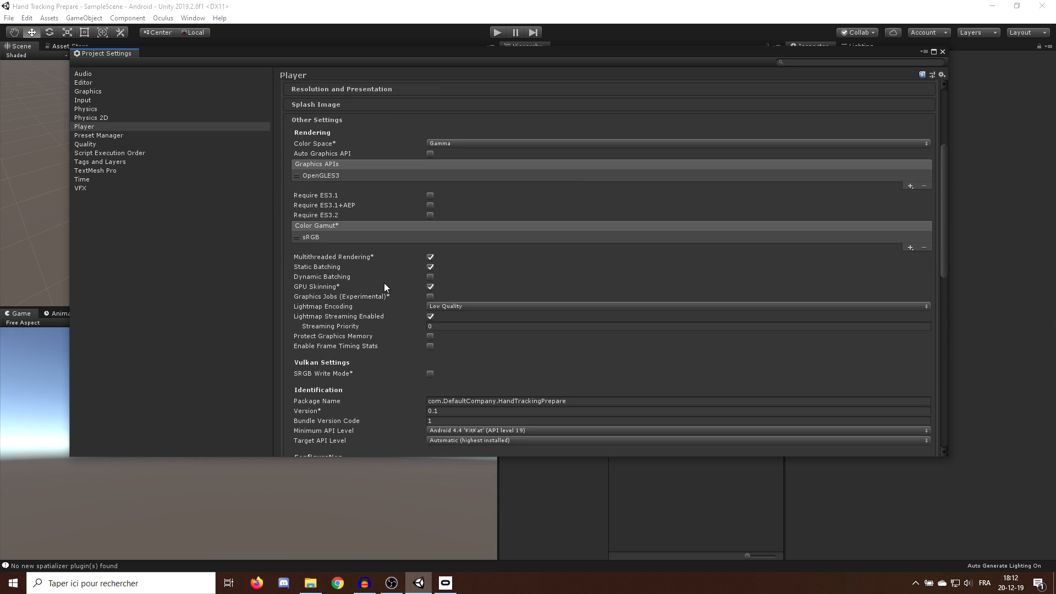
pyautogui.scroll(-3)
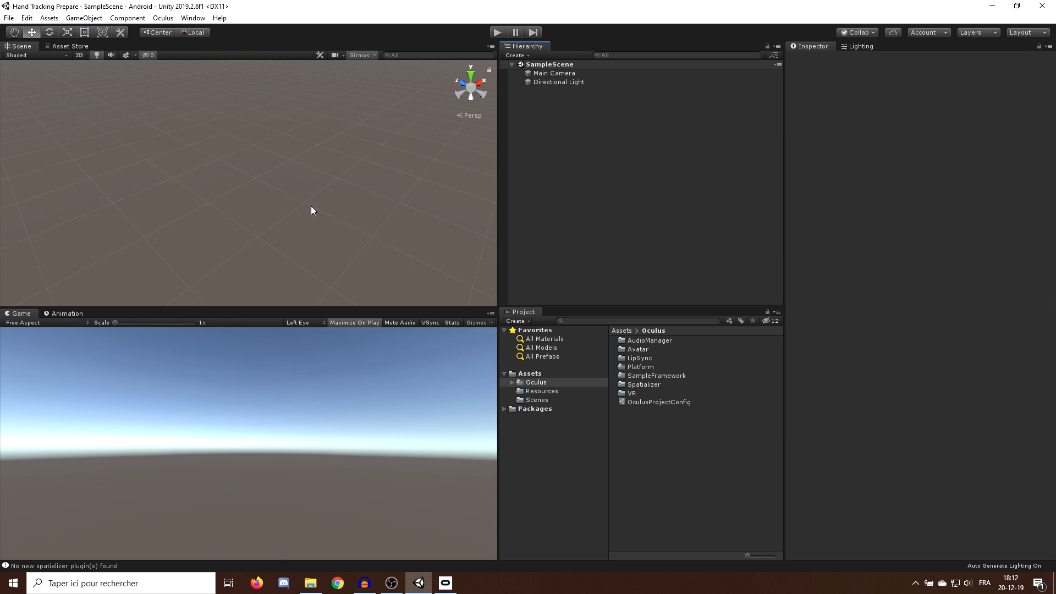
pyautogui.moveTo(681, 229)
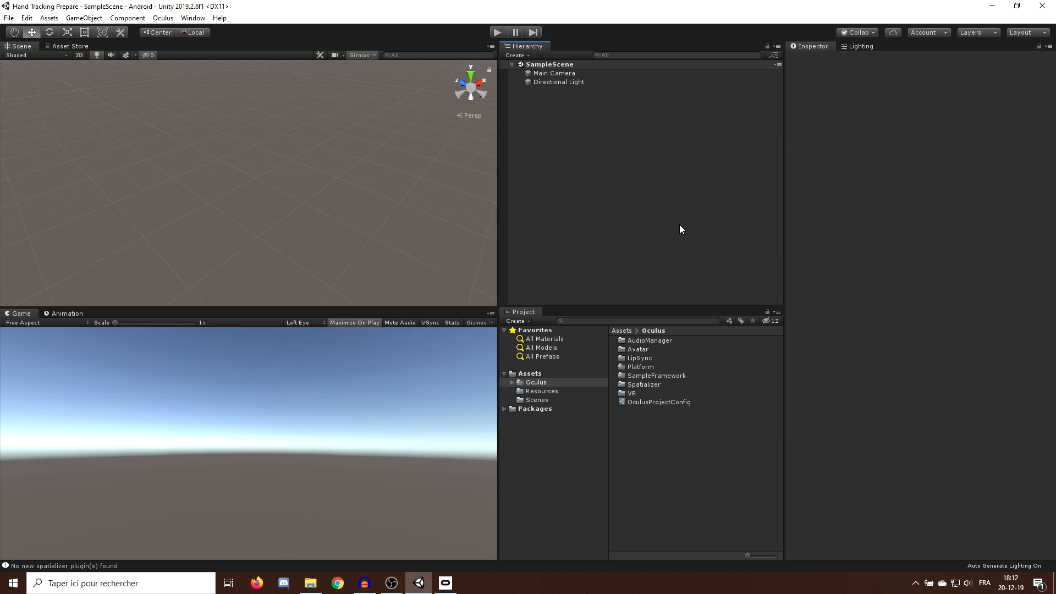
pyautogui.moveTo(660, 202)
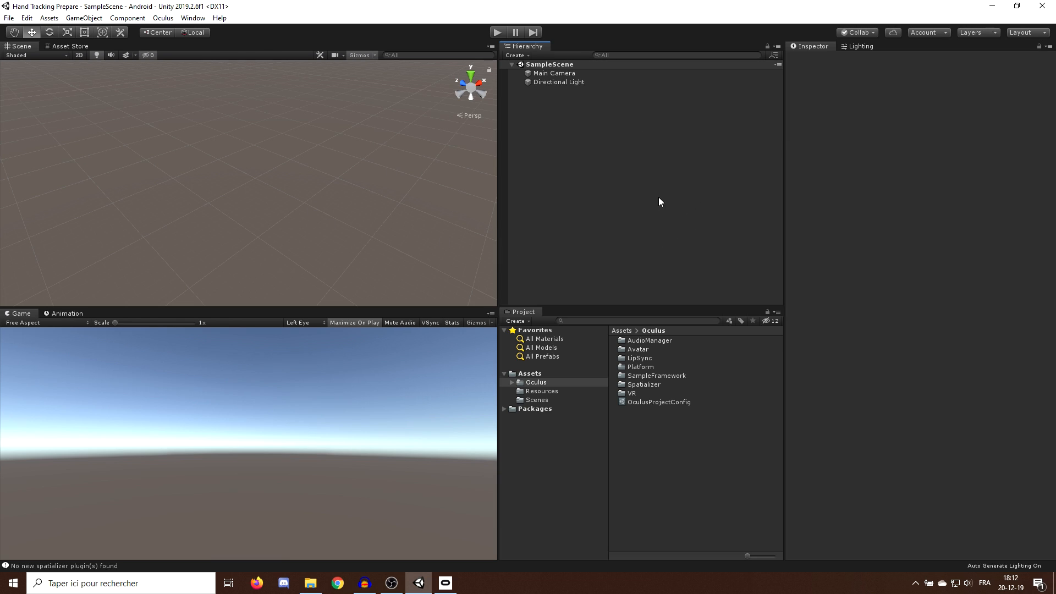
# Step: Add a plane named Ground to the scene and delete the Main Camera
pyautogui.rightClick(535, 114)
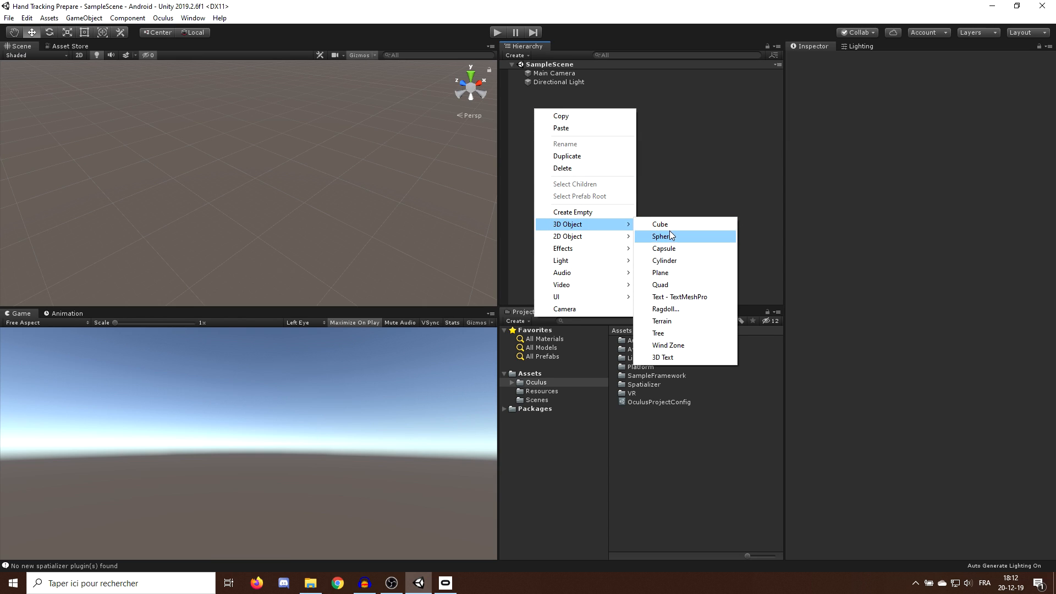
pyautogui.click(660, 272)
pyautogui.write('Ground')
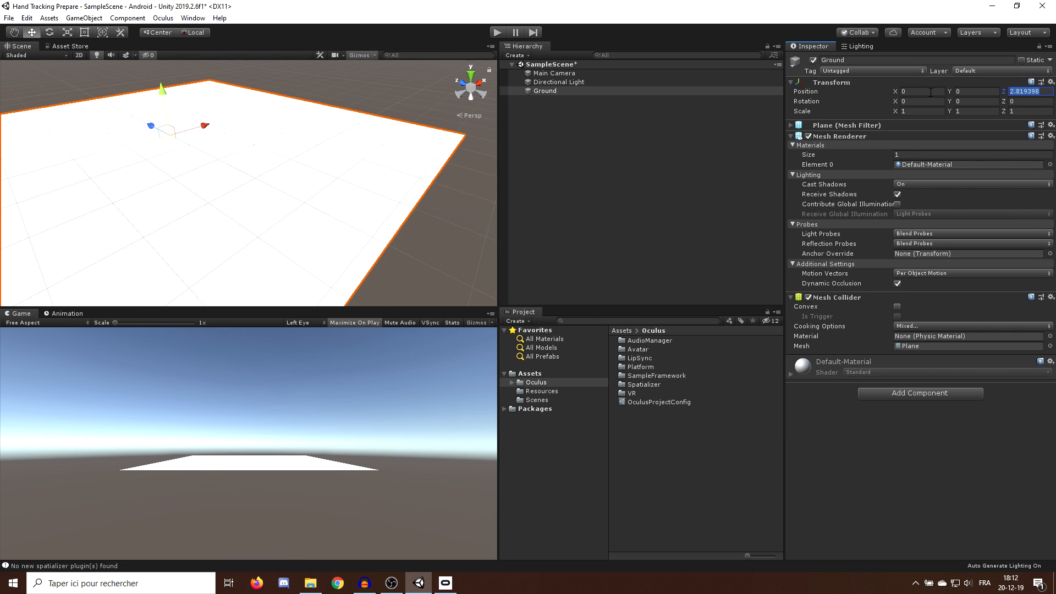
pyautogui.rightClick(552, 73)
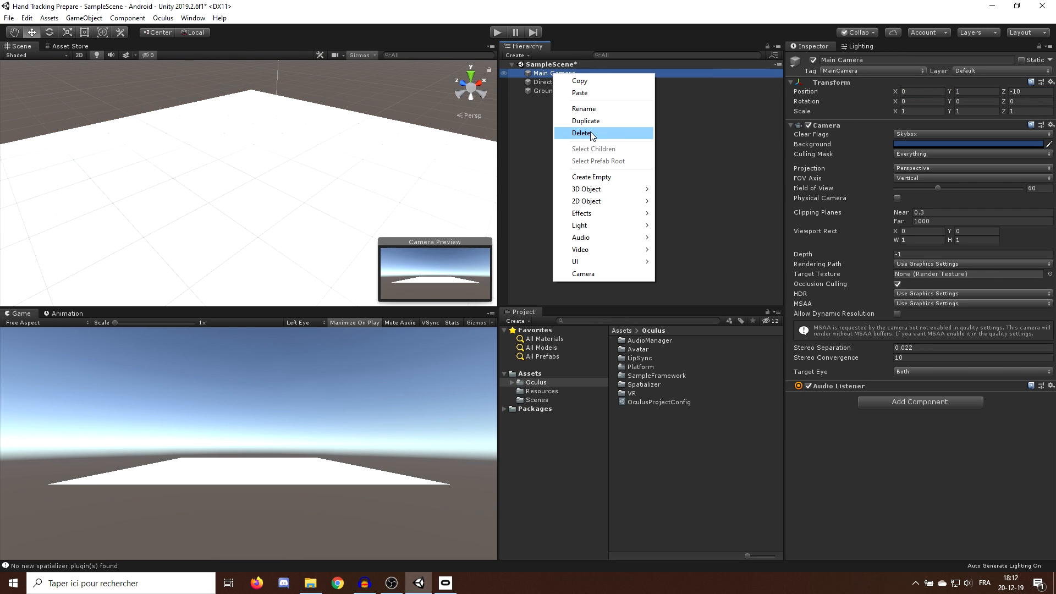
pyautogui.click(582, 132)
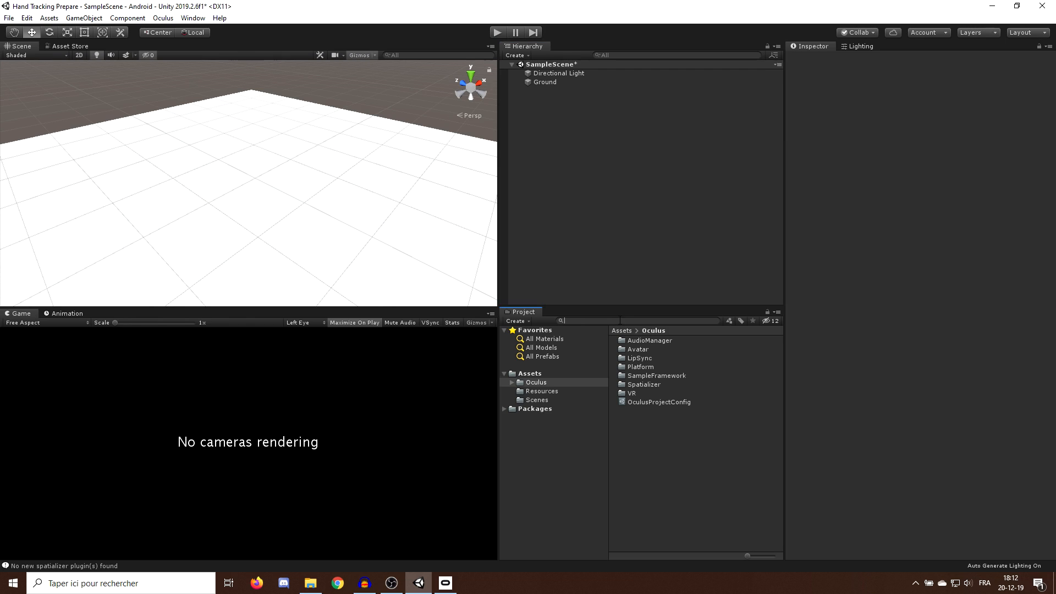
# Step: Search the project for 'OVRCa' and place the OVRCameraRig prefab in the scene
pyautogui.write('OVRCameraRig')
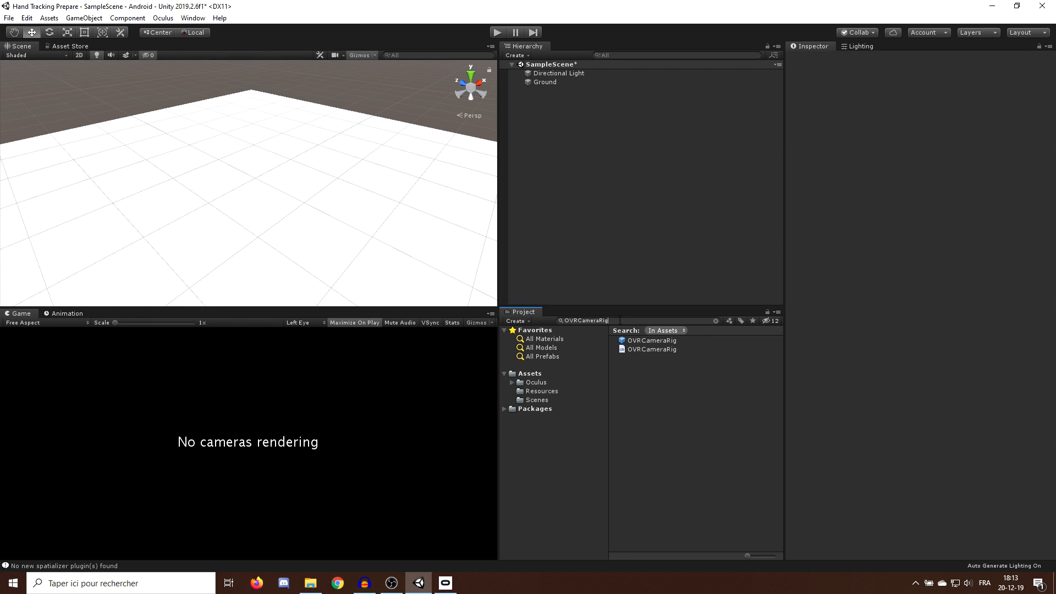
pyautogui.click(650, 339)
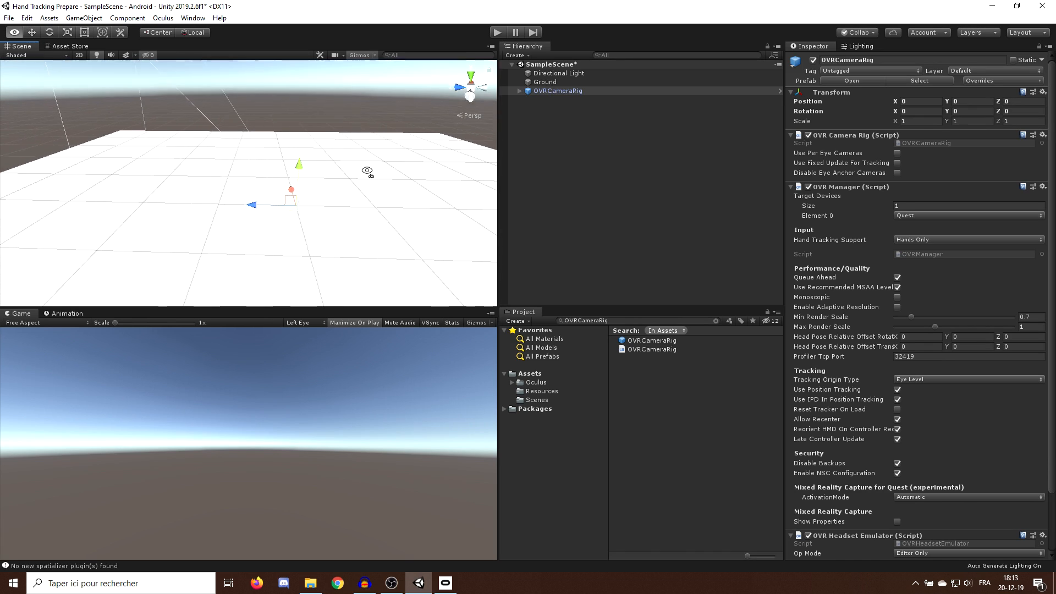
# Step: Set the OVRCameraRig's Tracking Origin Type to Floor Level and reselect the rig
pyautogui.click(968, 379)
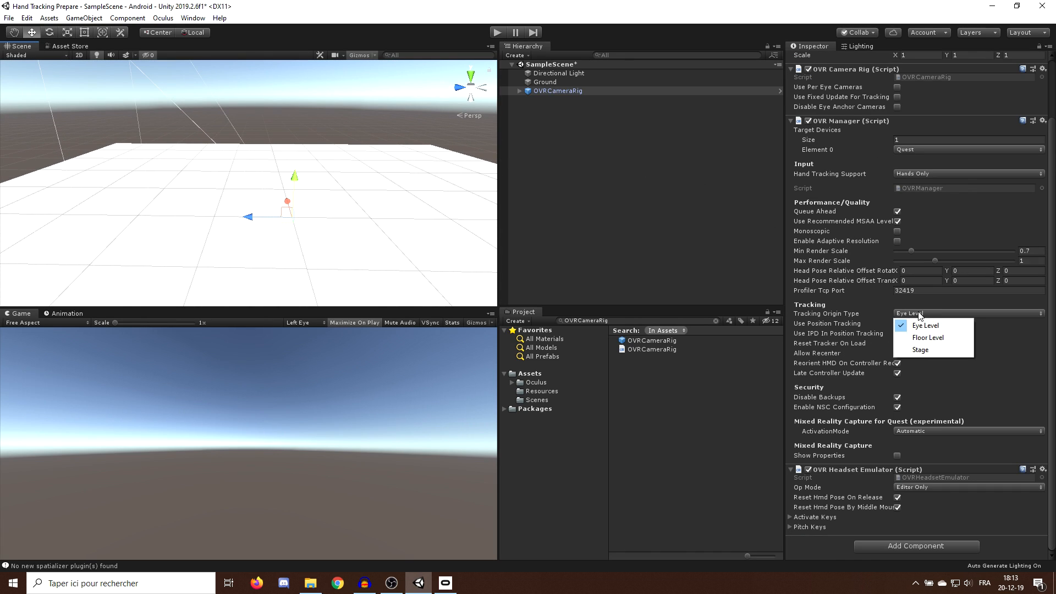
pyautogui.click(927, 337)
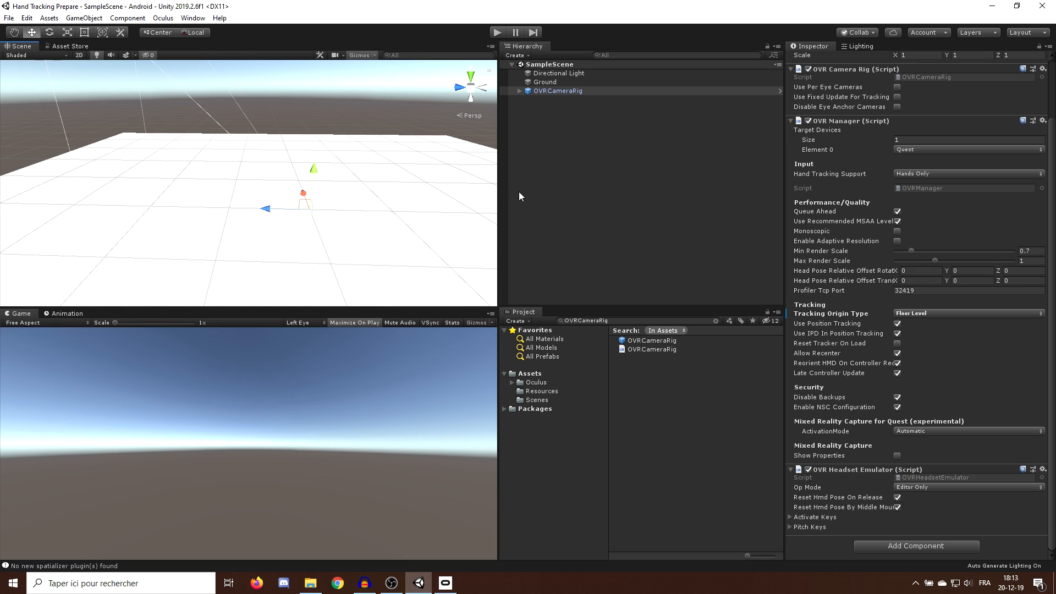
pyautogui.click(598, 90)
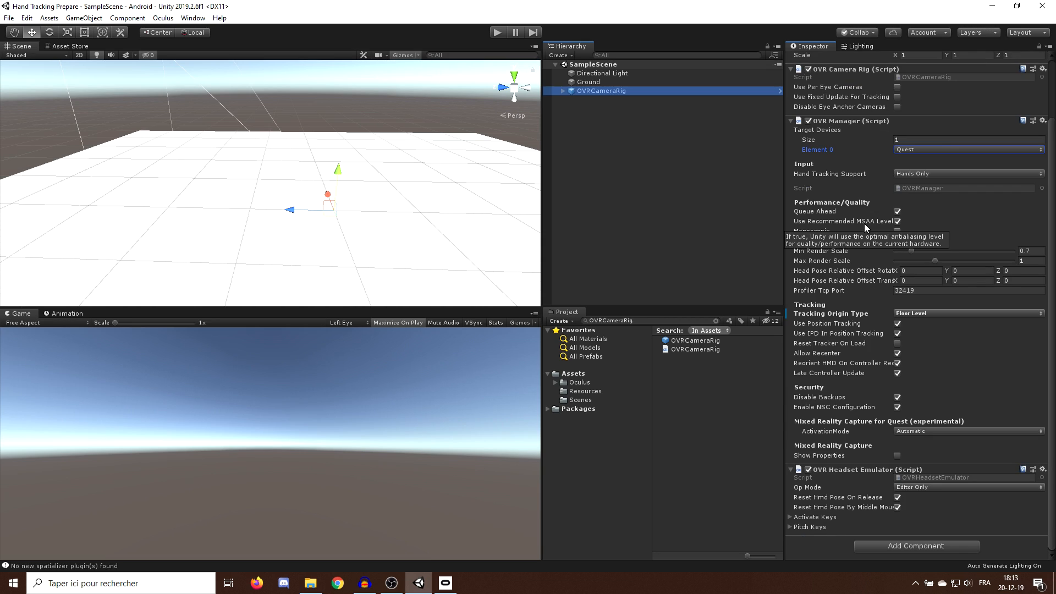
pyautogui.moveTo(796, 180)
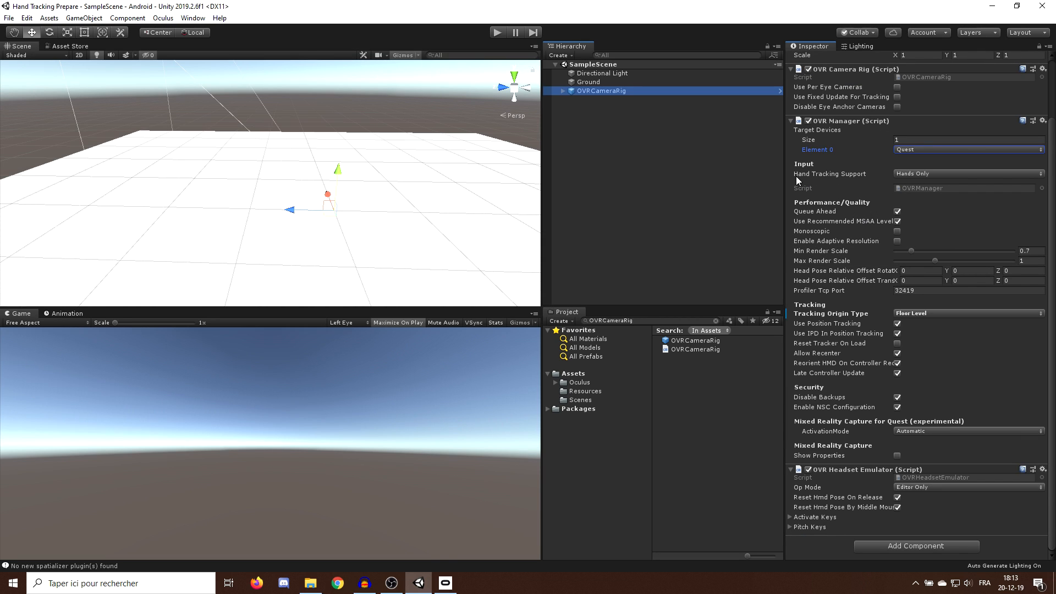
# Step: Keep Hand Tracking Support at Hands Only, then search the Oculus folder for 'Hands'
pyautogui.click(968, 173)
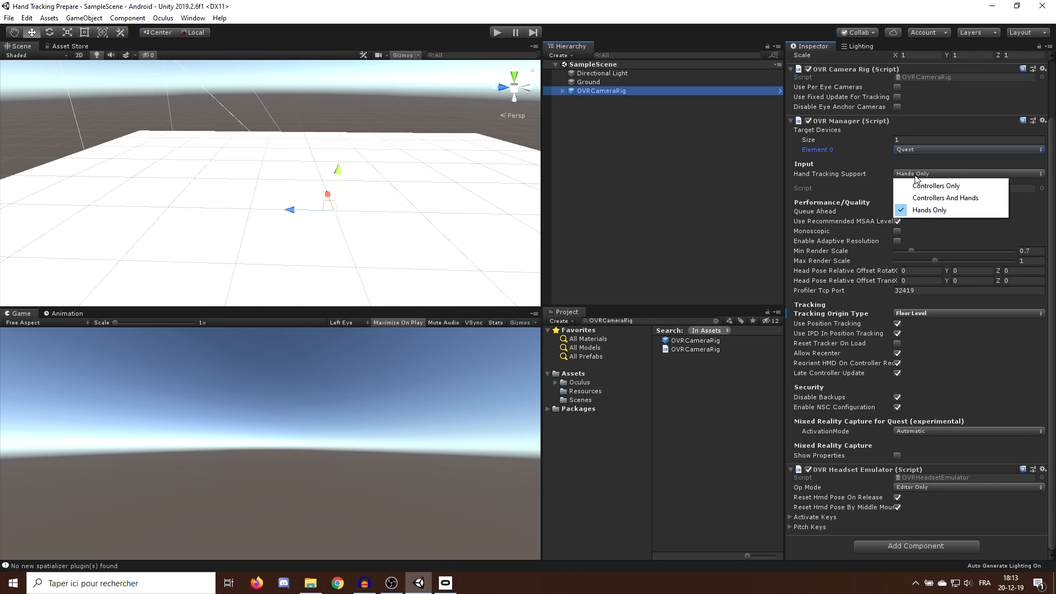
pyautogui.moveTo(935, 210)
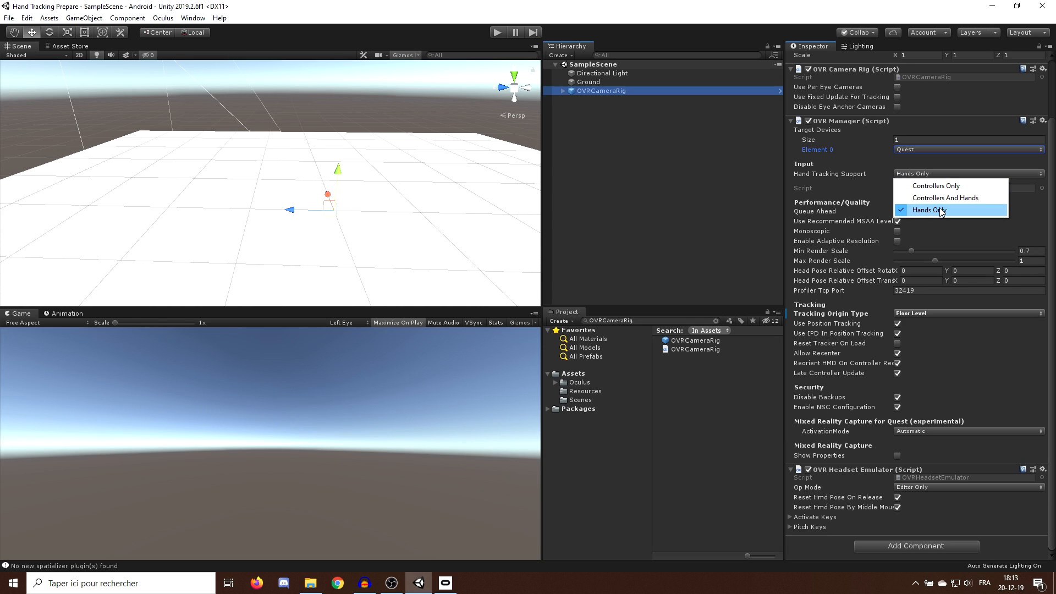
pyautogui.click(929, 209)
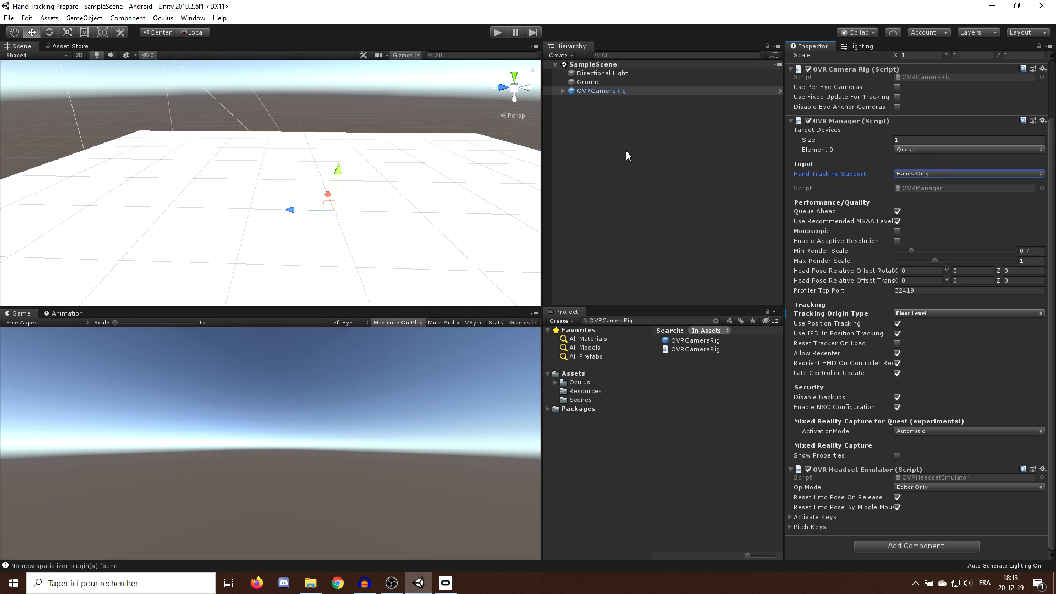
pyautogui.moveTo(724, 192)
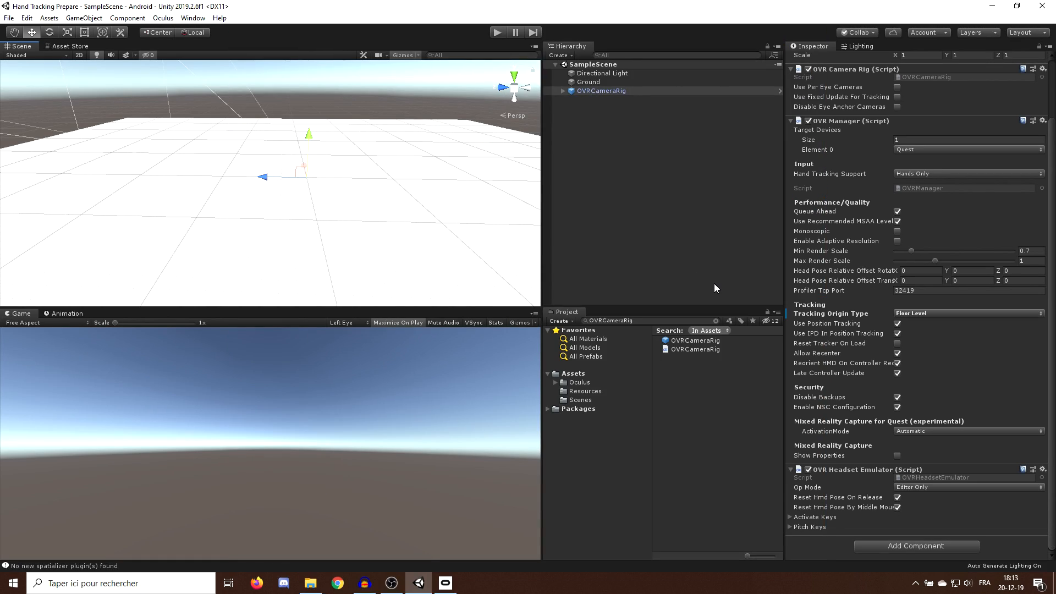
pyautogui.moveTo(716, 324)
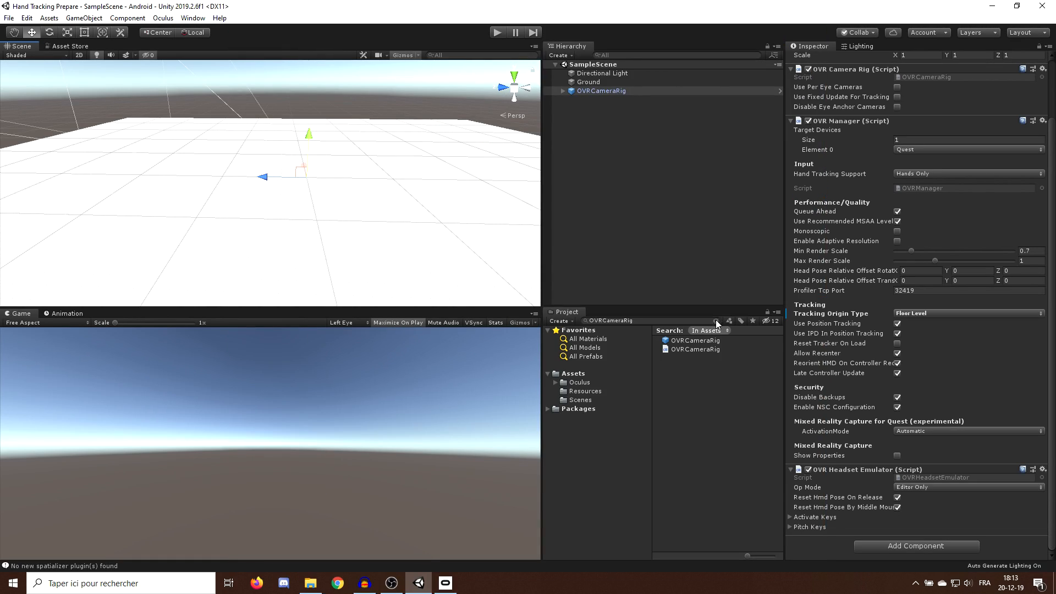
pyautogui.click(578, 382)
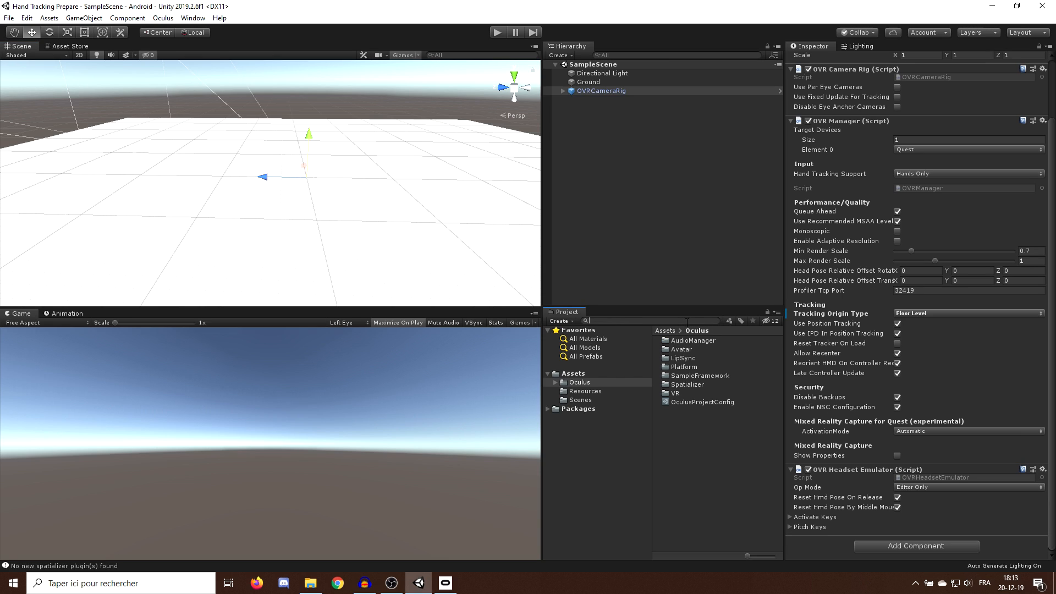
pyautogui.write('Hands')
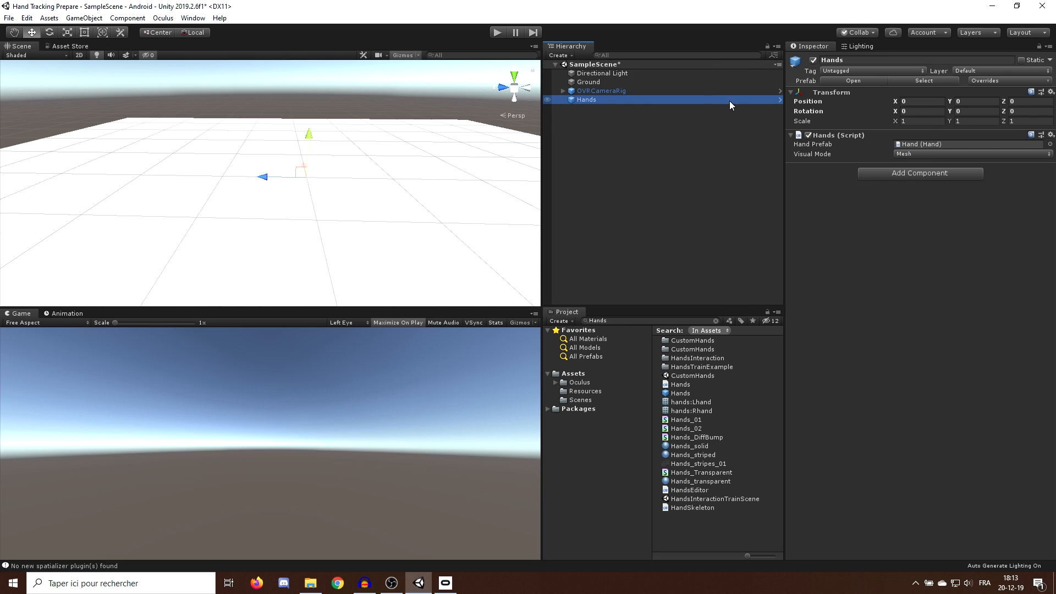
# Step: Add the open SampleScene to the Android build, then retry building to the headset
pyautogui.click(27, 17)
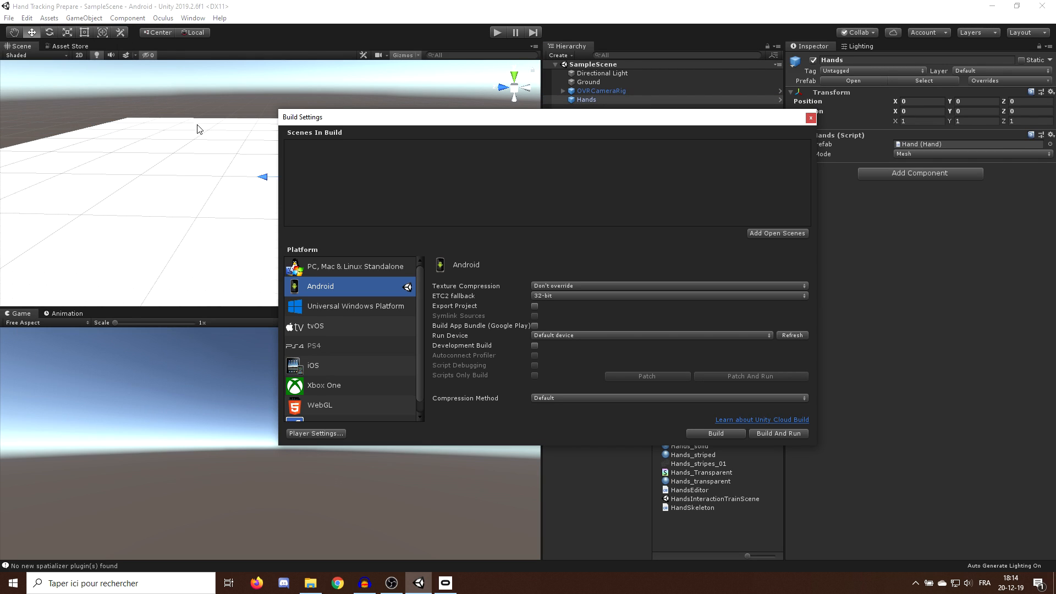
pyautogui.moveTo(750, 237)
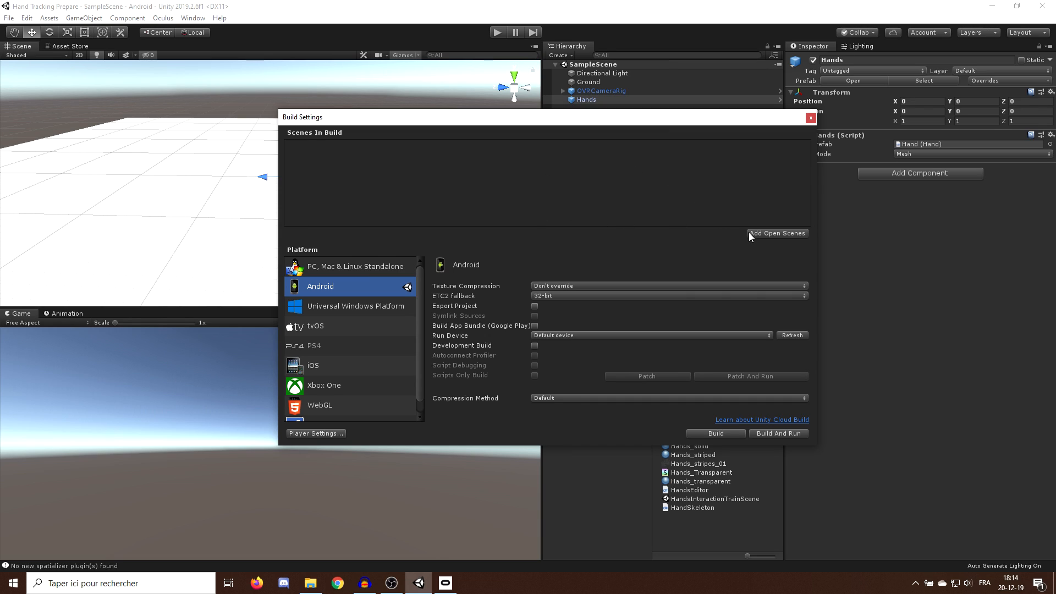
pyautogui.click(776, 233)
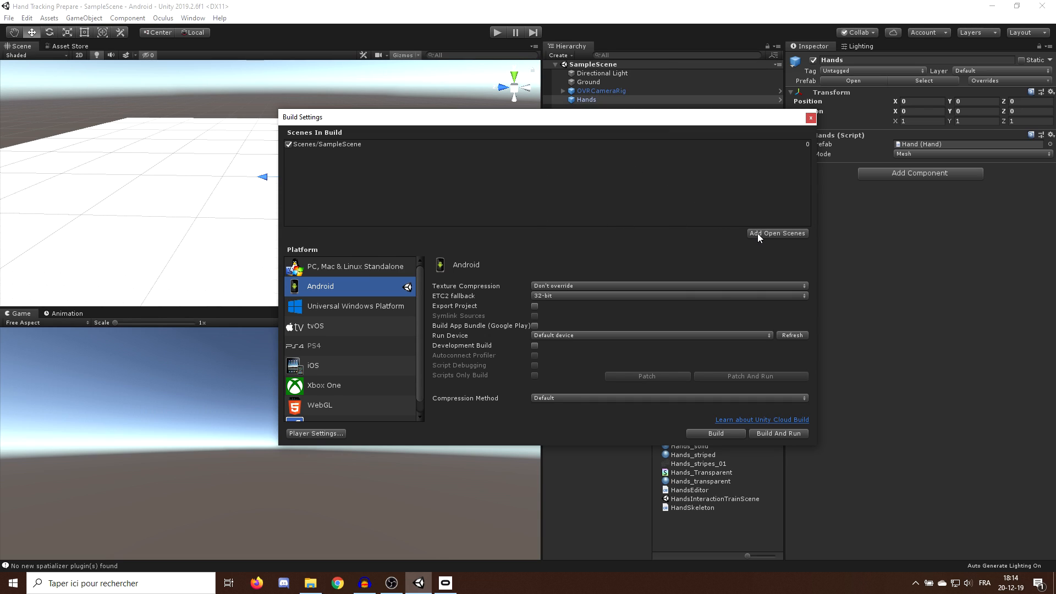
pyautogui.moveTo(767, 416)
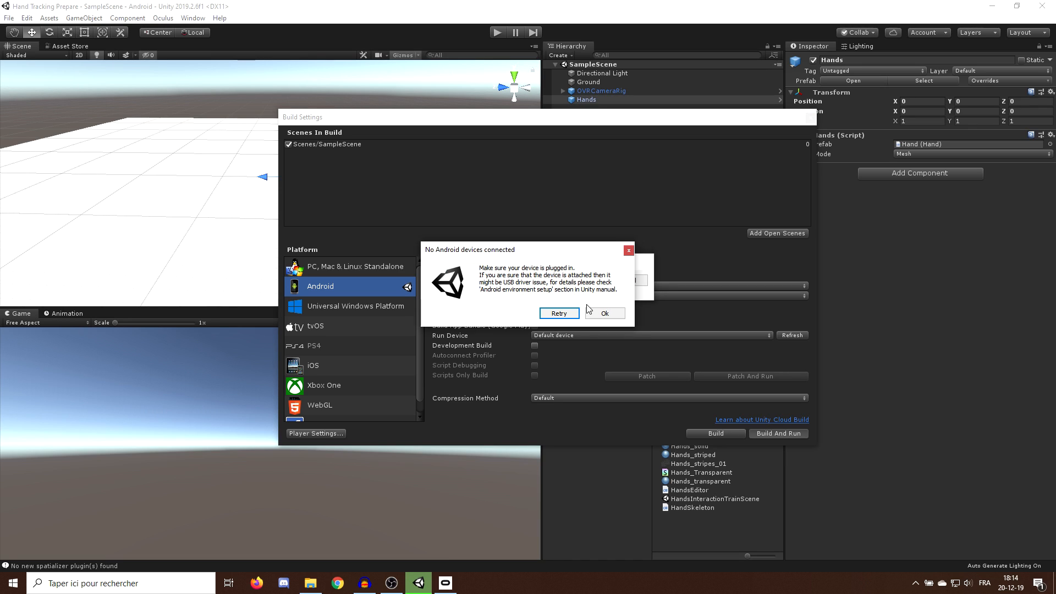
pyautogui.moveTo(705, 315)
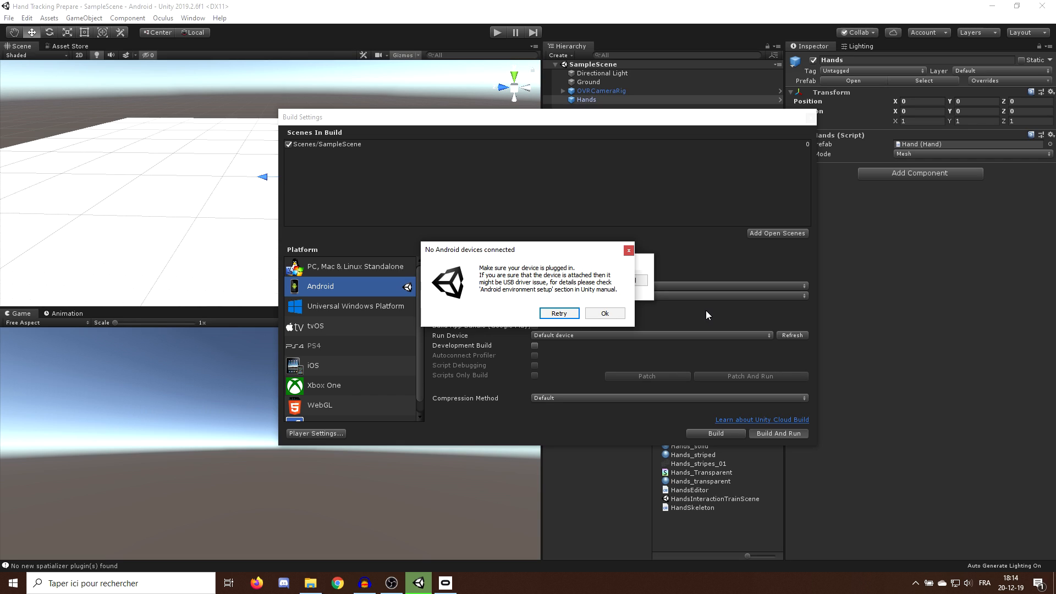
pyautogui.click(558, 313)
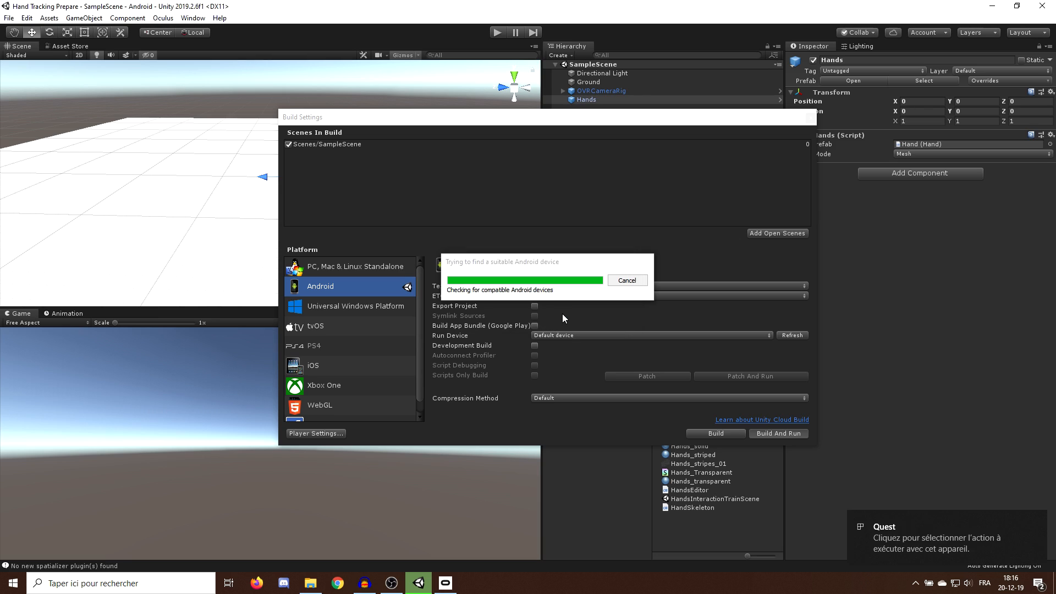
pyautogui.click(626, 280)
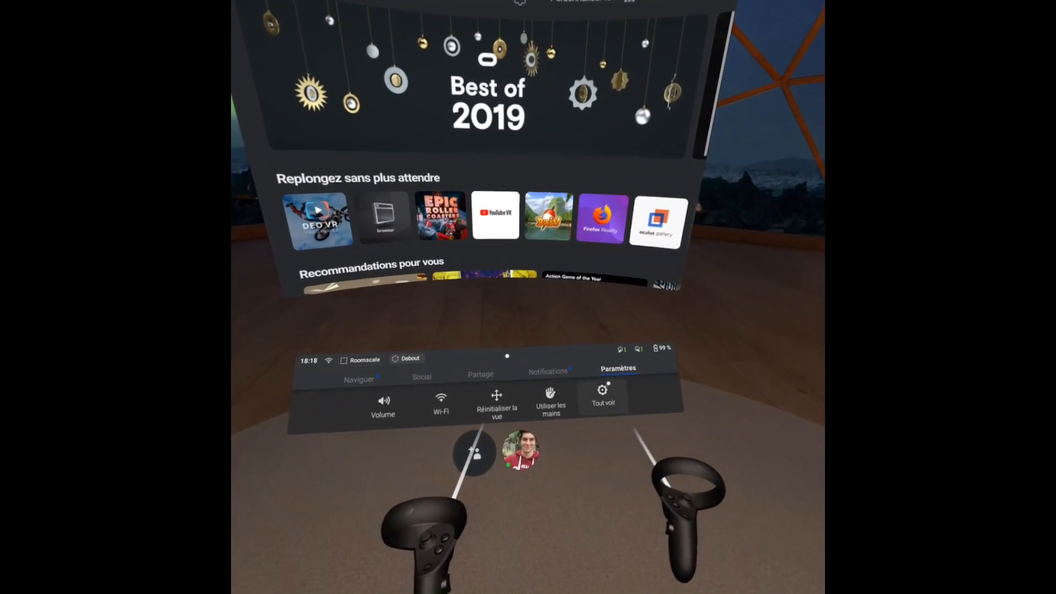
# Step: Turn on Suivi des mains under the Quest's Fonctionnalités expérimentales settings
pyautogui.click(602, 396)
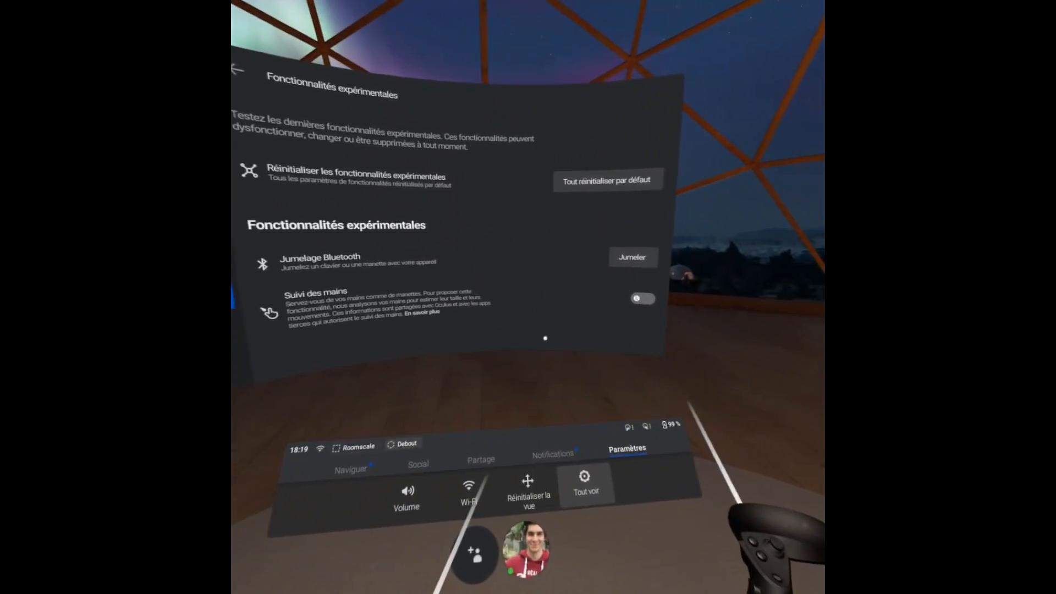
pyautogui.click(642, 298)
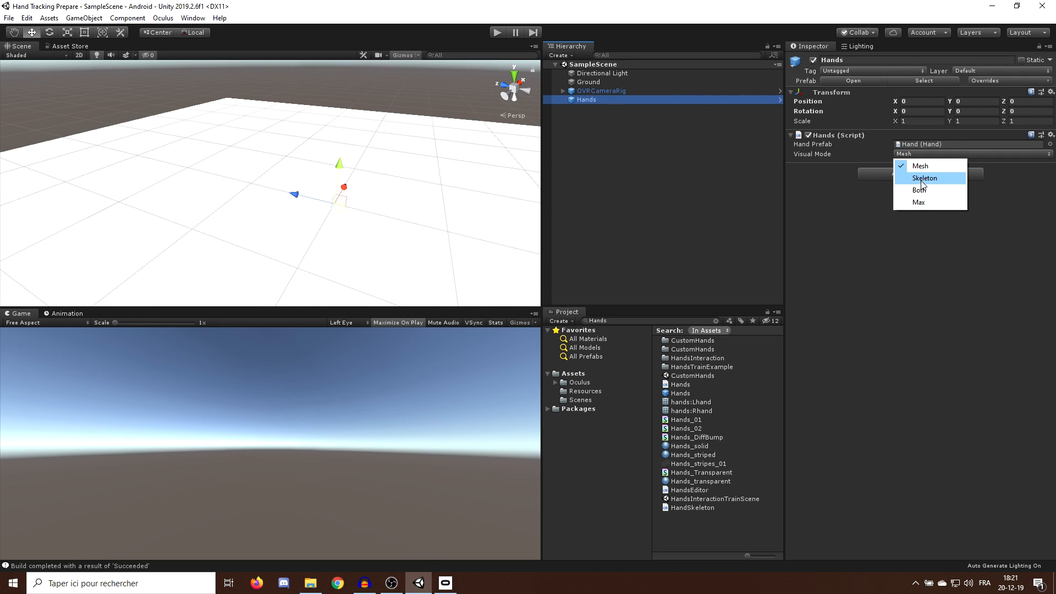
pyautogui.moveTo(930, 189)
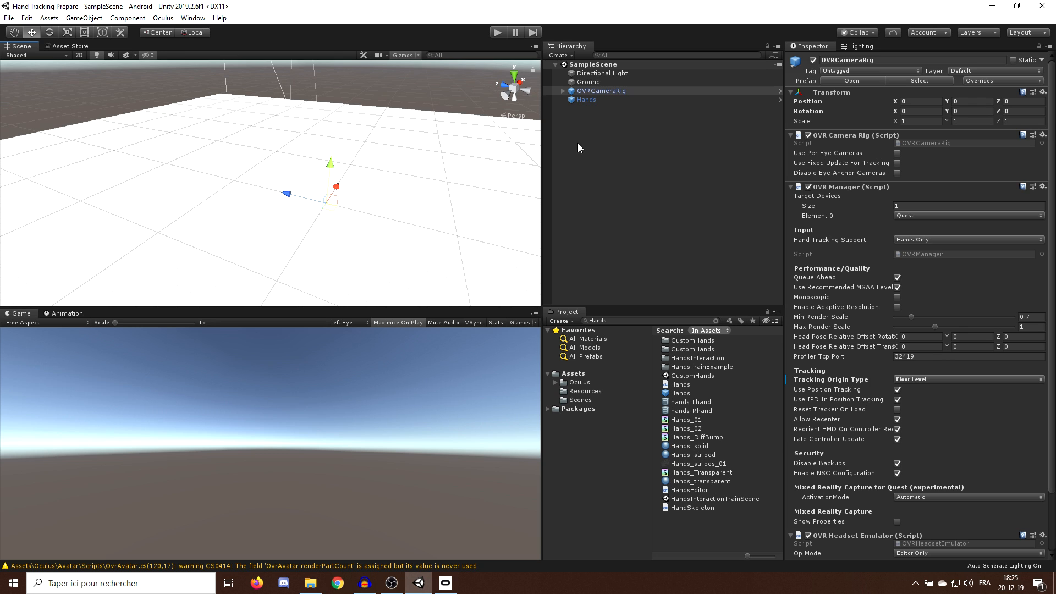
# Step: Inspect the FingerTipPokeToolIndex, FingerTipPokeToolRing and driver prefabs, then select InteractableToolsSDKDriver
pyautogui.click(678, 219)
pyautogui.write('Interactabletool')
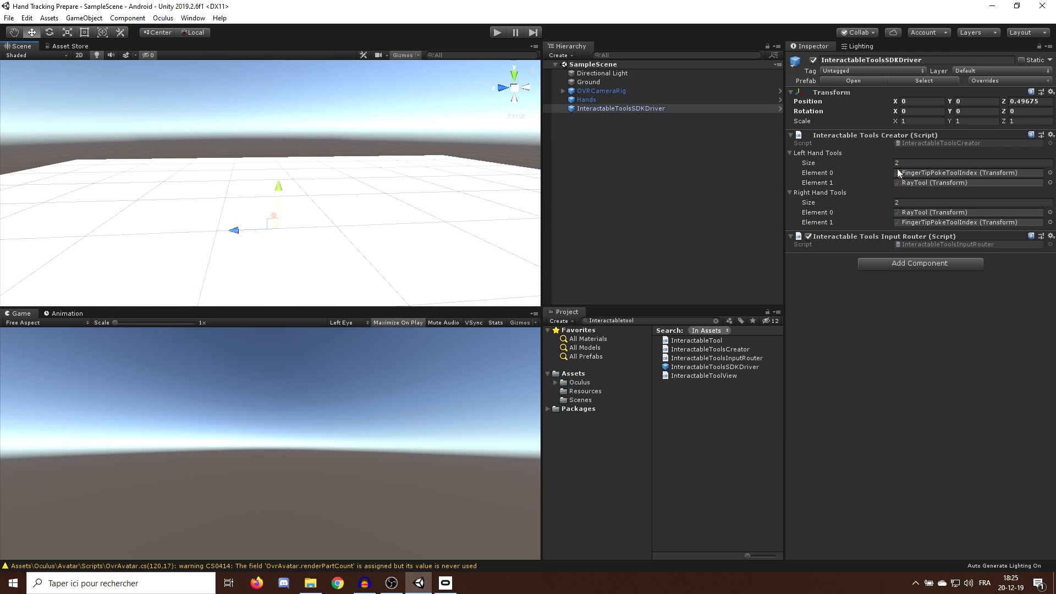
pyautogui.moveTo(913, 183)
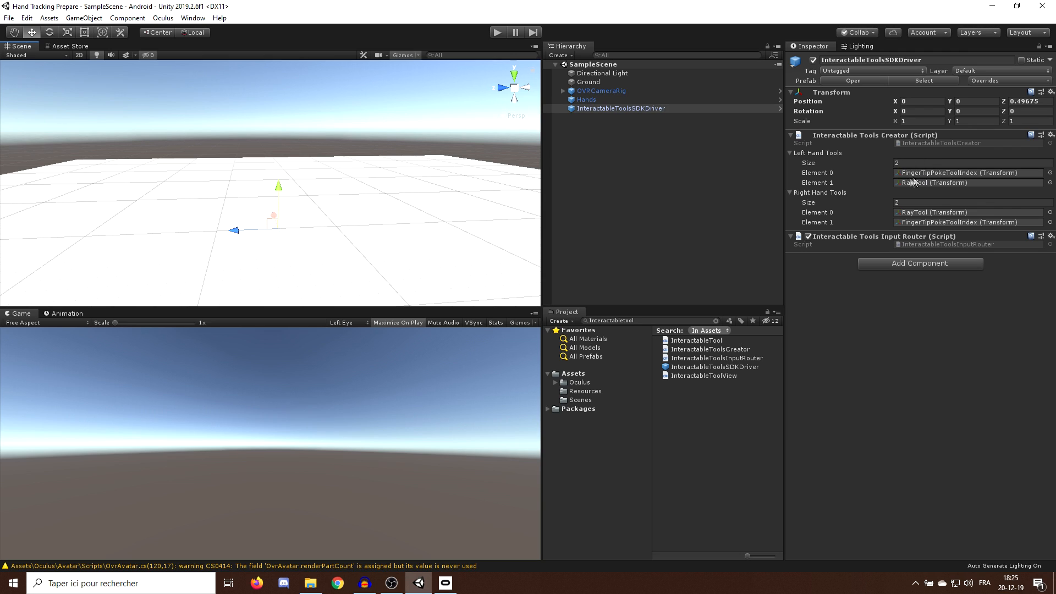
pyautogui.moveTo(911, 214)
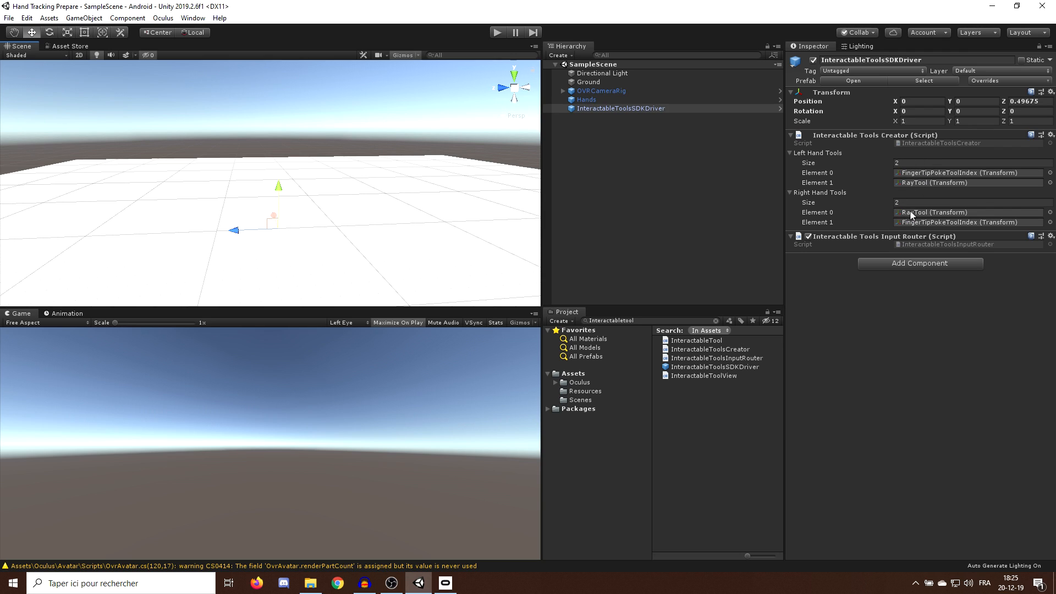
pyautogui.moveTo(968, 177)
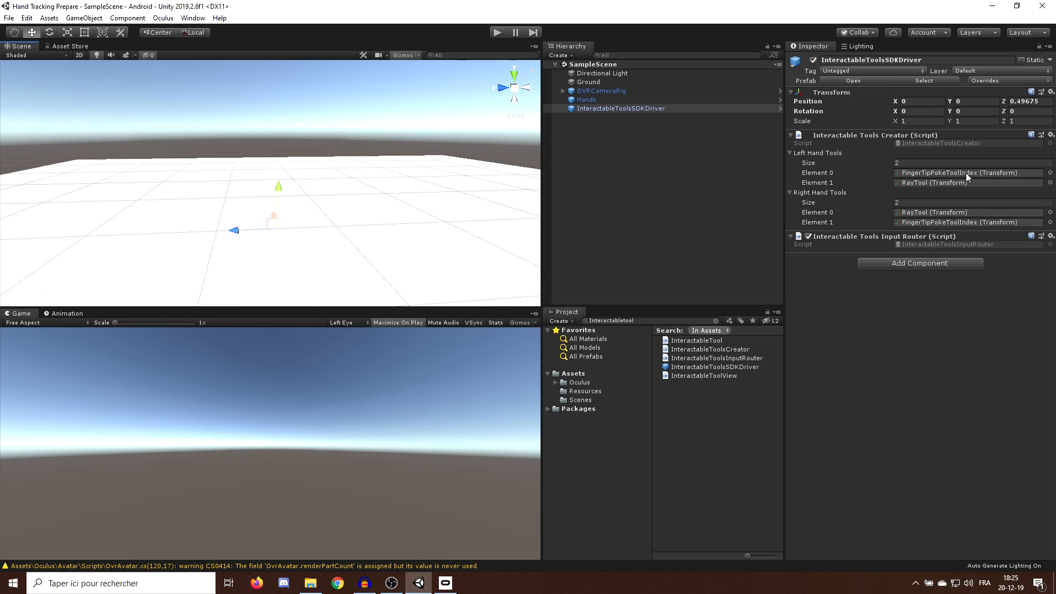
pyautogui.moveTo(897, 230)
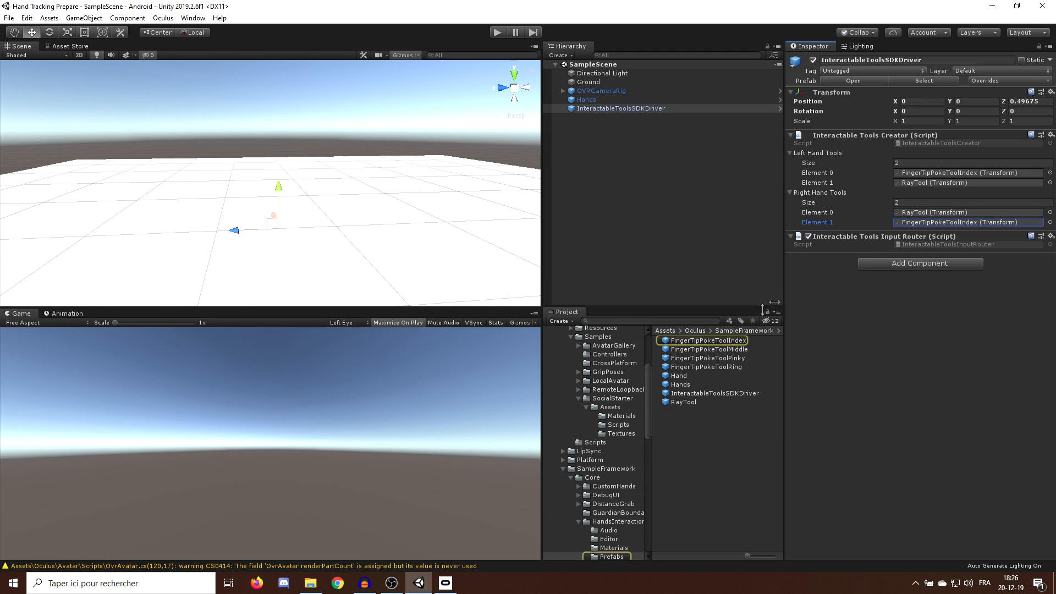
pyautogui.click(702, 340)
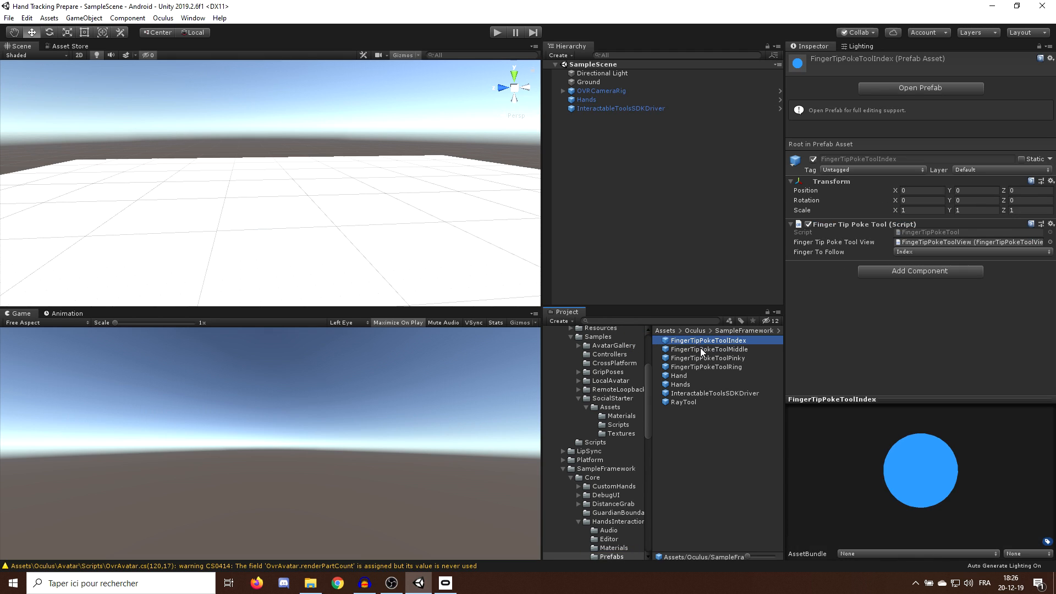
pyautogui.click(678, 375)
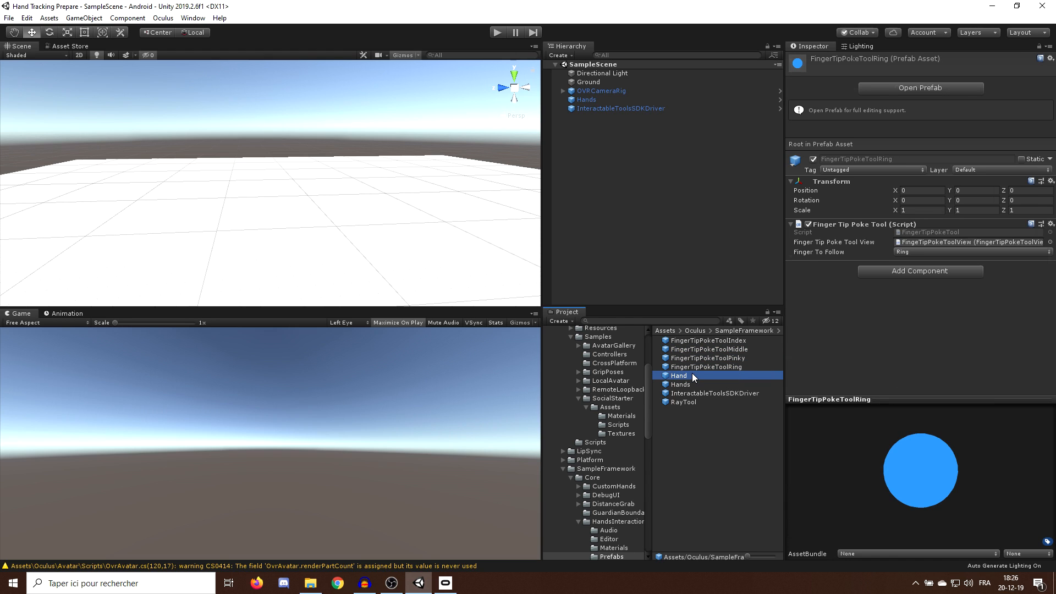
pyautogui.click(714, 392)
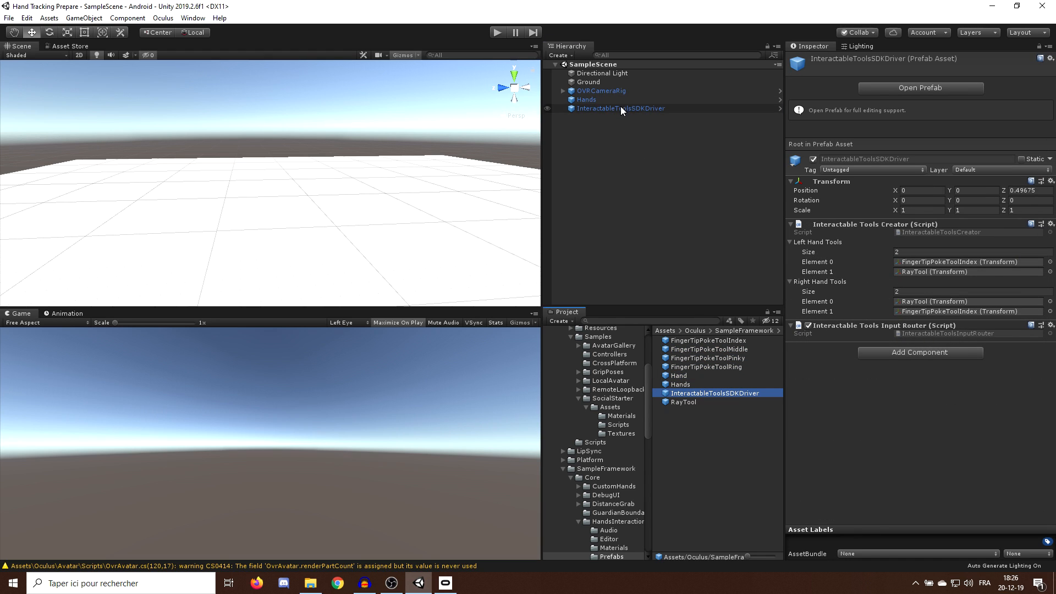
pyautogui.click(620, 108)
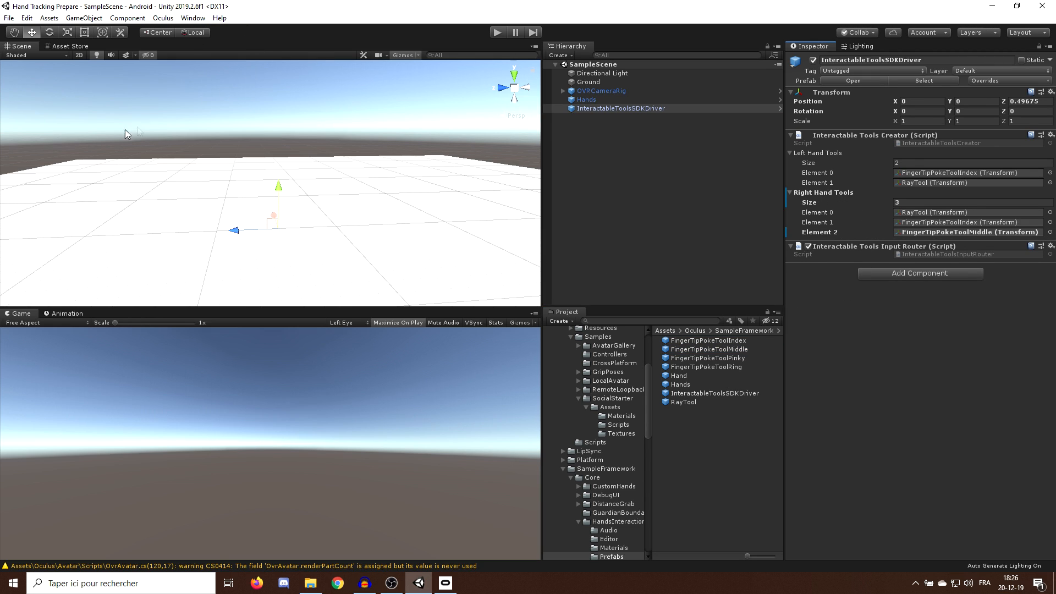
pyautogui.click(8, 18)
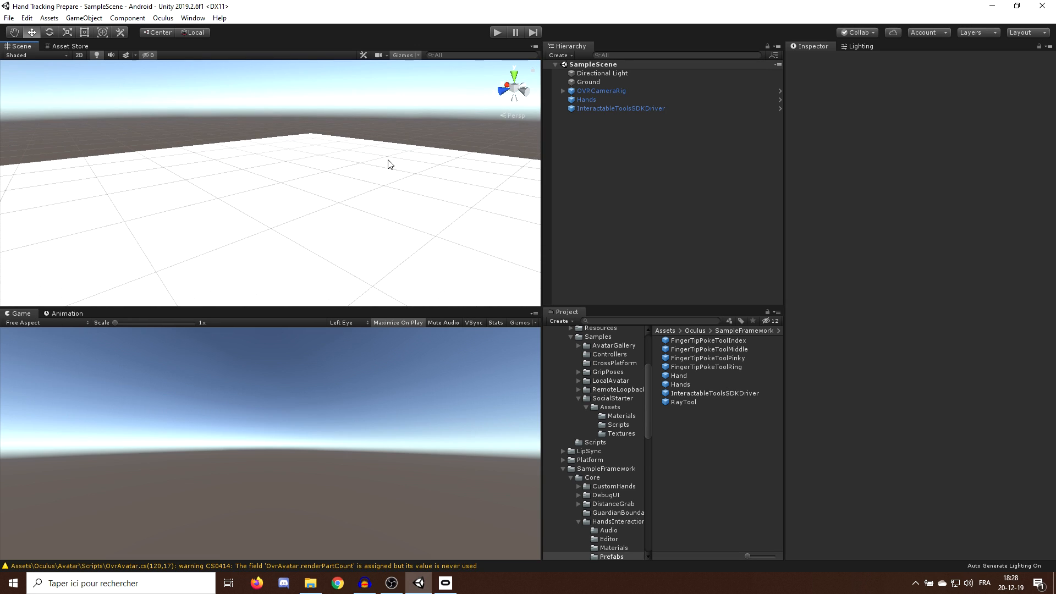
# Step: Create a cube in the scene and scale it down to 0.2
pyautogui.rightClick(620, 117)
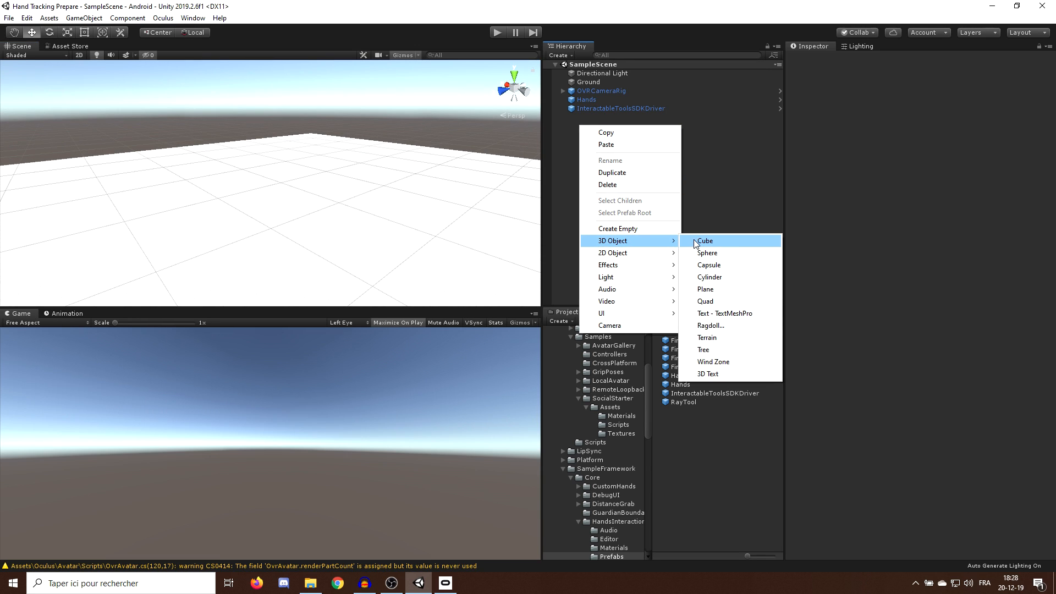
pyautogui.click(703, 241)
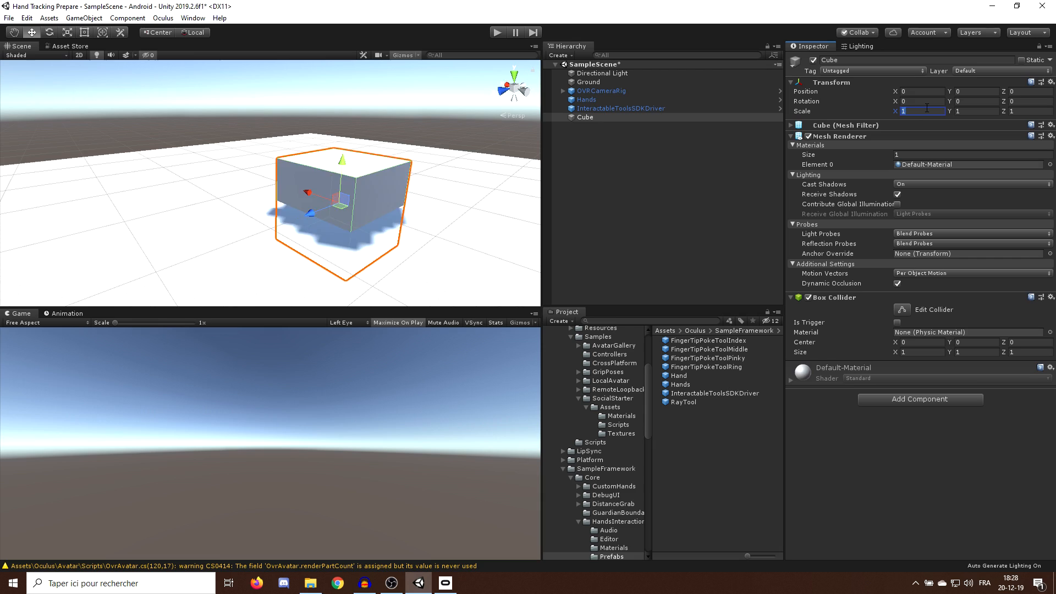
pyautogui.write('0.2')
pyautogui.write('Button')
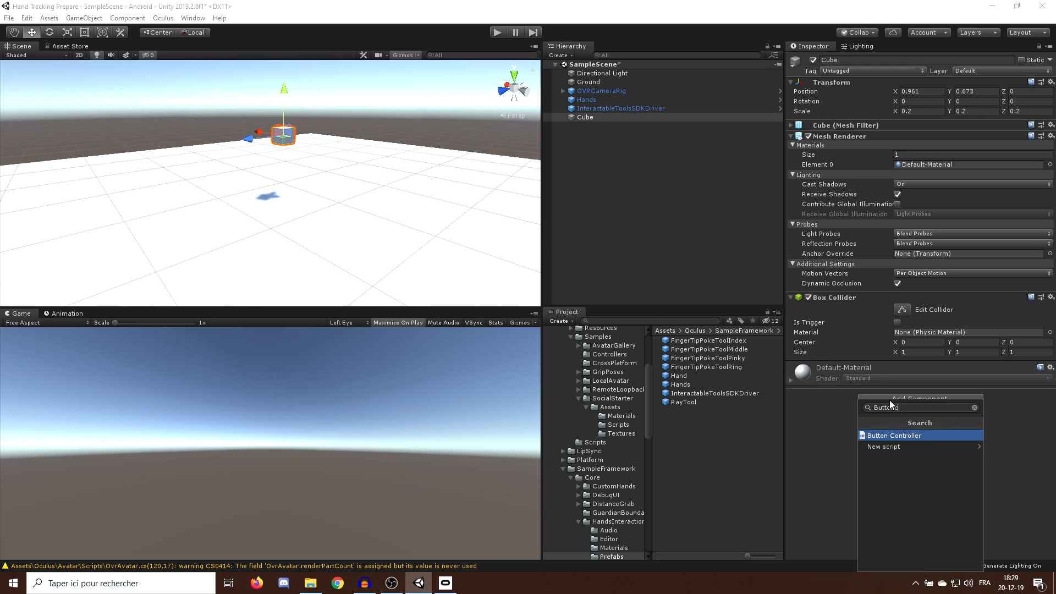
# Step: Attach a Button Controller to the cube and add child cubes under it
pyautogui.click(896, 435)
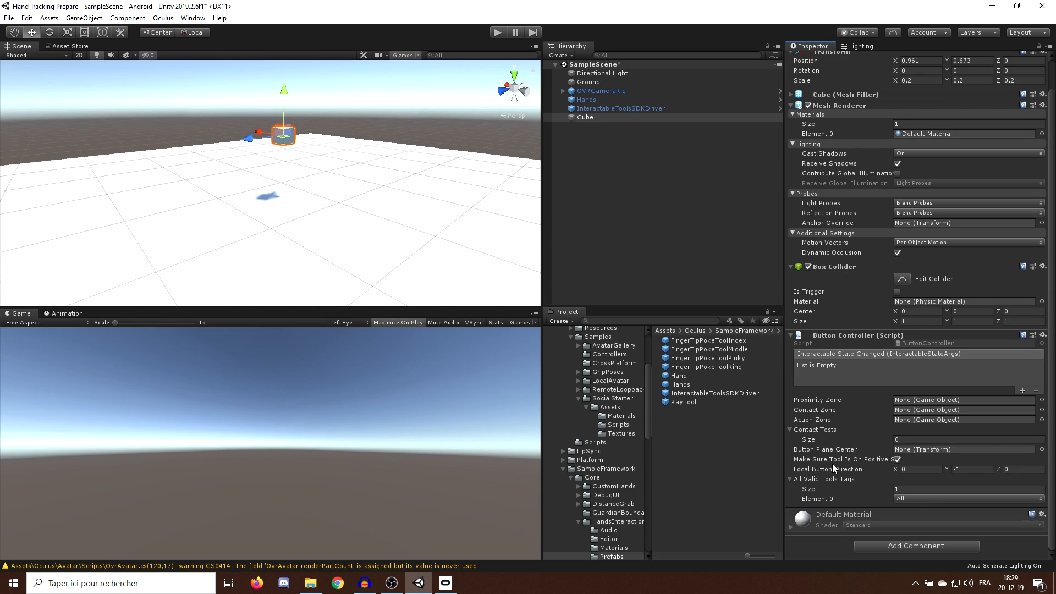
pyautogui.moveTo(822, 404)
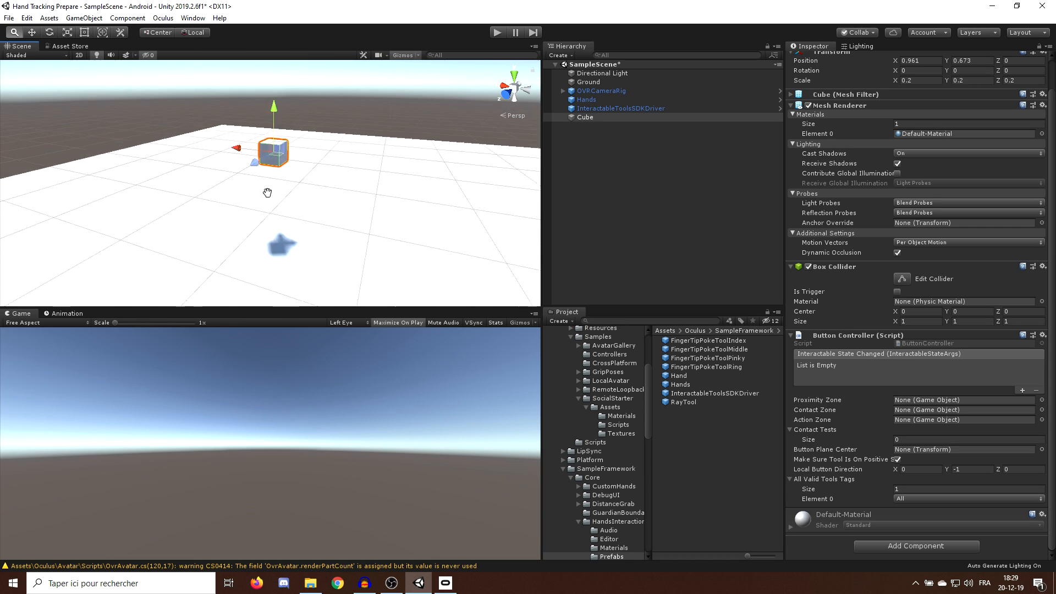
pyautogui.rightClick(584, 116)
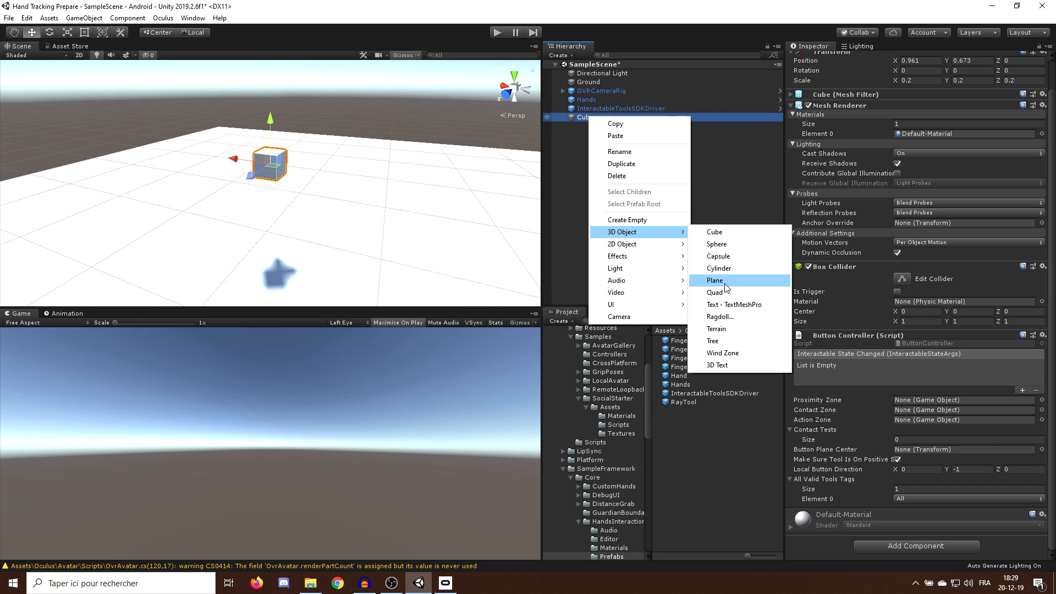
pyautogui.click(713, 232)
pyautogui.write('ButtonProximity')
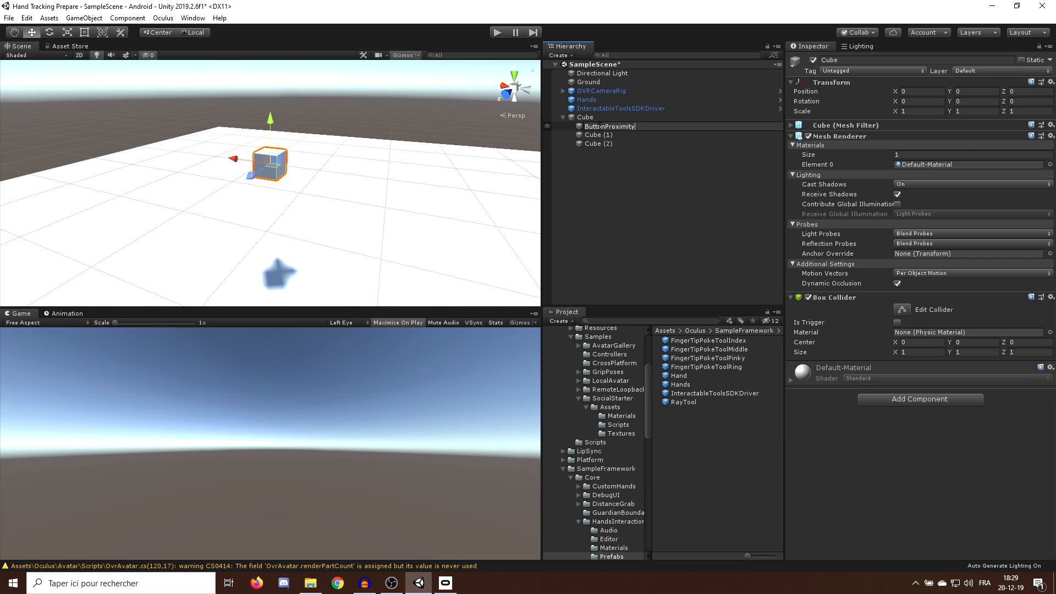
# Step: Make ButtonProximity, ButtonContact and ButtonAction trigger zones and assign them to the controller
pyautogui.click(598, 144)
pyautogui.write('ButtonAction')
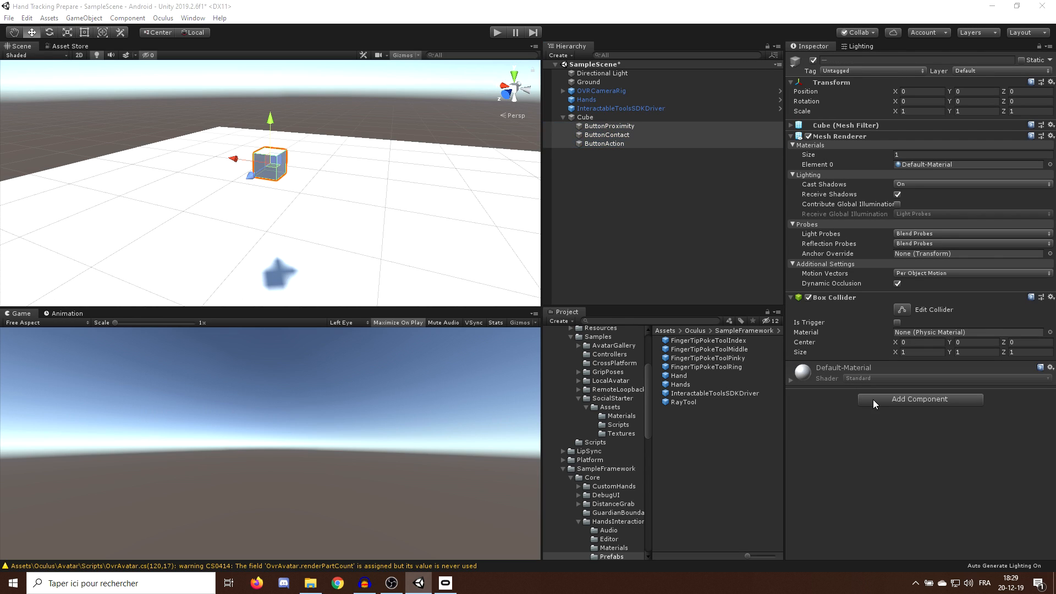
pyautogui.click(920, 399)
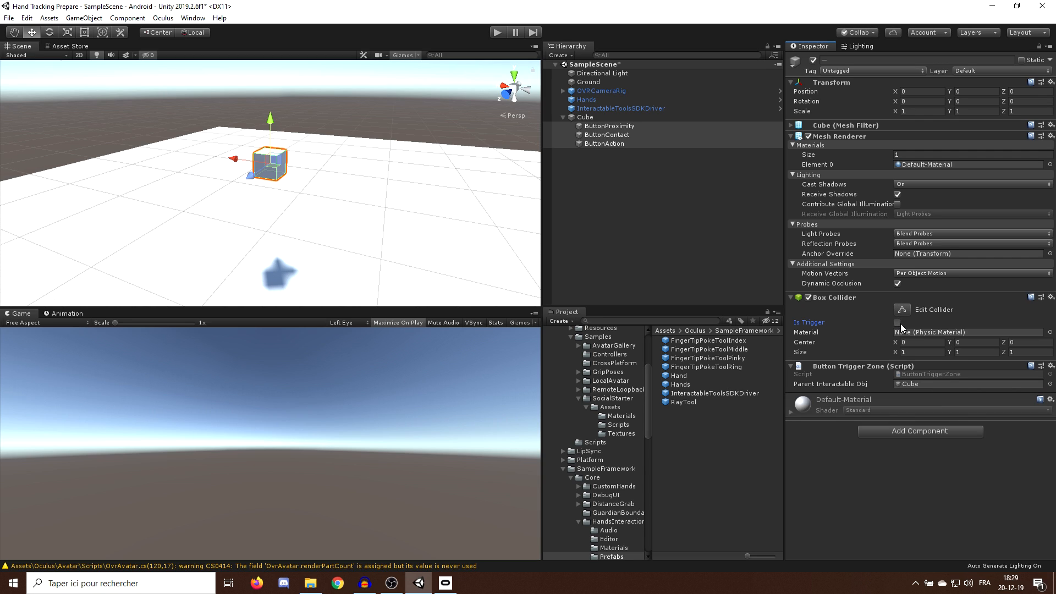
pyautogui.click(585, 117)
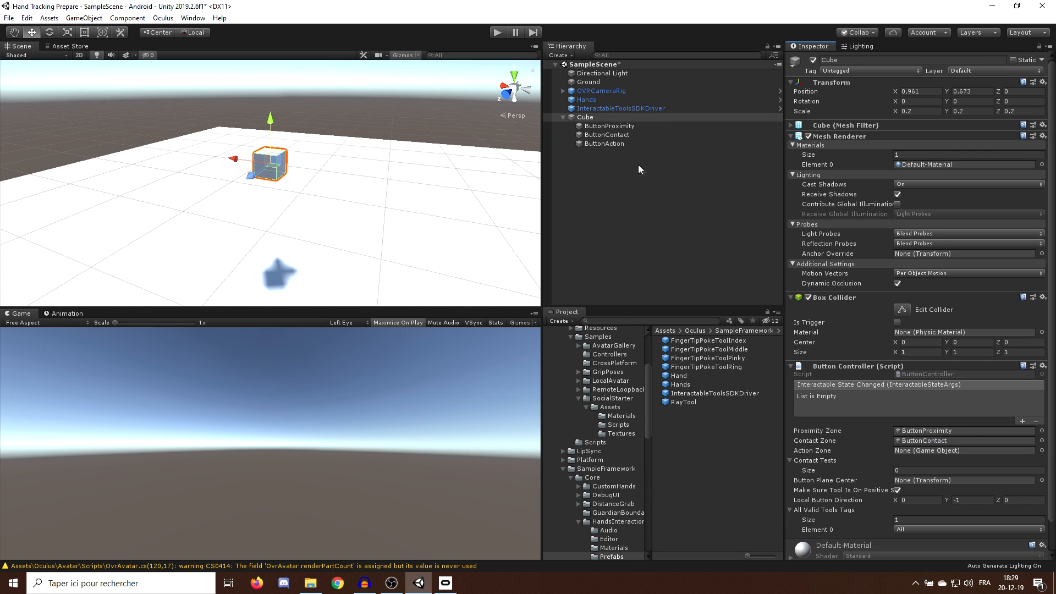
pyautogui.click(965, 450)
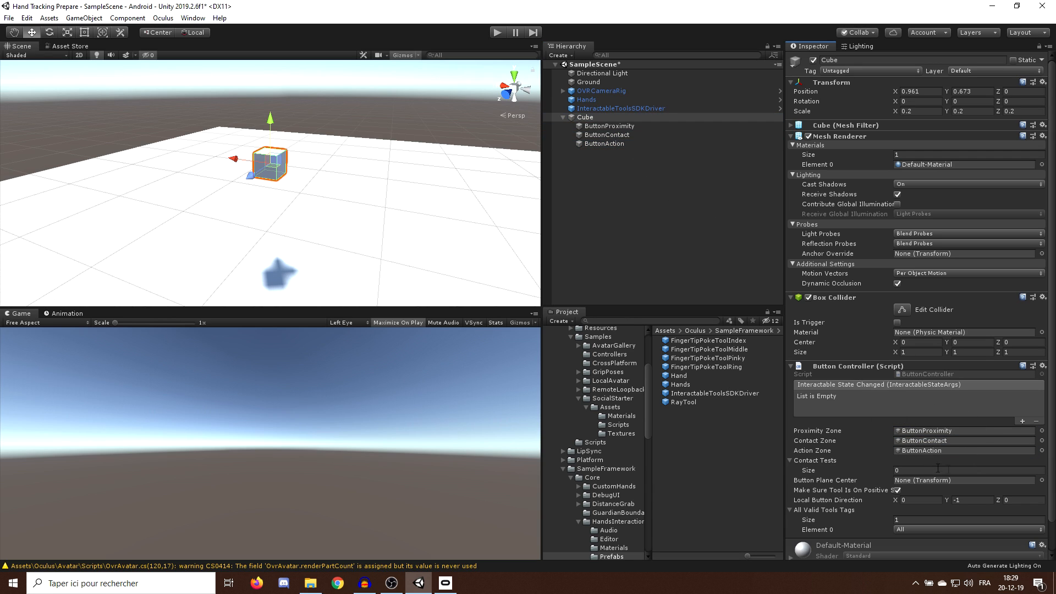
# Step: Scale the ButtonProximity zone well beyond the cube
pyautogui.scroll(-3)
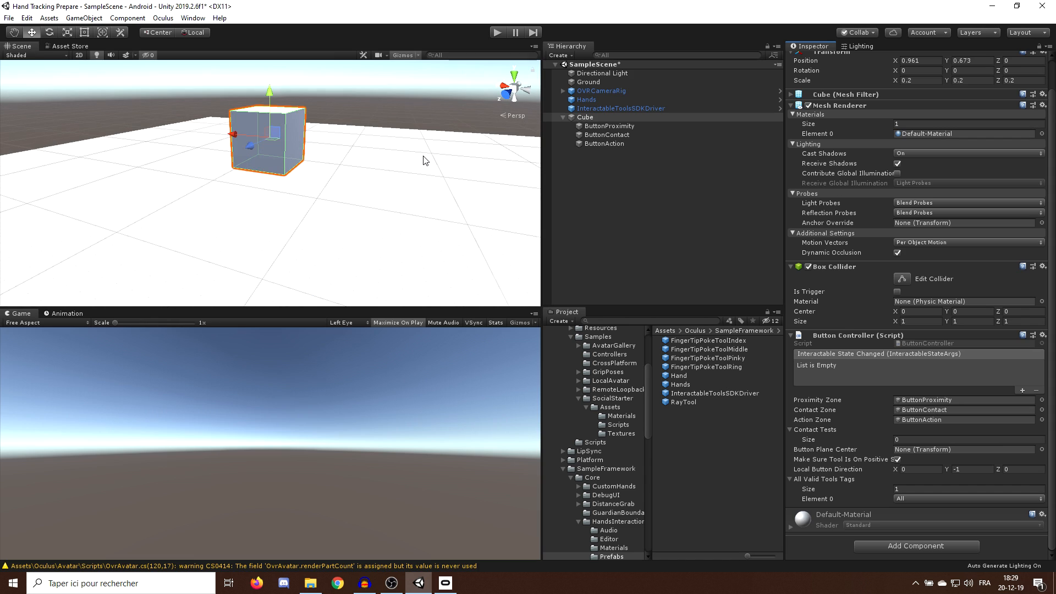
pyautogui.click(609, 126)
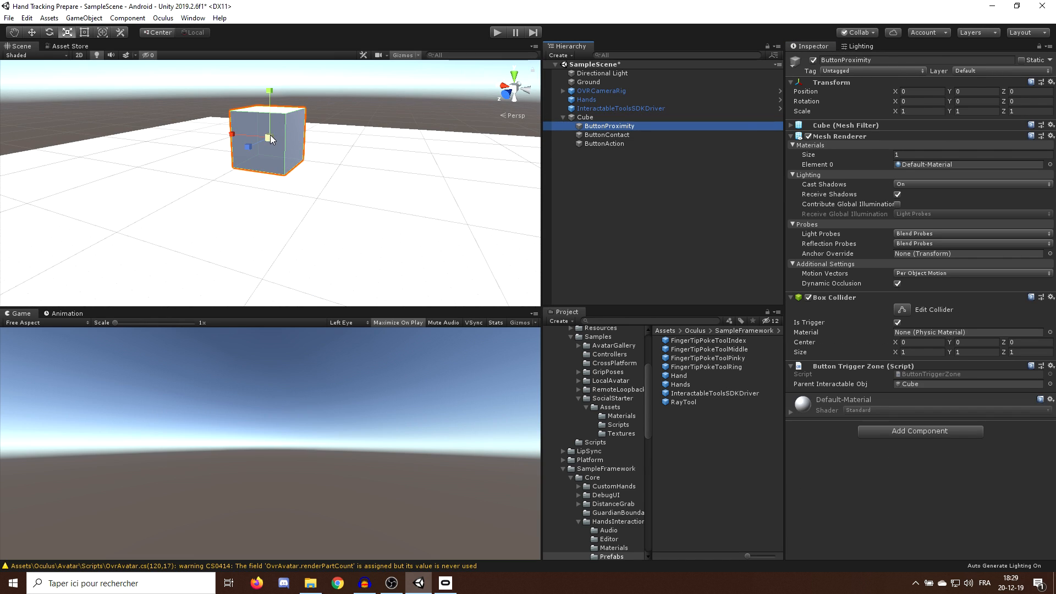
pyautogui.moveTo(273, 140); pyautogui.dragTo(332, 124)
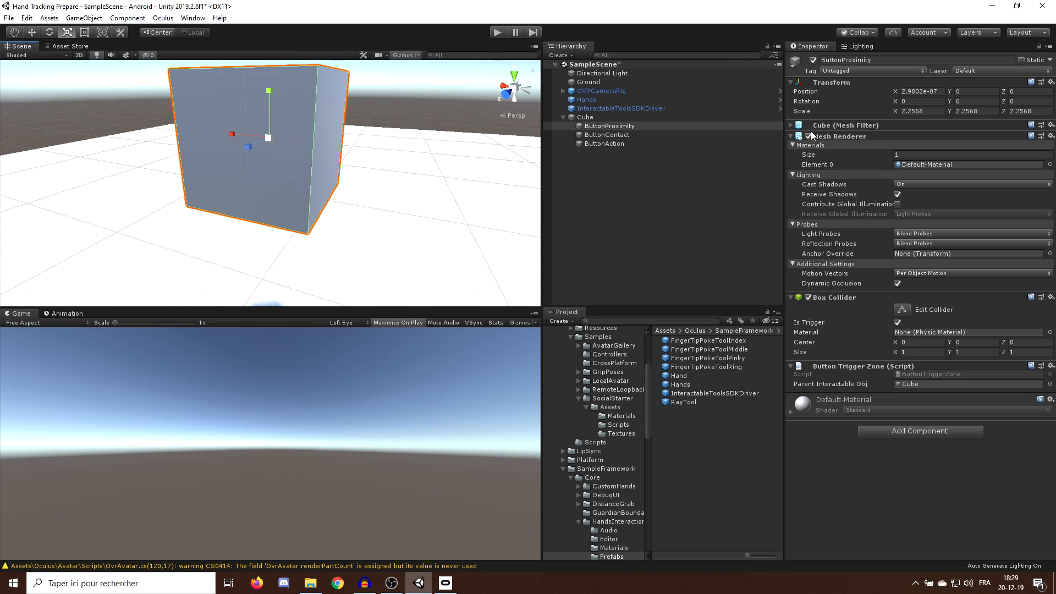
# Step: Lower ButtonAction toward the cube's bottom, hide the zone meshes, and reselect Cube
pyautogui.click(606, 134)
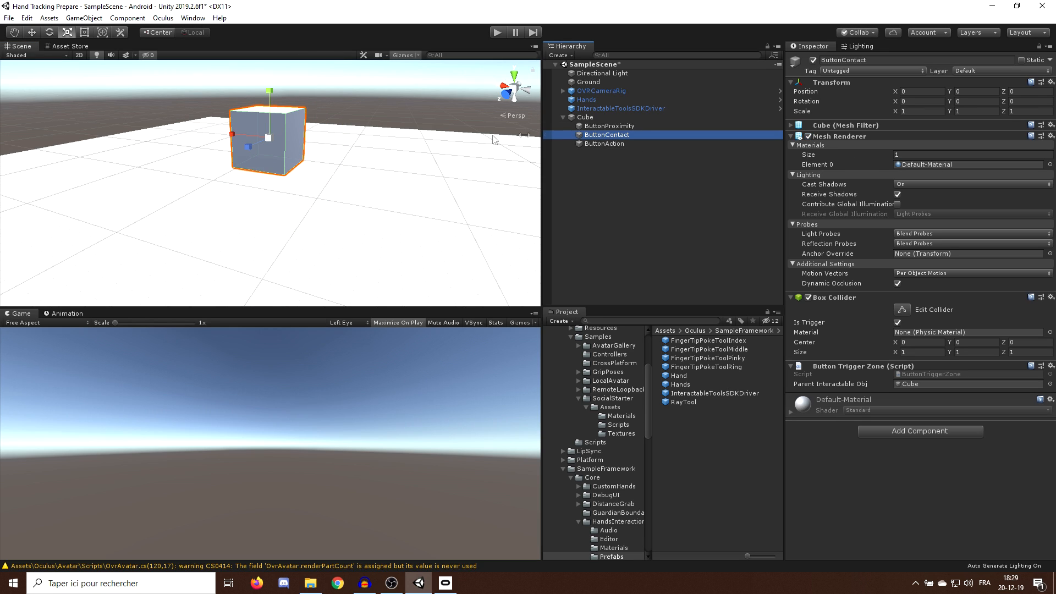
pyautogui.click(604, 143)
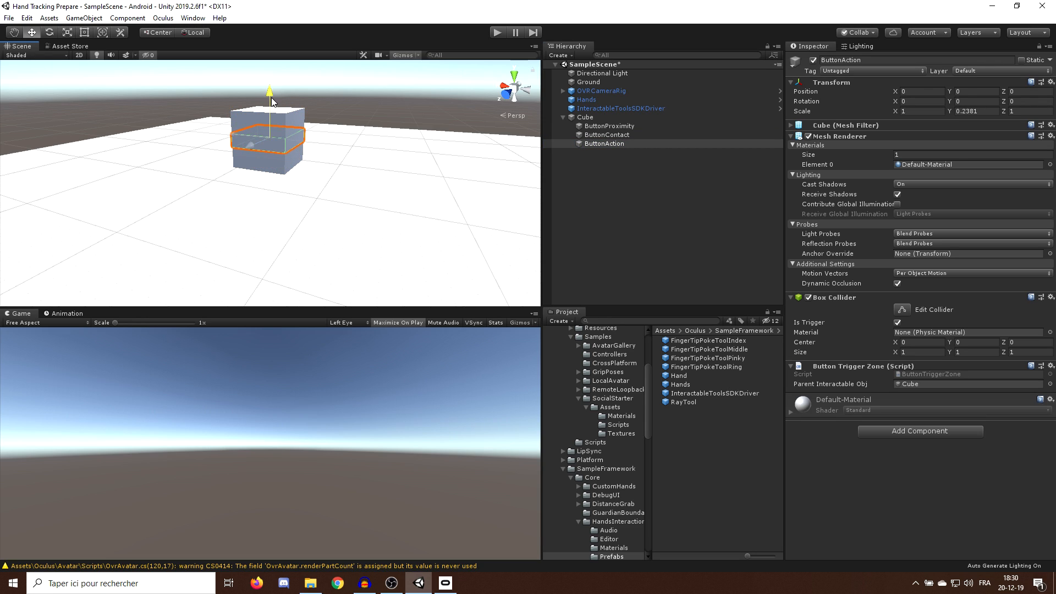
pyautogui.moveTo(269, 96); pyautogui.dragTo(276, 116)
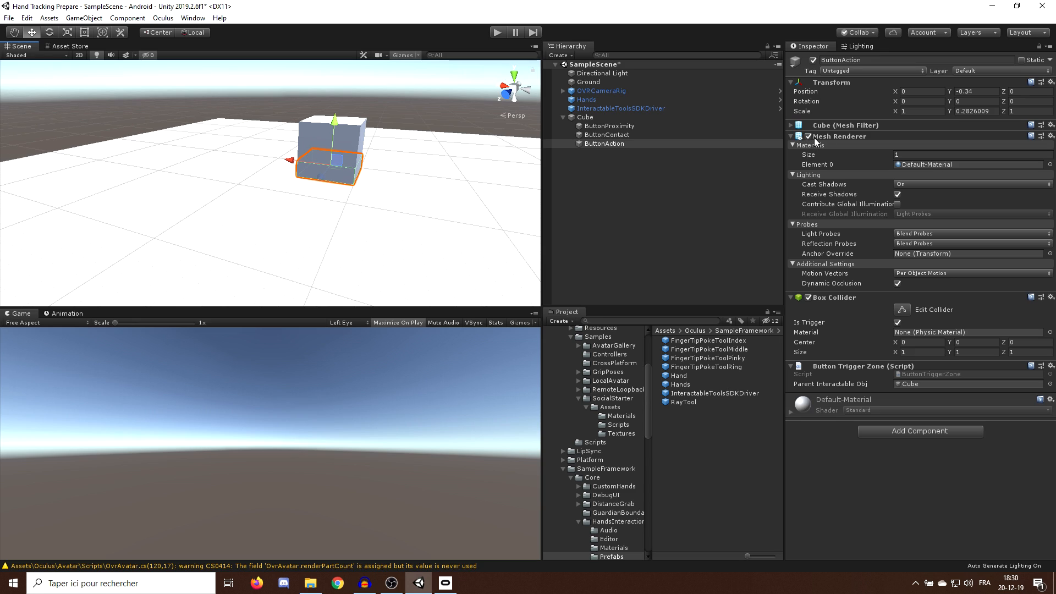
pyautogui.click(606, 135)
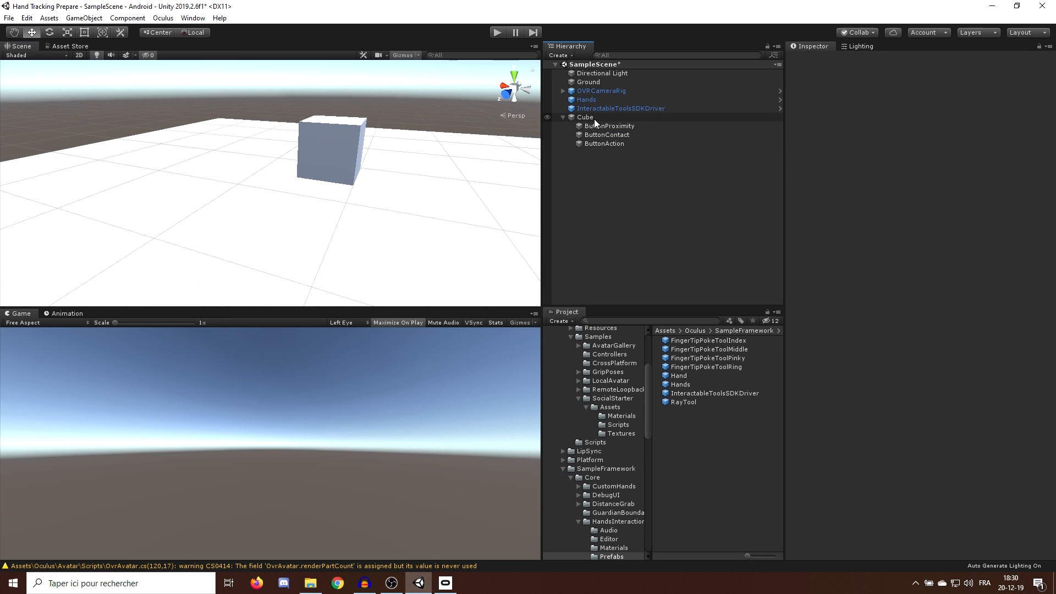
pyautogui.click(585, 117)
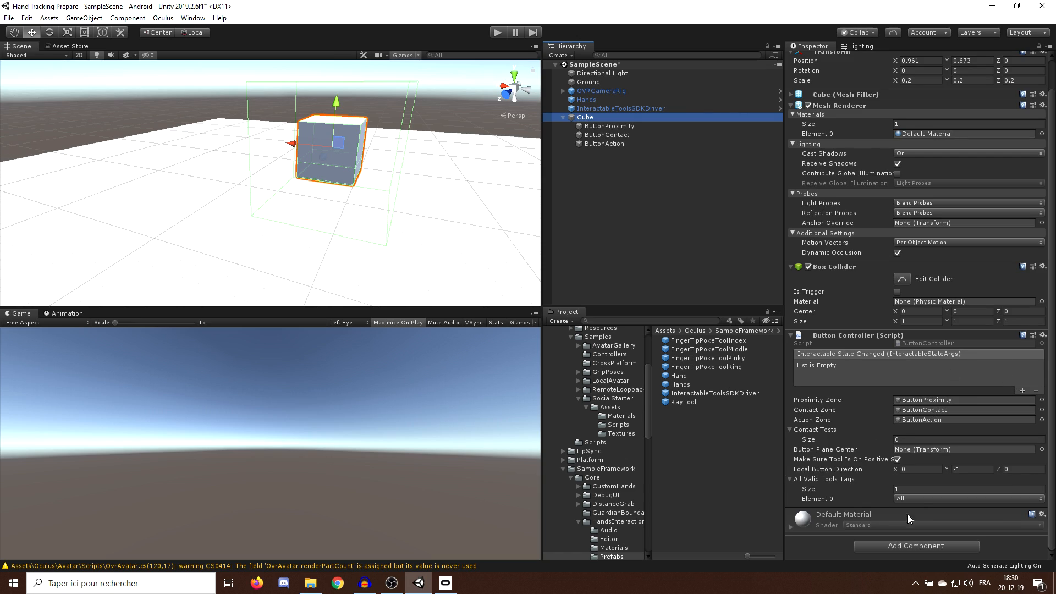
pyautogui.moveTo(829, 414)
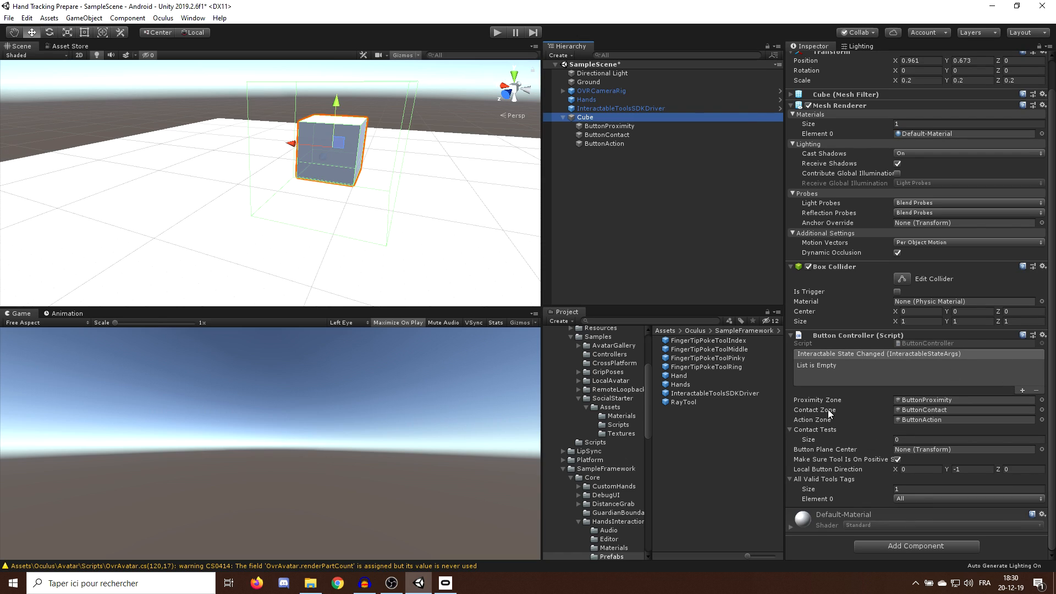
# Step: Add two contact tests, Perpen Test and Backwards Press, with Cube as plane centre
pyautogui.click(966, 439)
pyautogui.write('2')
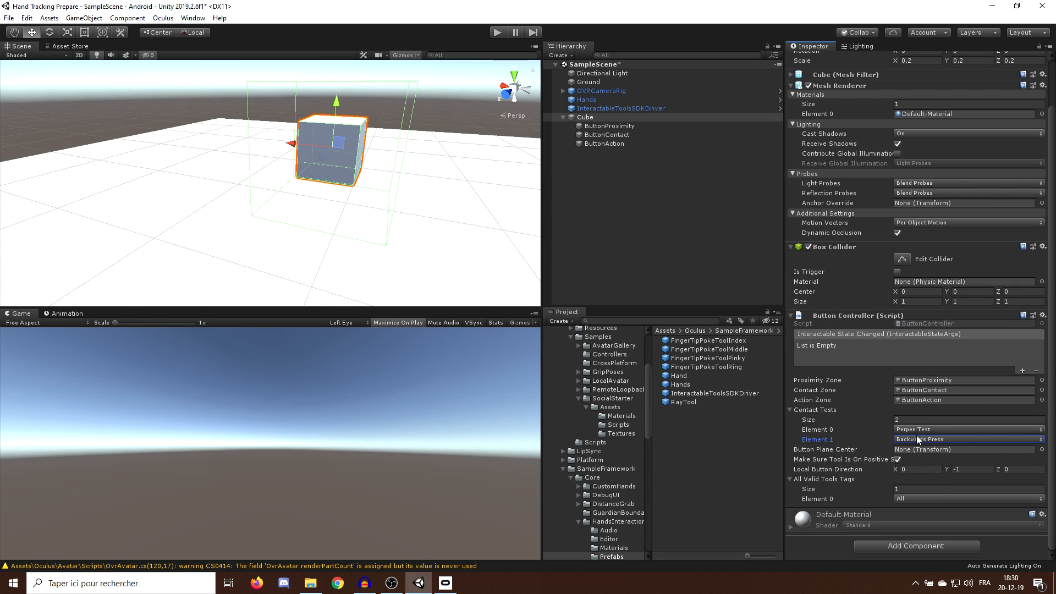
pyautogui.moveTo(966, 467)
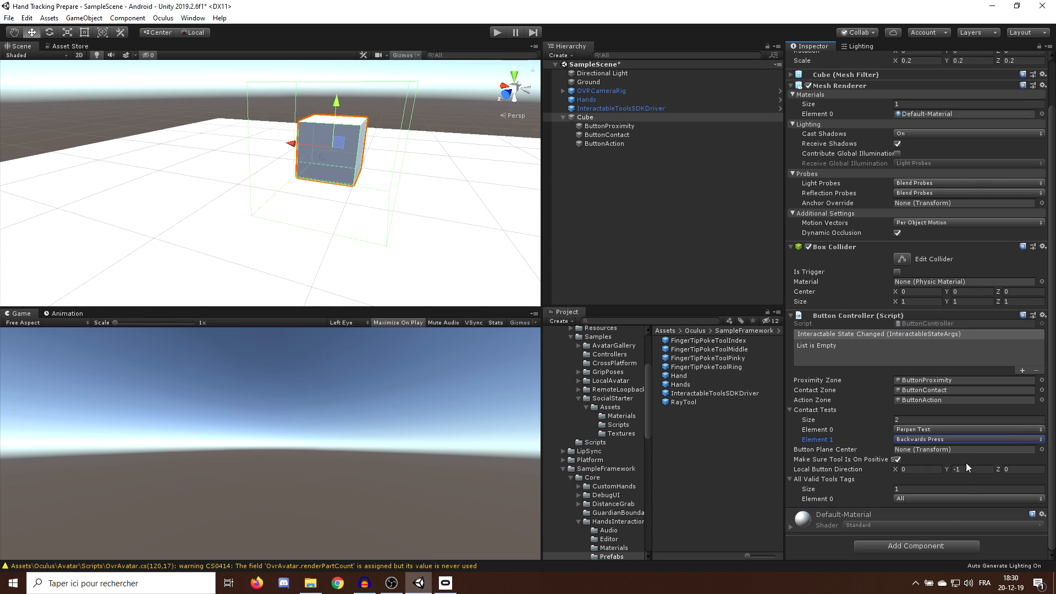
pyautogui.moveTo(932, 458)
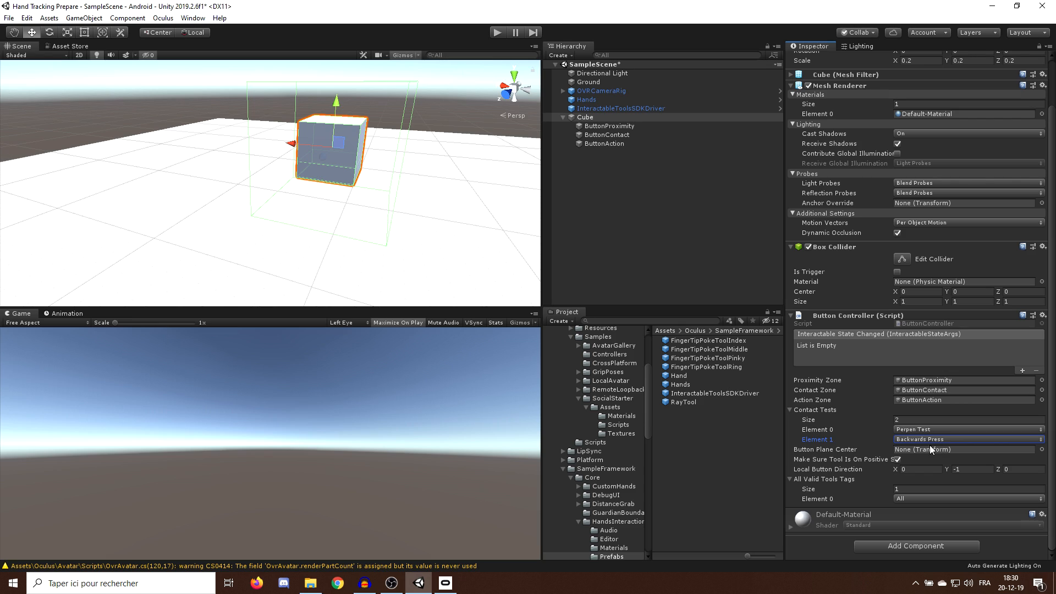
pyautogui.moveTo(933, 414)
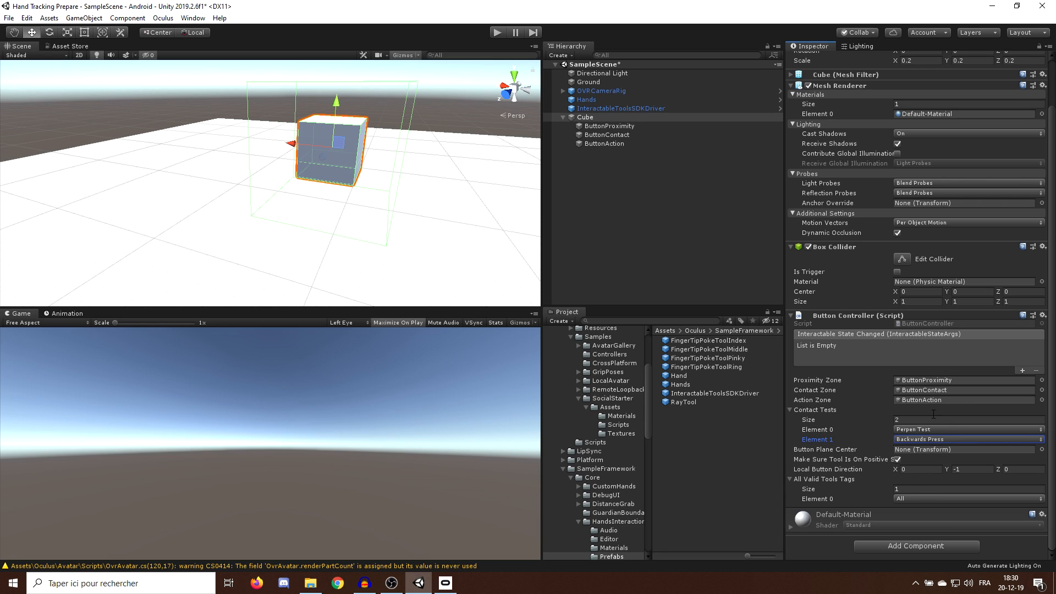
pyautogui.moveTo(874, 351)
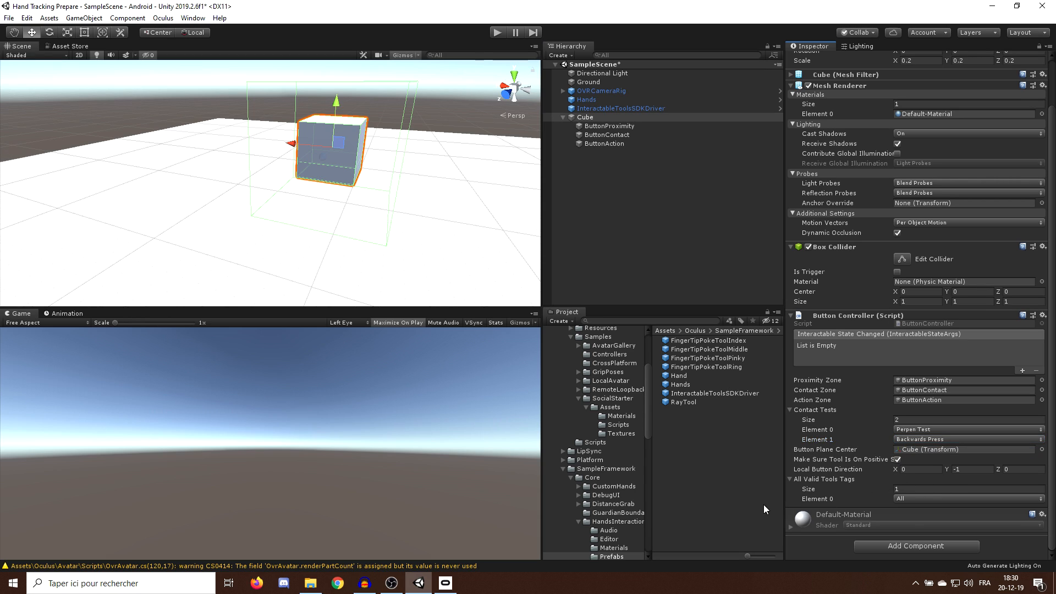
pyautogui.moveTo(835, 467)
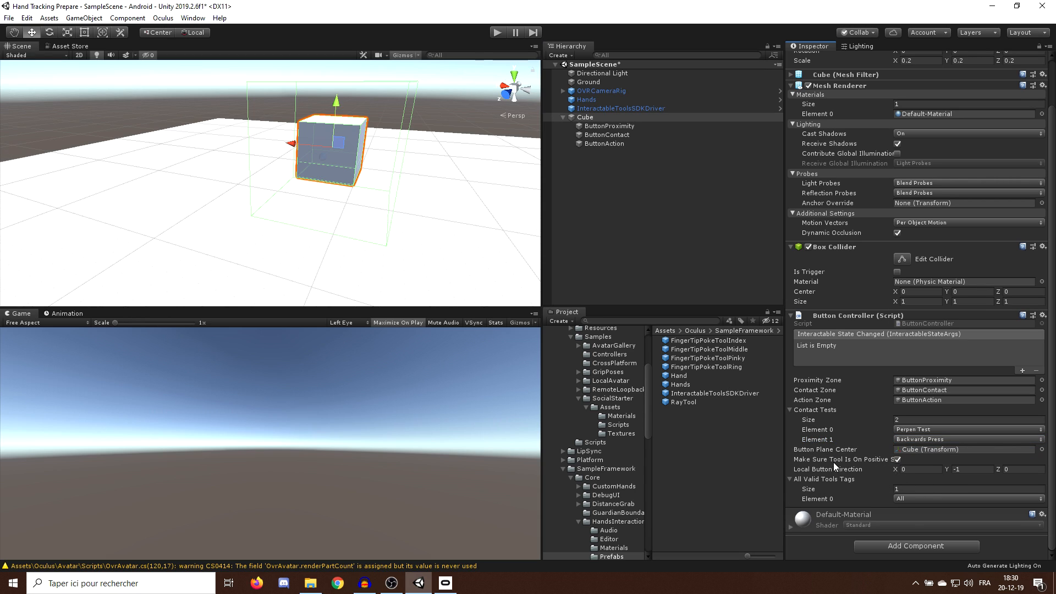
pyautogui.moveTo(876, 470)
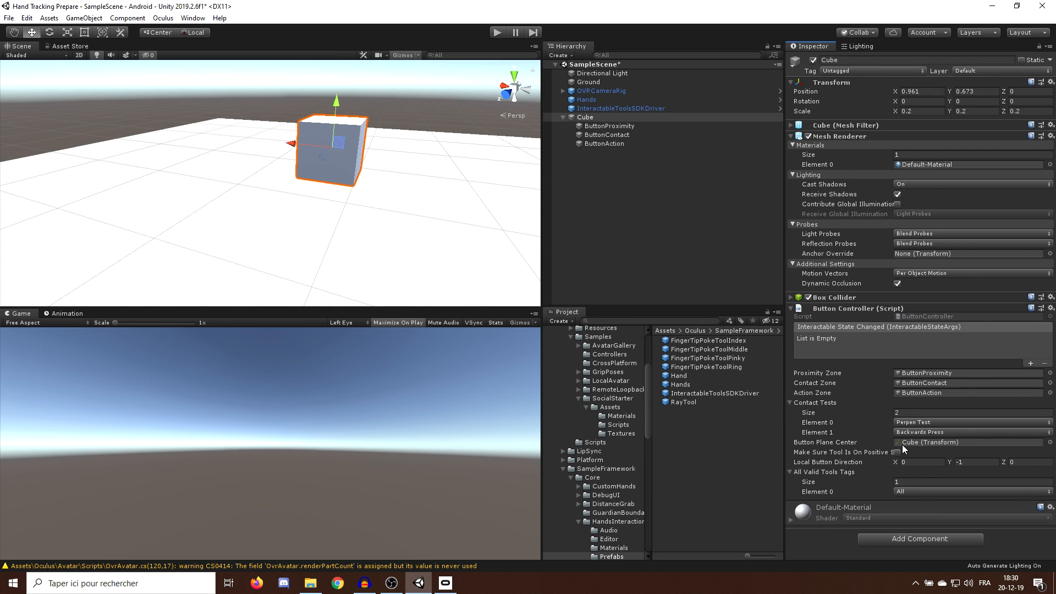
pyautogui.moveTo(488, 204)
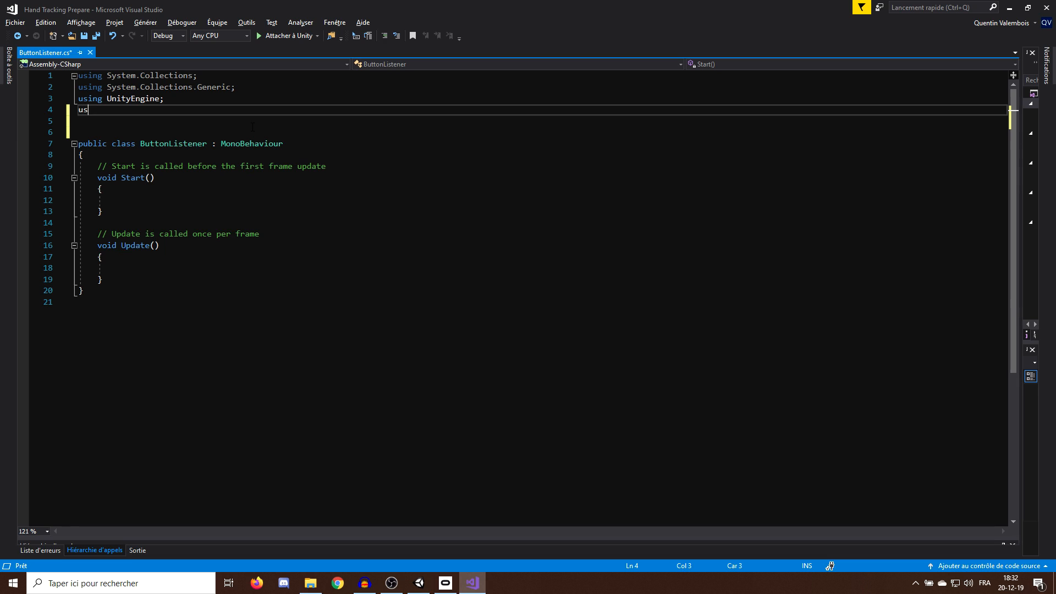
# Step: Add using OculusSampleFramework and declare the public UnityEvent fields
pyautogui.write('ing OculusSampleFramework;')
pyautogui.click(541, 121)
pyautogui.write('using UnityEngine.Events;')
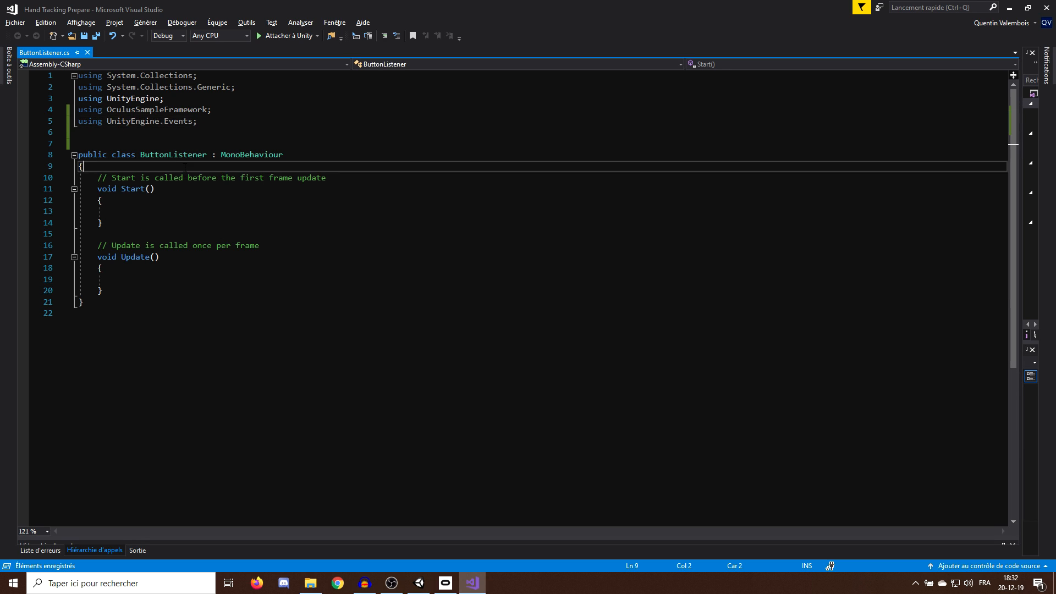
pyautogui.write('public')
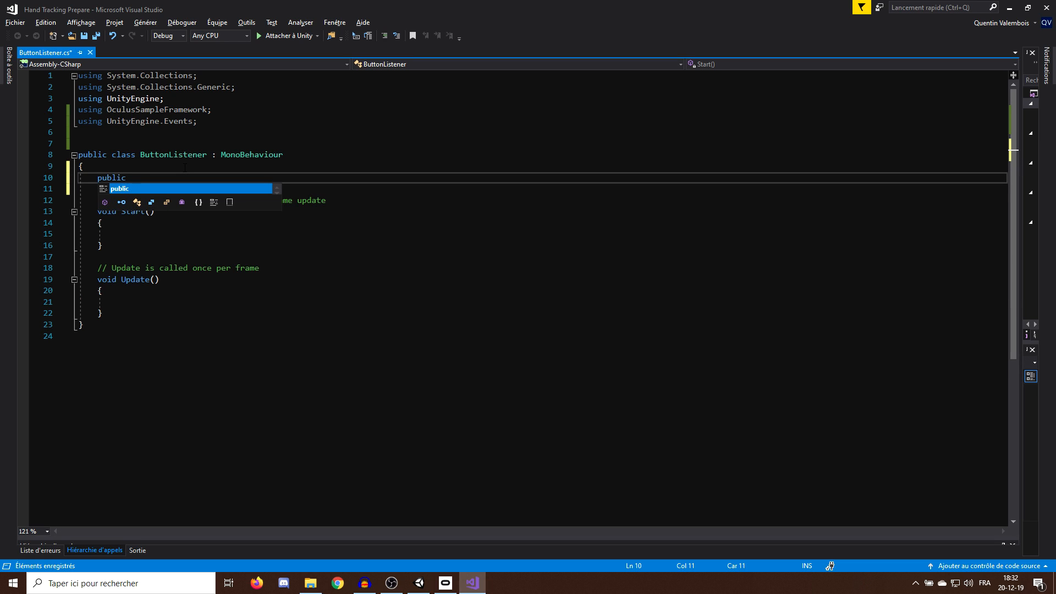
pyautogui.write('UnityEvent proximityEvent;')
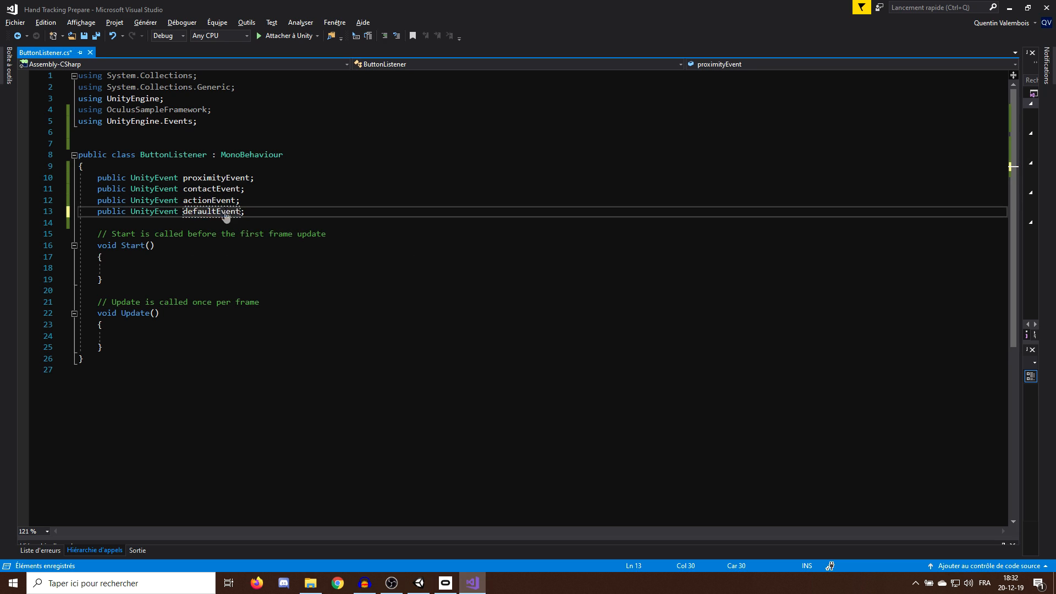
# Step: Subscribe InitiateEvent to ButtonController's InteractableStateChanged in Start and begin the handler
pyautogui.write('GetComponent')
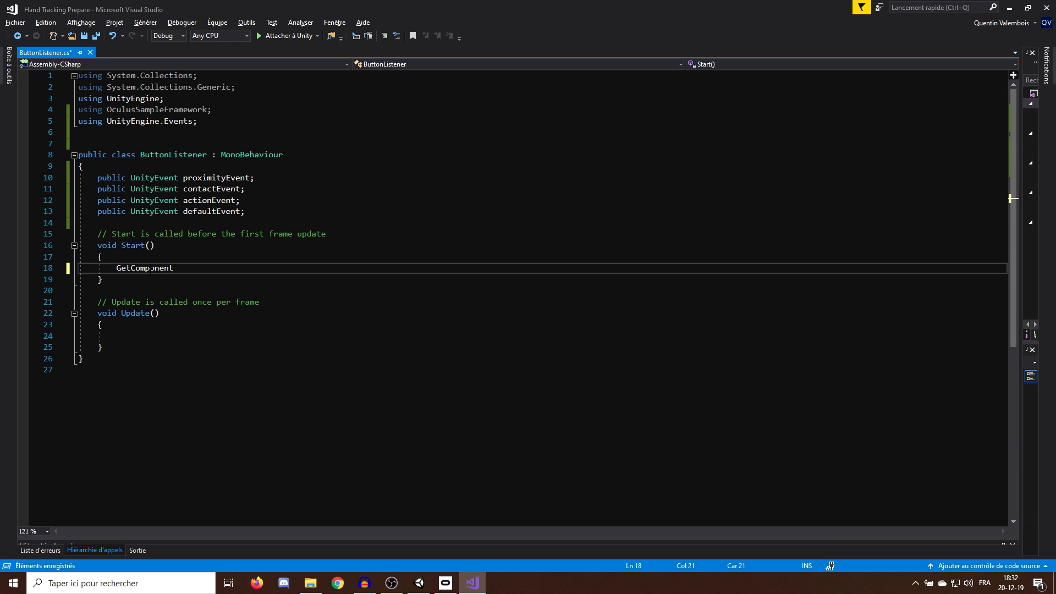
pyautogui.write('<ButtonController>().InteractableStateChanged.AddListener(Initiate')
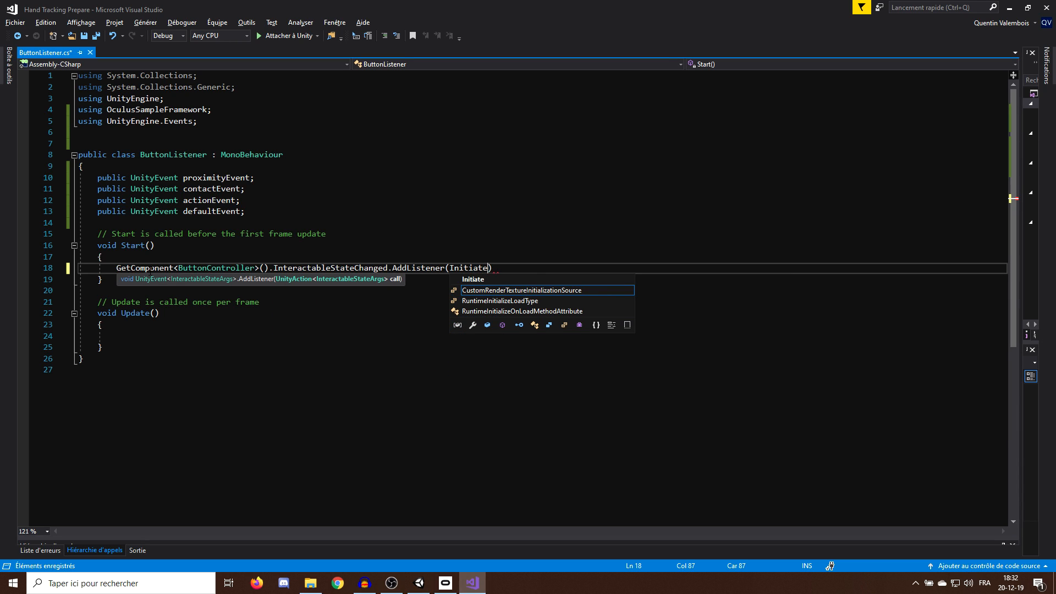
pyautogui.write('Event')
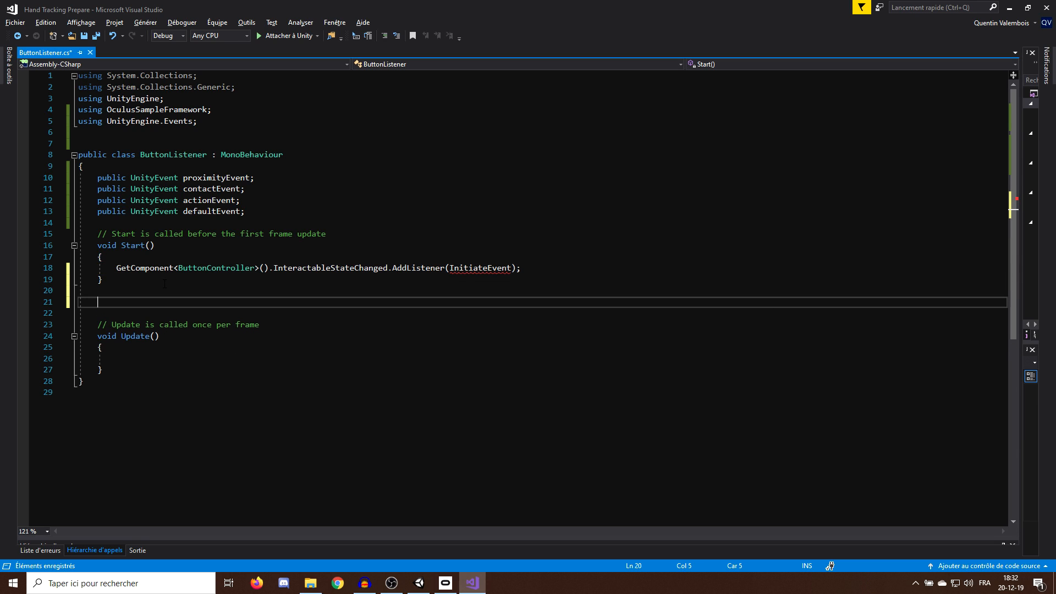
pyautogui.write('void InitiateEvent(I')
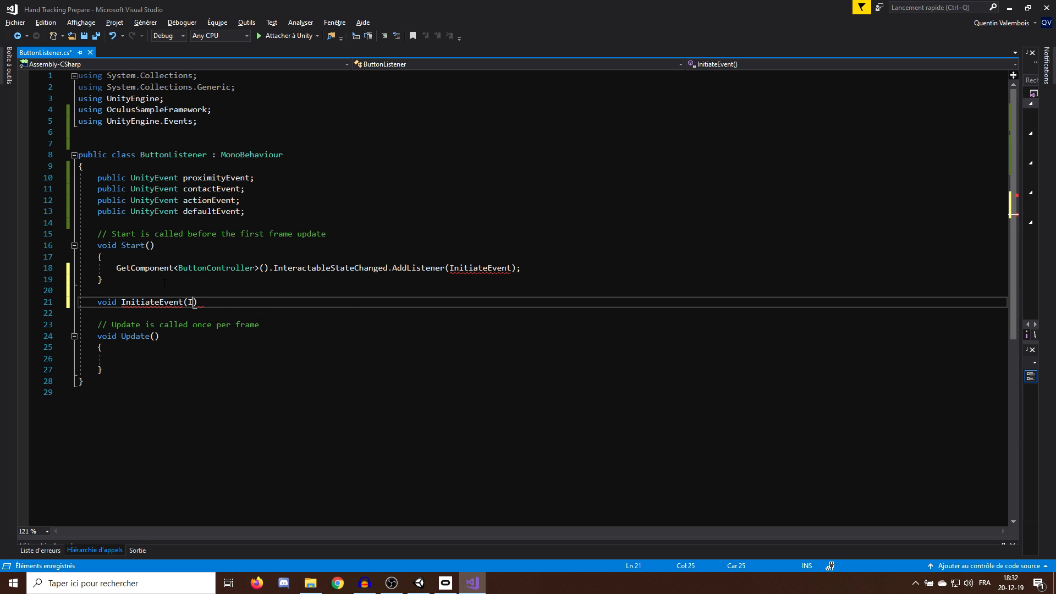
# Step: Write InitiateEvent's if/else-if state checks invoking each event, else defaultEvent.Invoke(), and save
pyautogui.write('nteractableStateArgs state')
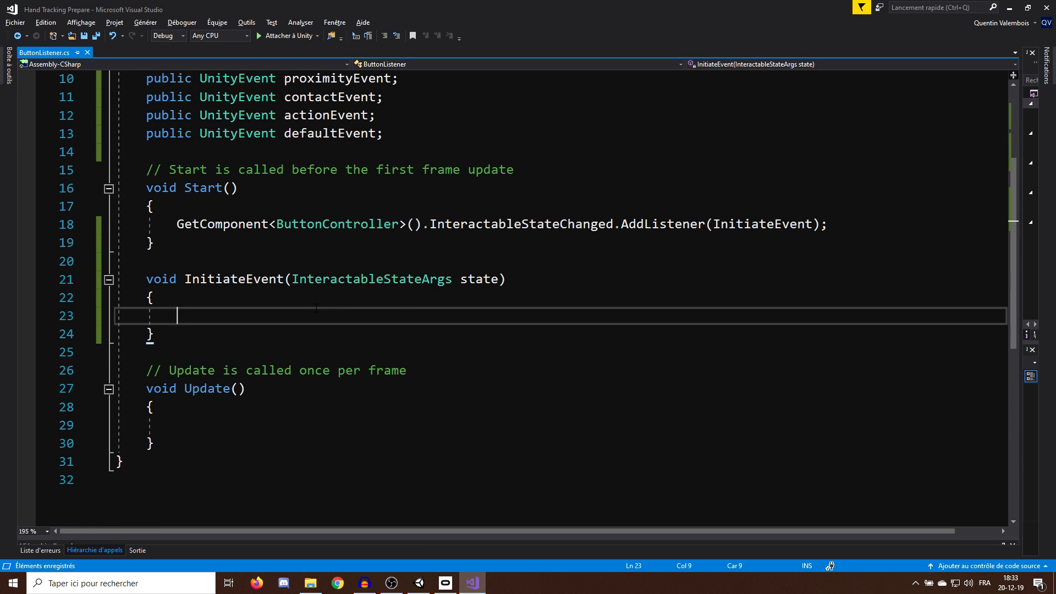
pyautogui.write('if(state.NewInteractableState == InteractableState.ProximityState')
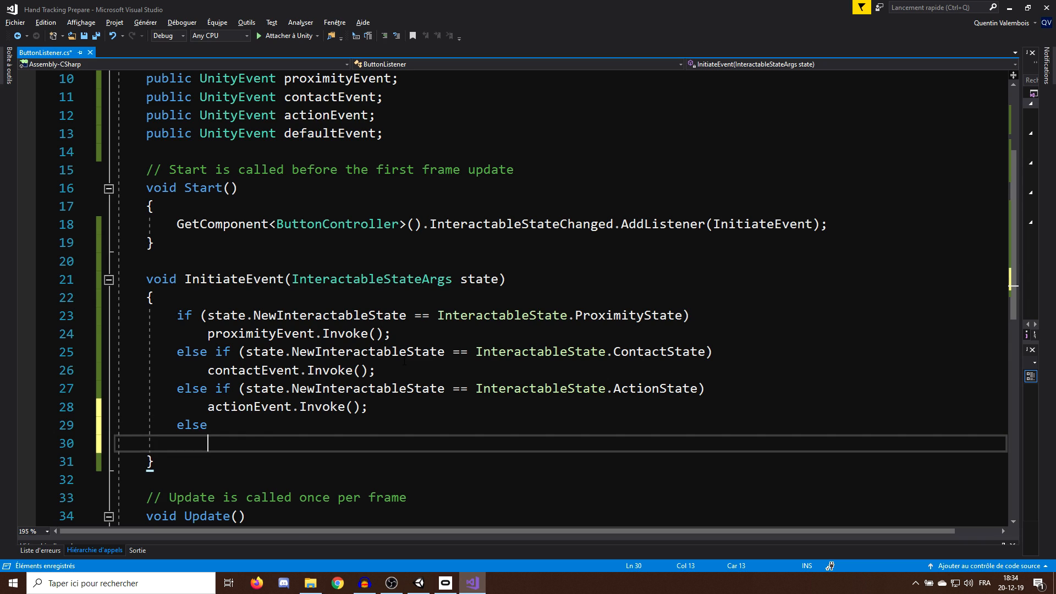
pyautogui.write('defaultEvent.invoke();')
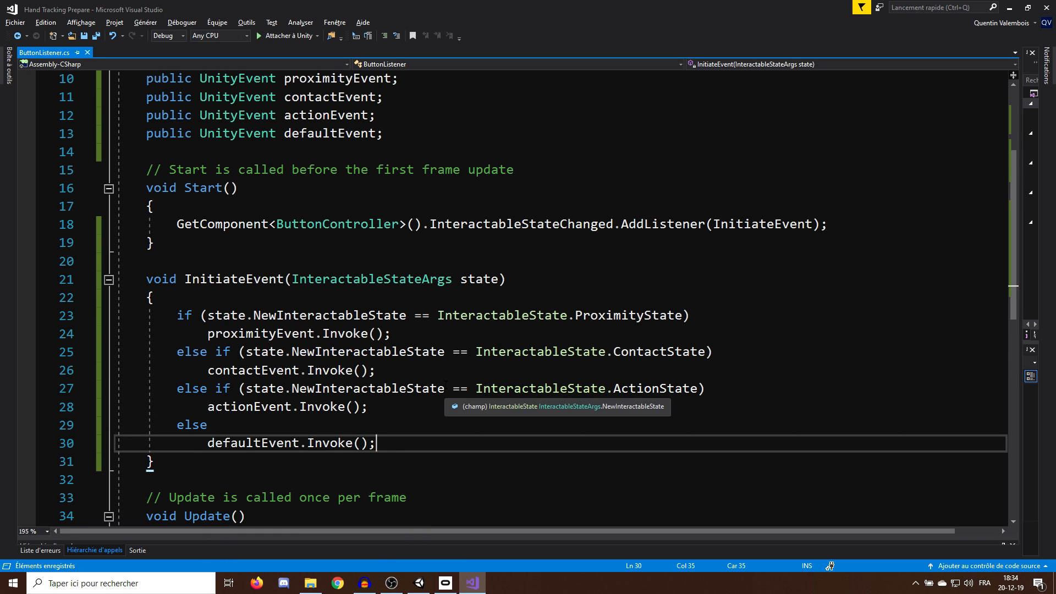
pyautogui.scroll(-3)
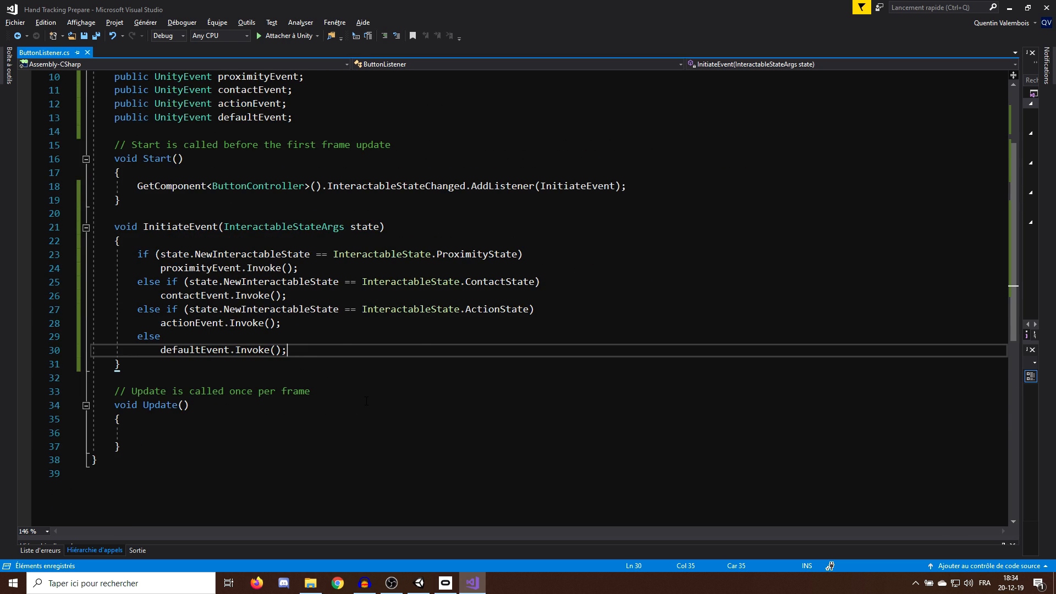
pyautogui.scroll(3)
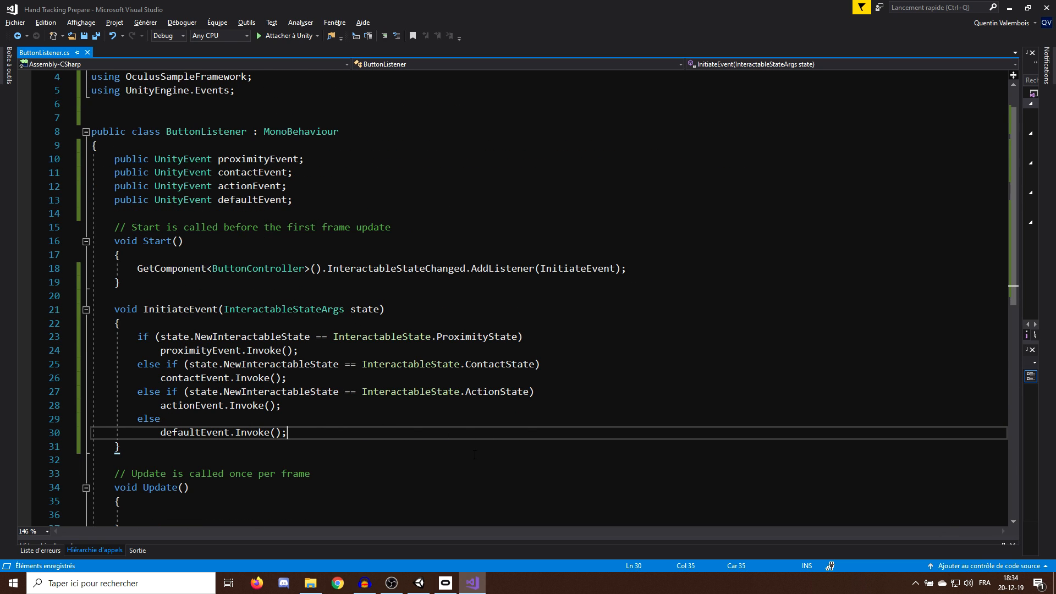
pyautogui.click(445, 583)
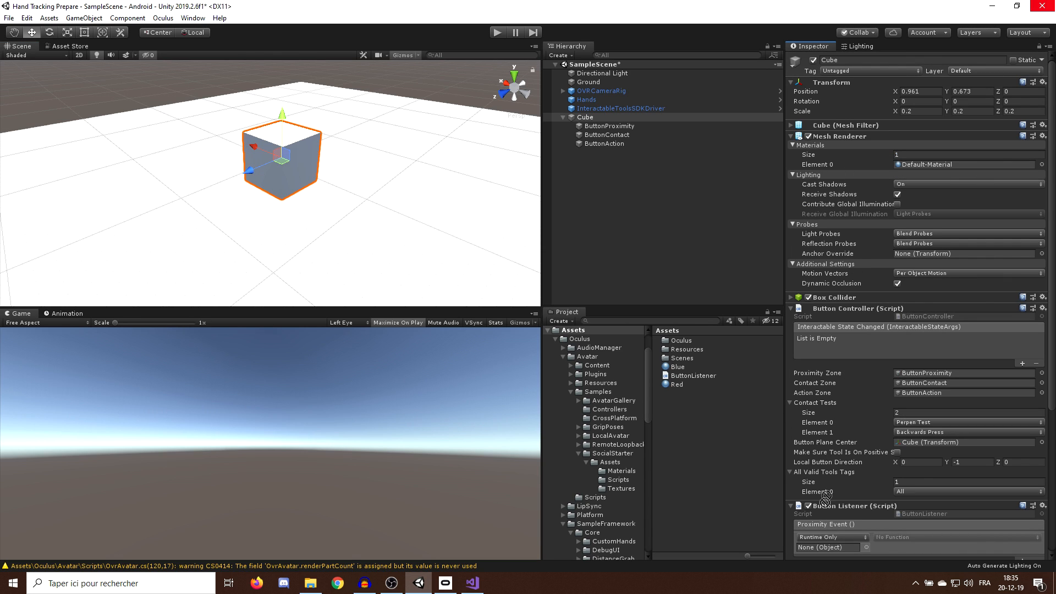
# Step: Make the proximity event set the cube's material to Red
pyautogui.click(791, 308)
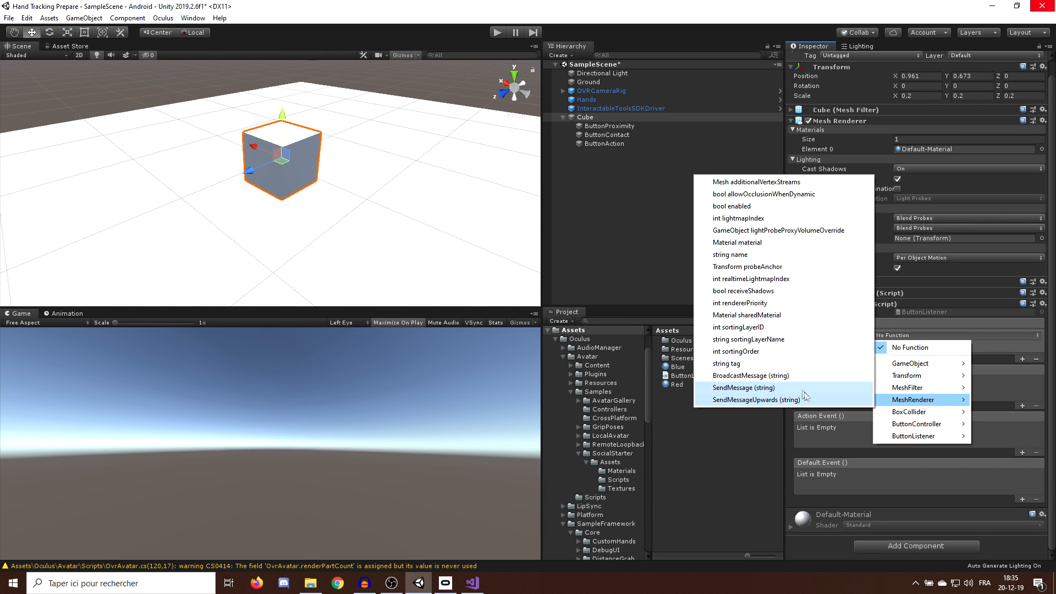
pyautogui.click(909, 400)
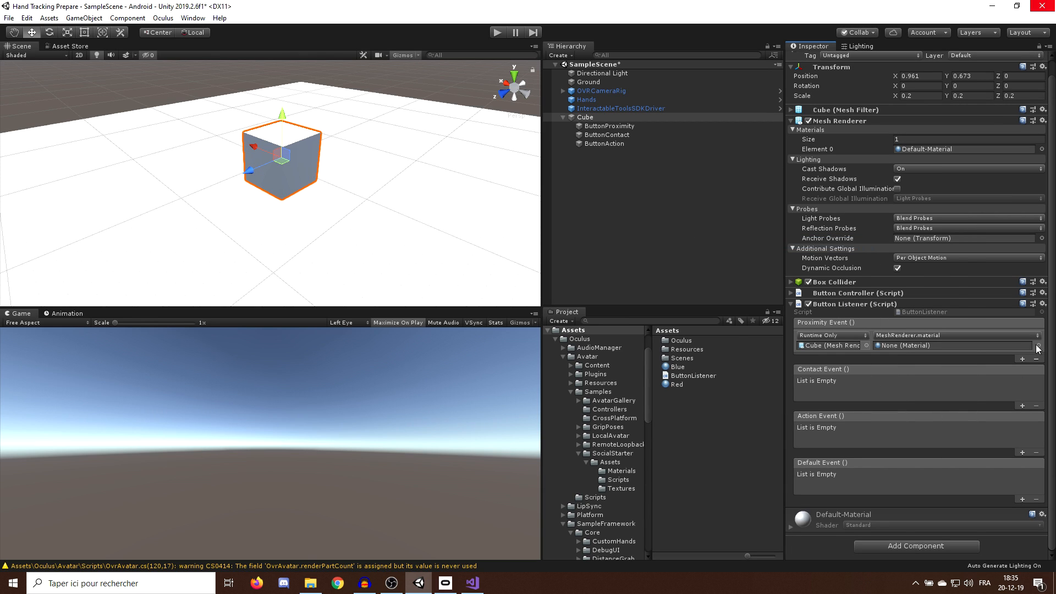
pyautogui.click(1037, 345)
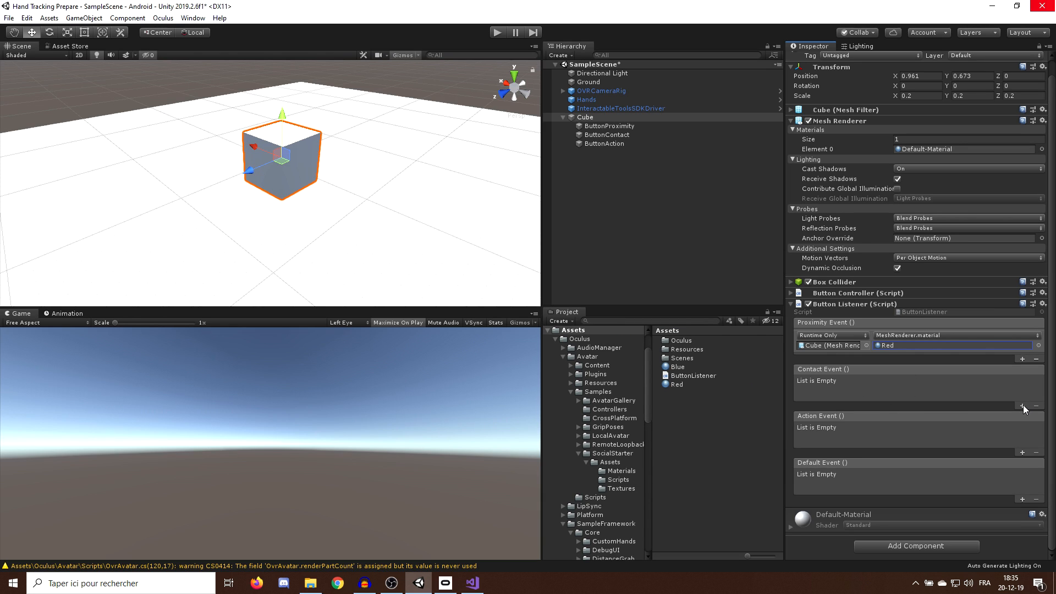
# Step: Wire contact to Blue, action to hiding the cube, and default to 01 - Default
pyautogui.click(1022, 405)
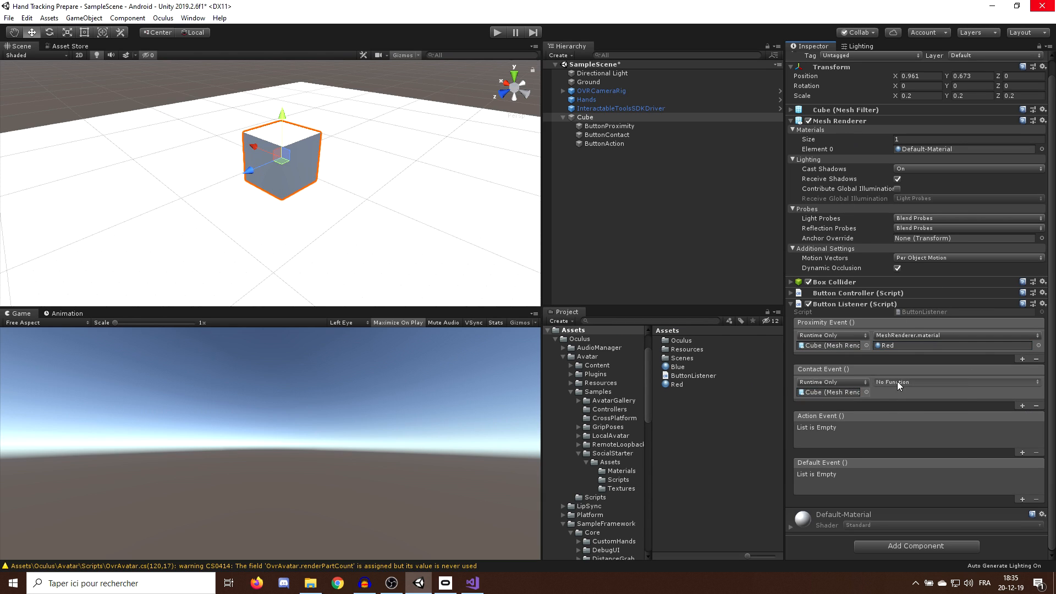
pyautogui.click(950, 382)
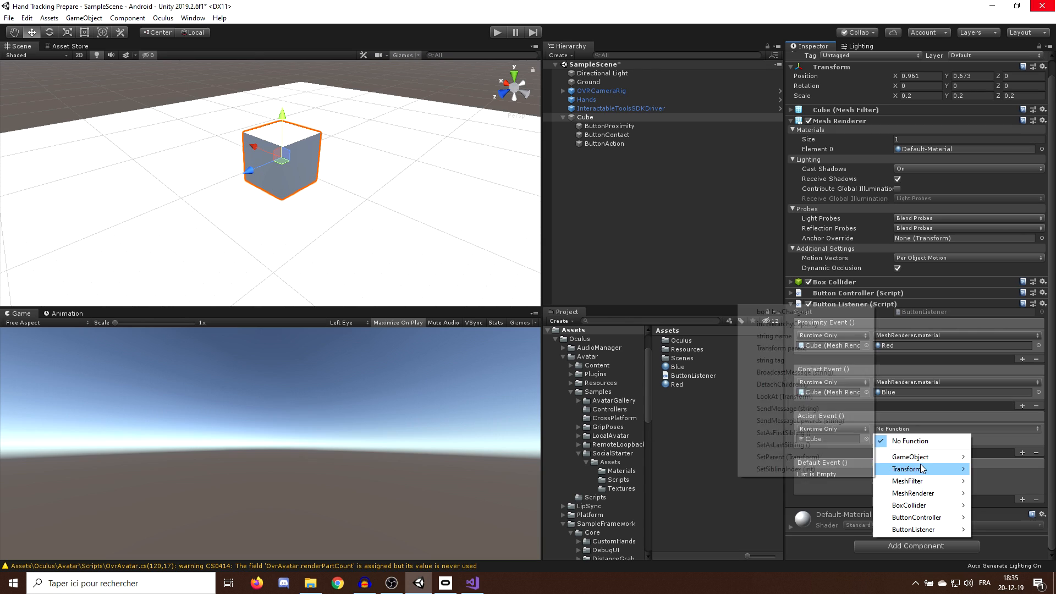
pyautogui.click(913, 457)
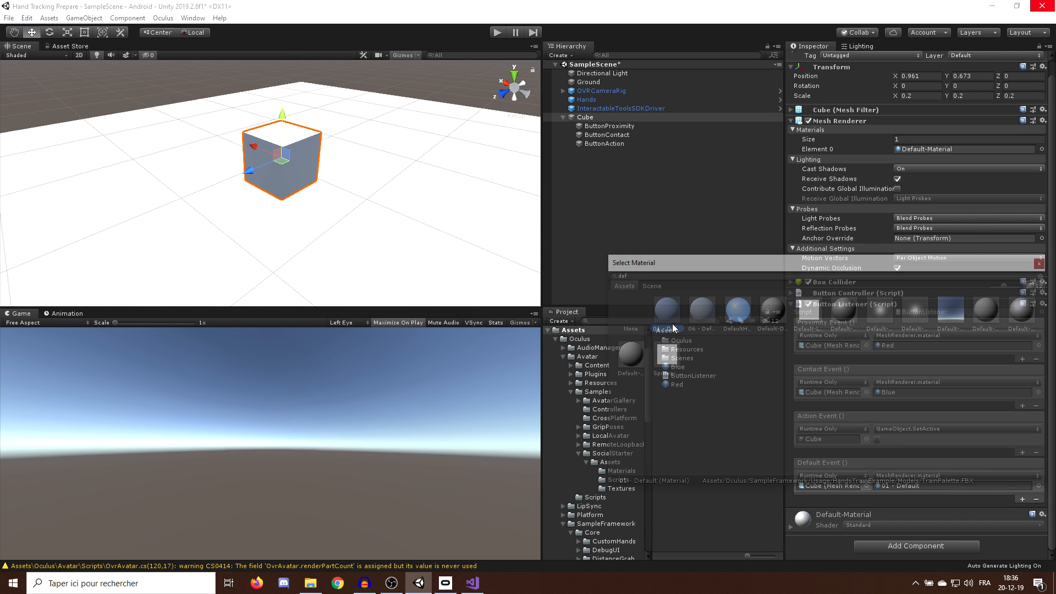
pyautogui.click(1048, 263)
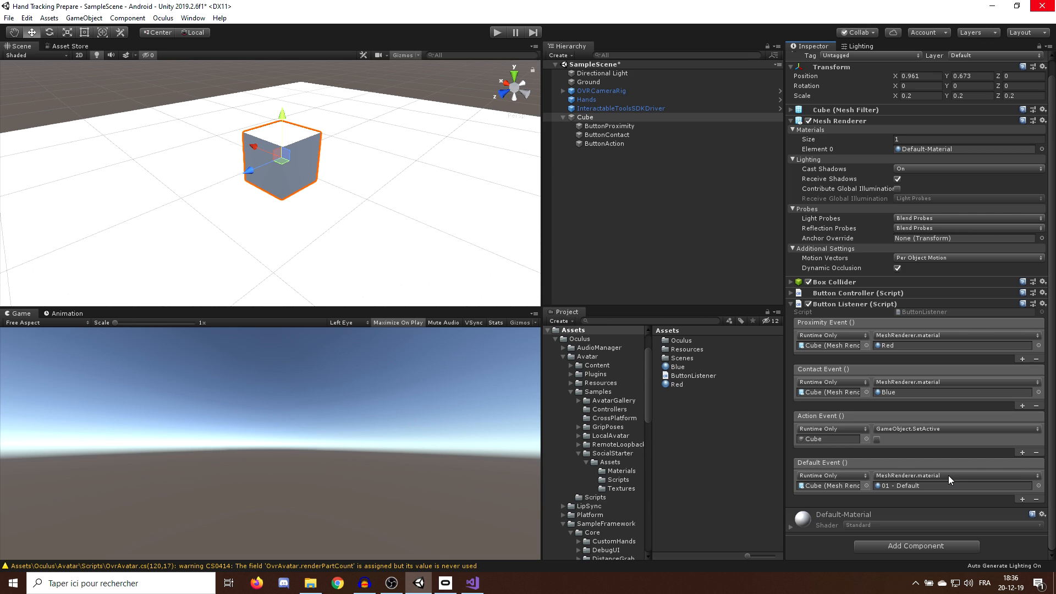
pyautogui.click(497, 32)
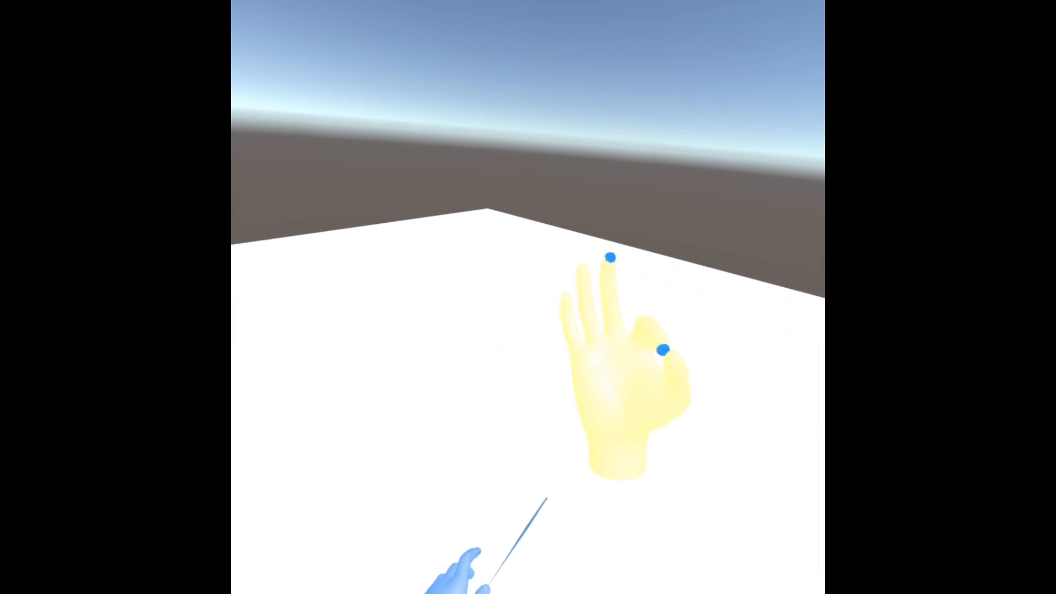
# Step: Test the cube button with tracked hands in the Quest, then reselect the original cube
pyautogui.click(497, 32)
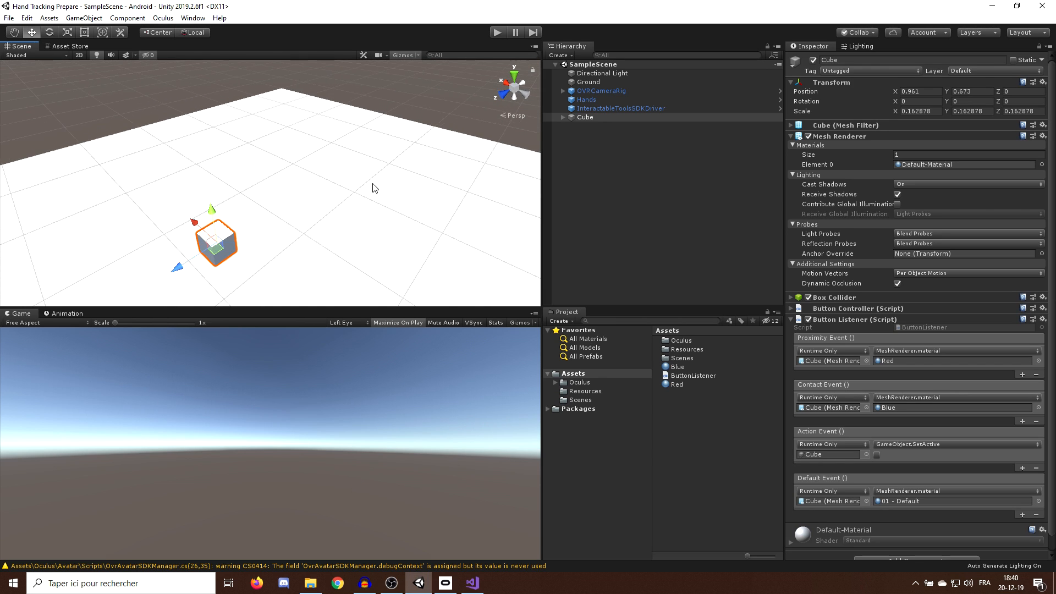
# Step: Duplicate and spread cube buttons, set their valid tool tag to Ray, and build to headset
pyautogui.press('ctrl+d')
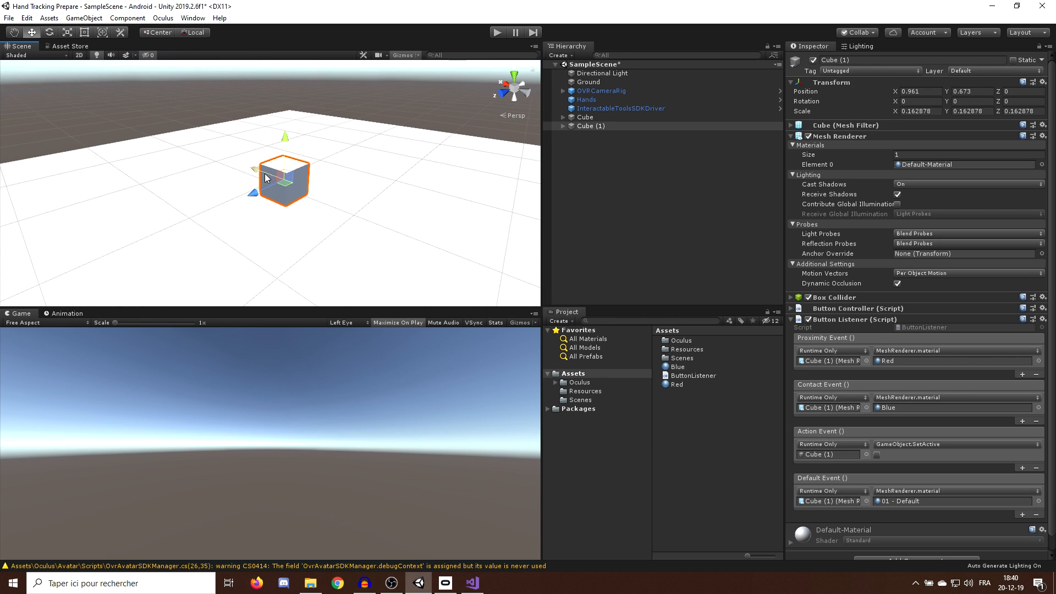
pyautogui.moveTo(282, 178); pyautogui.dragTo(180, 141)
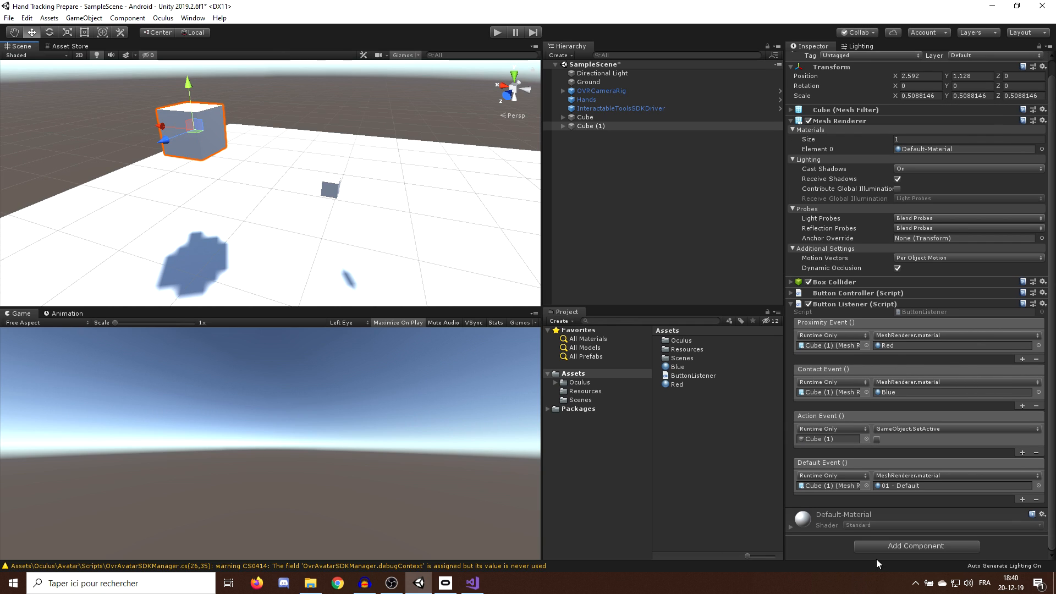
pyautogui.click(791, 292)
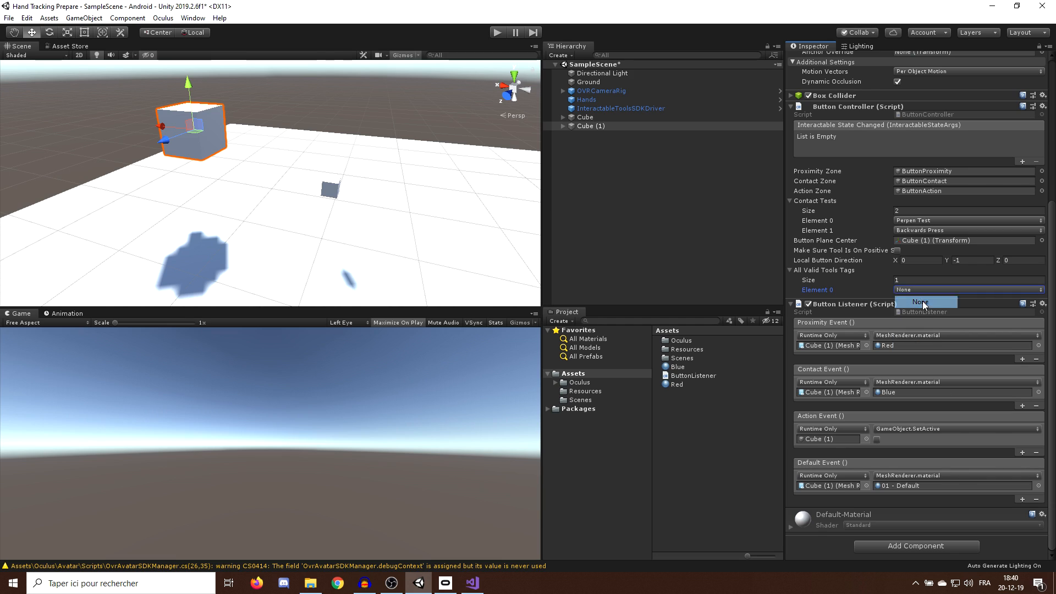
pyautogui.click(920, 302)
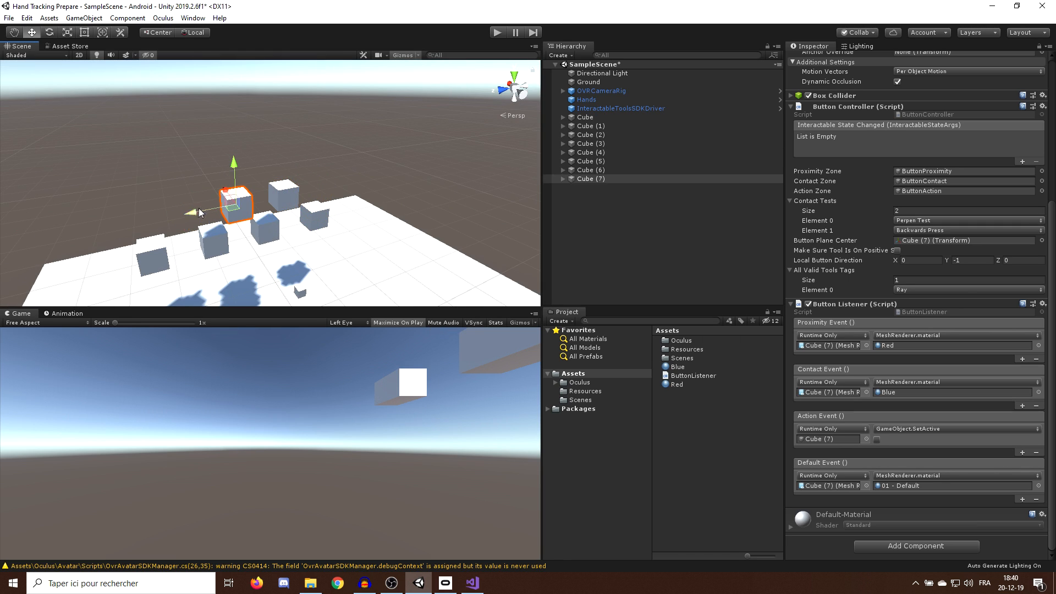
pyautogui.click(498, 32)
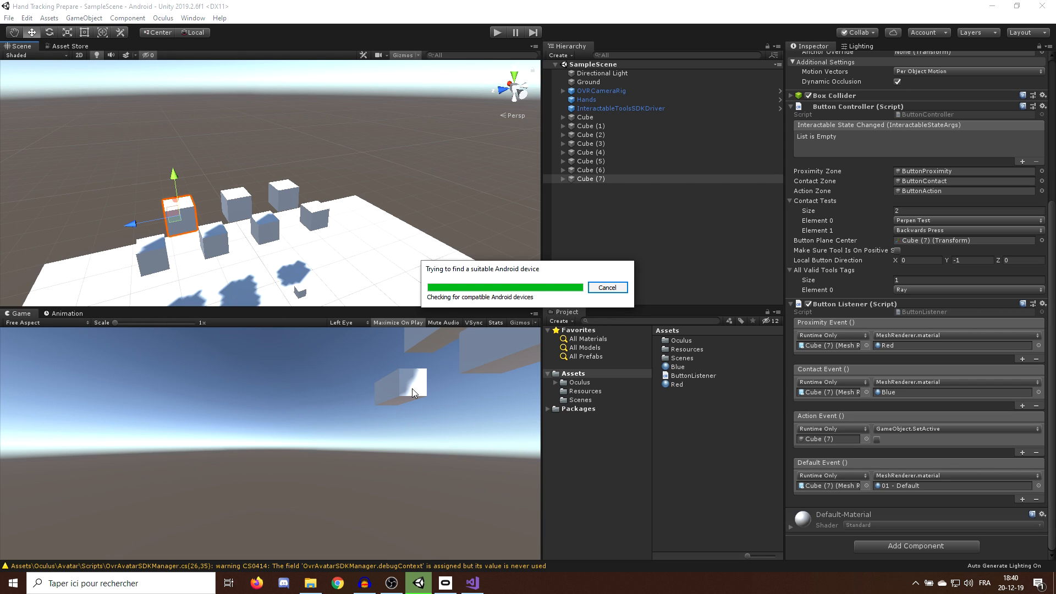